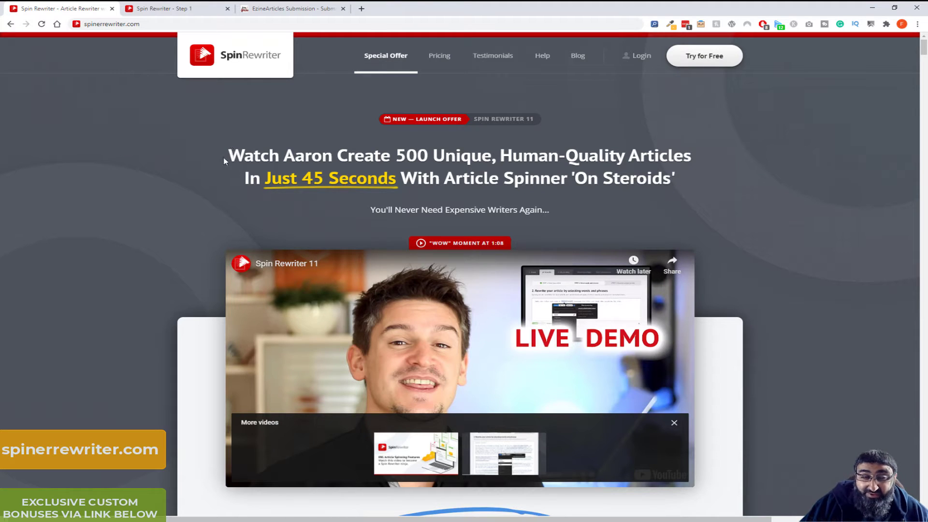
{"action": "mouse_move", "coordinate": [173, 153]}
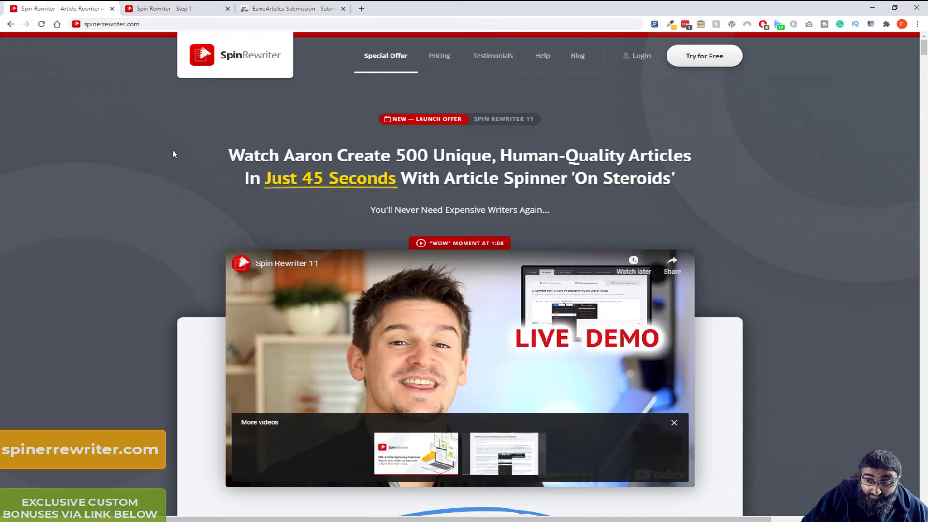
Scroll down through the current page reading its contents
{"action": "scroll", "scroll_direction": "down", "scroll_amount": 3}
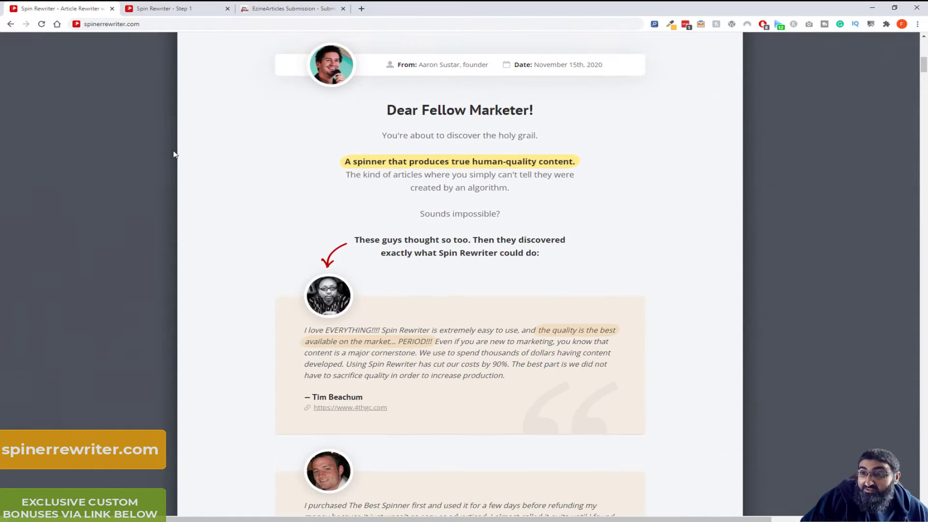
{"action": "scroll", "scroll_direction": "down", "scroll_amount": 3}
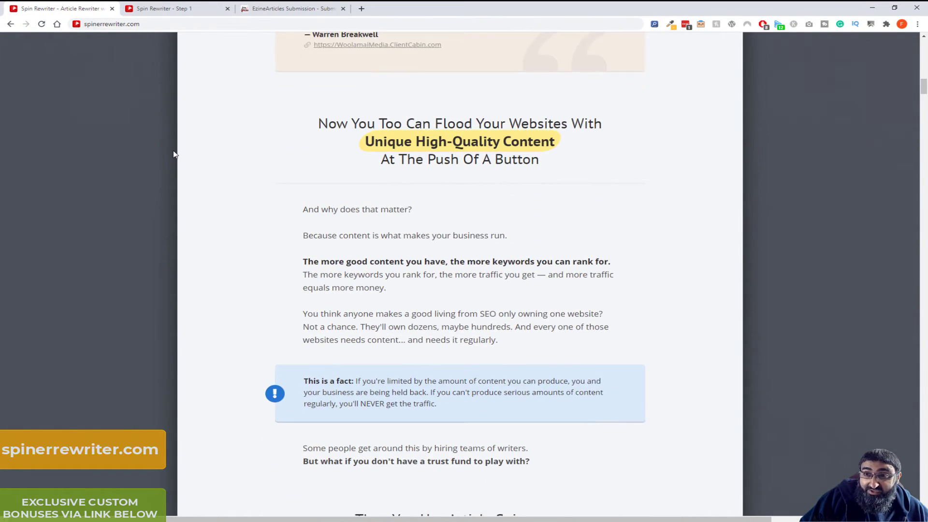
{"action": "scroll", "scroll_direction": "down", "scroll_amount": 3}
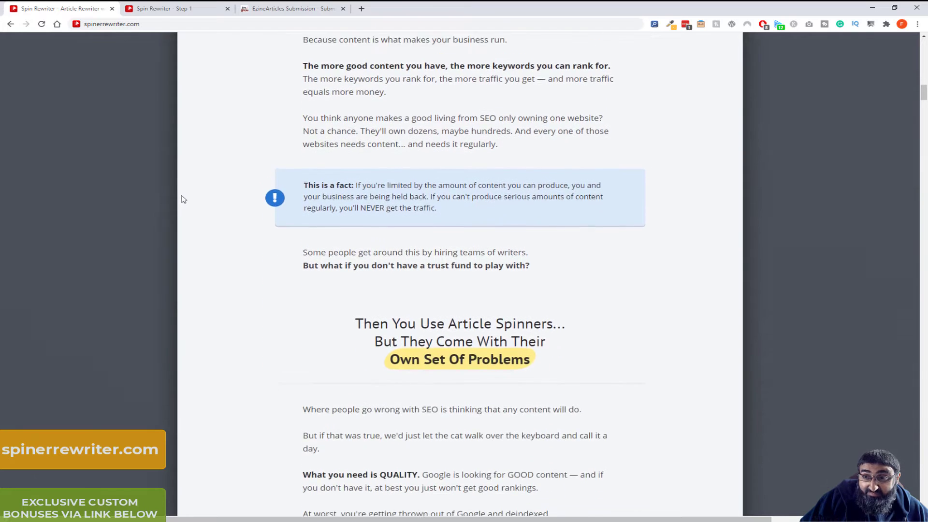
{"action": "scroll", "scroll_direction": "down", "scroll_amount": 3}
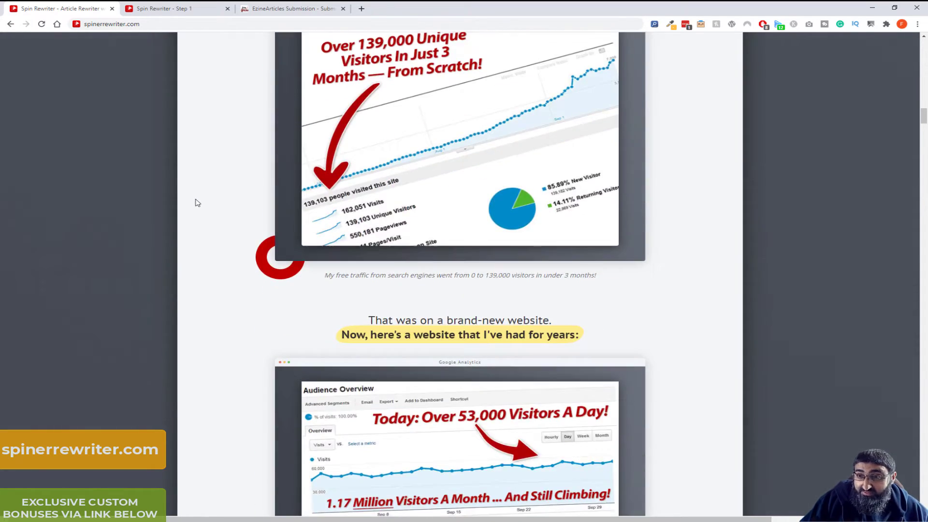
{"action": "scroll", "scroll_direction": "down", "scroll_amount": 3}
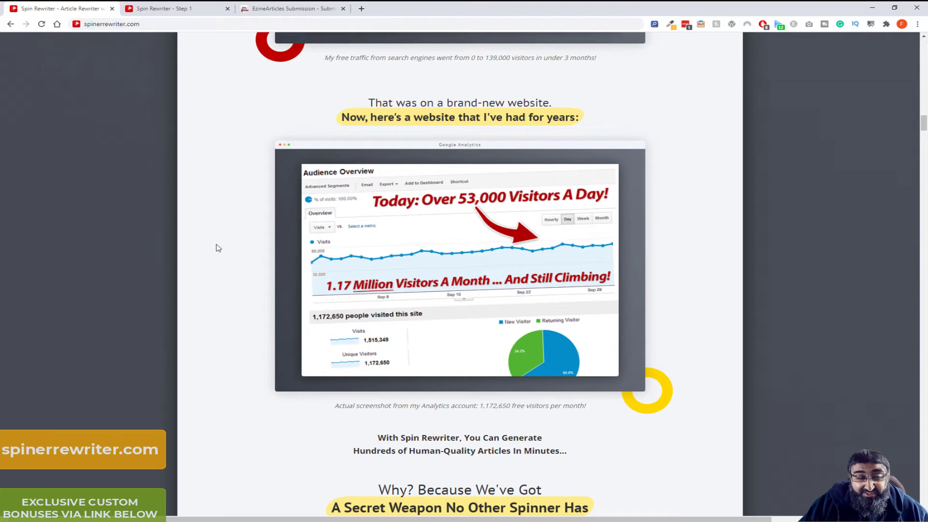
{"action": "scroll", "scroll_direction": "down", "scroll_amount": 3}
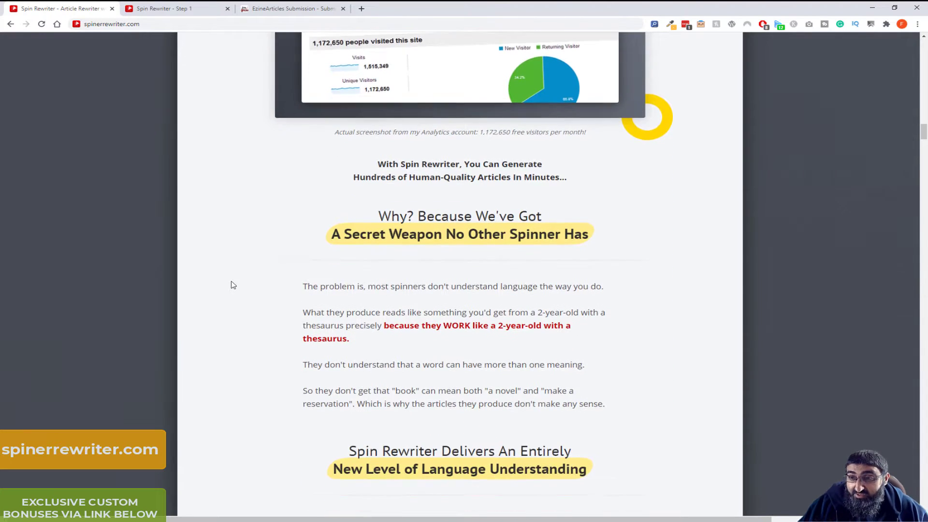
{"action": "scroll", "scroll_direction": "down", "scroll_amount": 3}
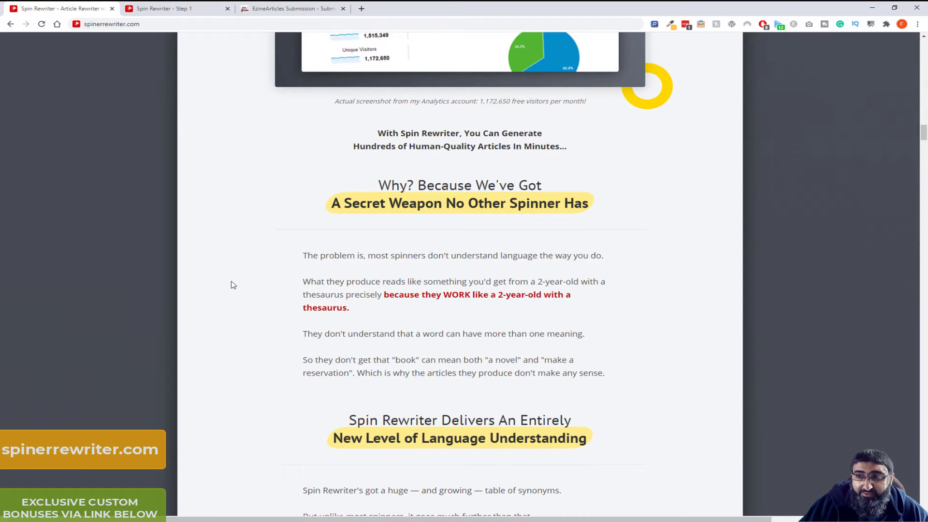
{"action": "scroll", "scroll_direction": "down", "scroll_amount": 3}
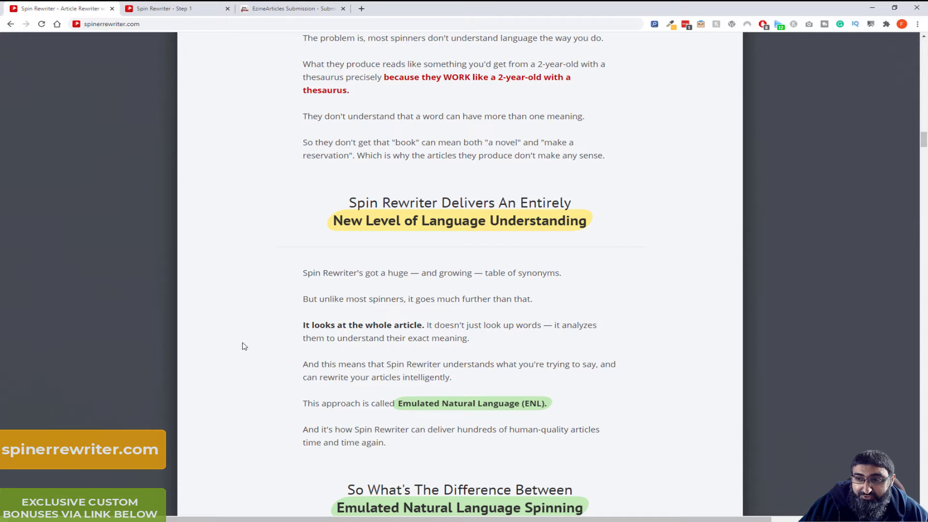
{"action": "scroll", "scroll_direction": "down", "scroll_amount": 3}
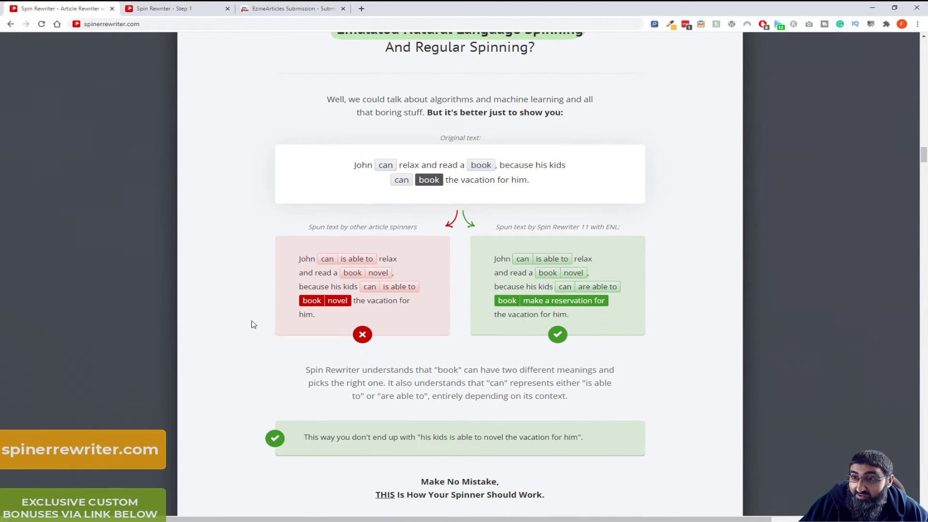
{"action": "scroll", "scroll_direction": "down", "scroll_amount": 3}
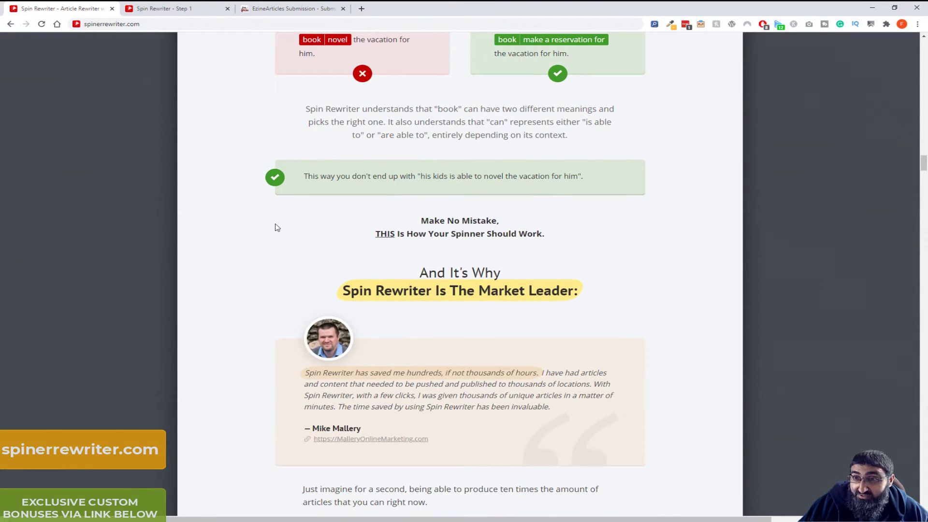
{"action": "scroll", "scroll_direction": "down", "scroll_amount": 3}
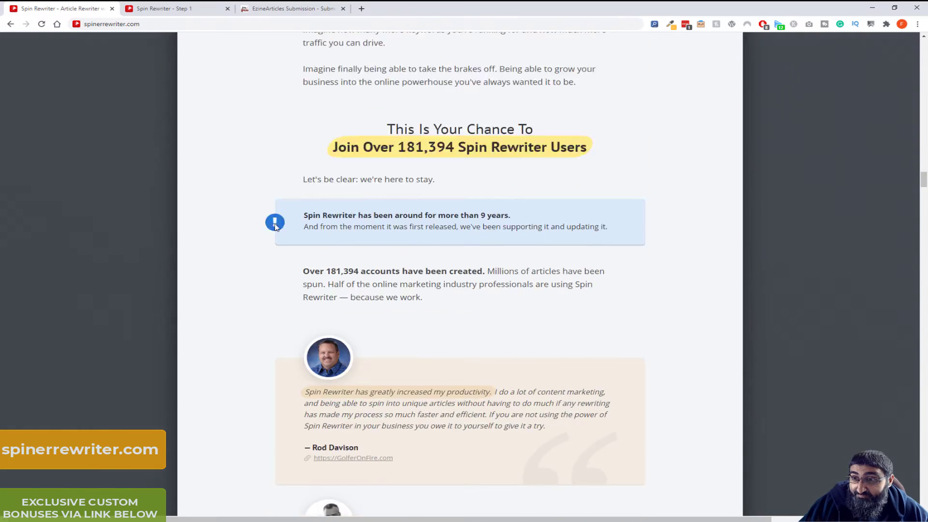
{"action": "scroll", "scroll_direction": "down", "scroll_amount": 3}
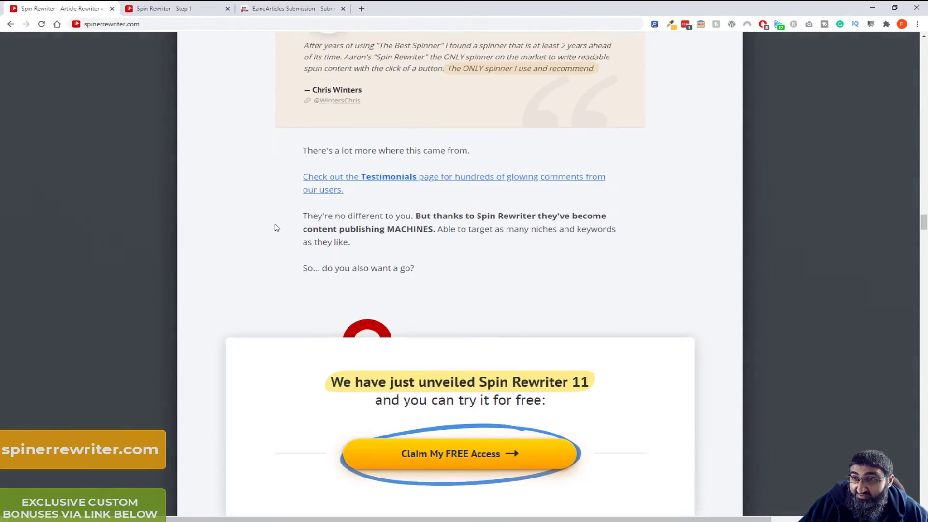
{"action": "scroll", "scroll_direction": "down", "scroll_amount": 3}
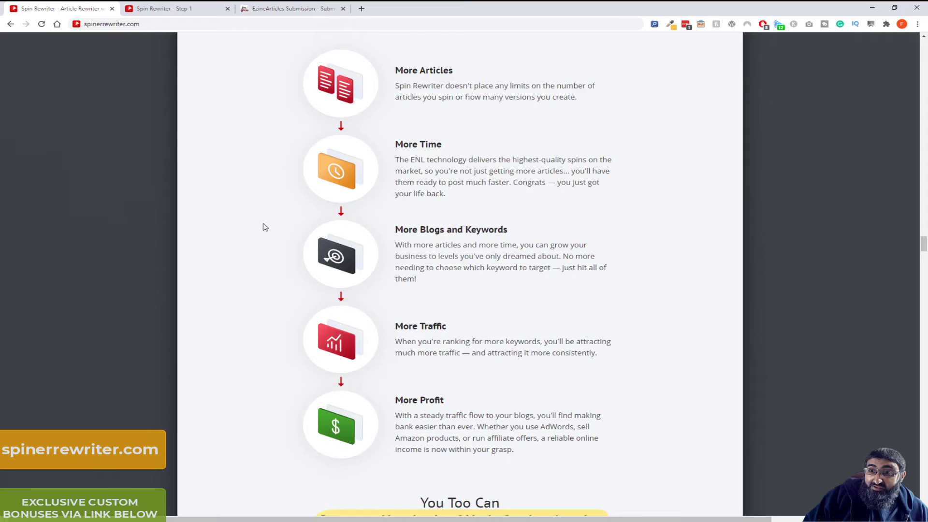
{"action": "scroll", "scroll_direction": "down", "scroll_amount": 3}
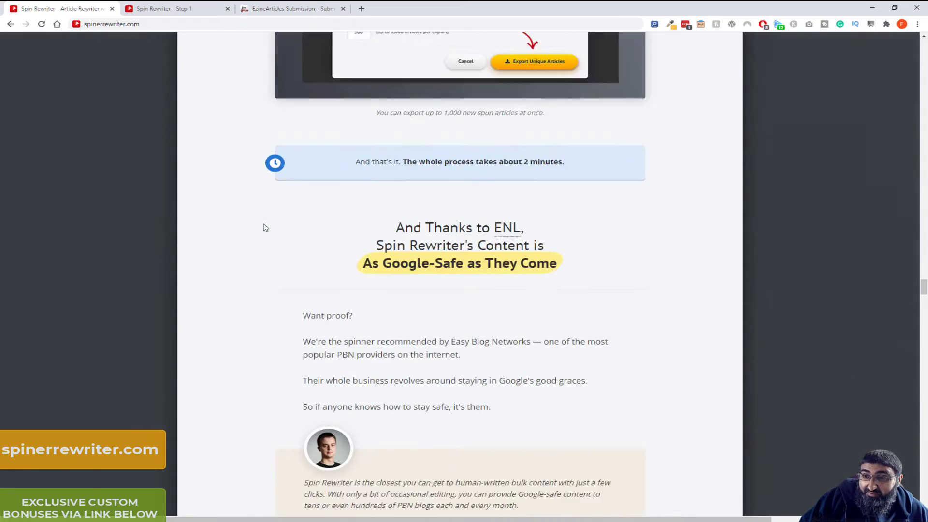
{"action": "scroll", "scroll_direction": "down", "scroll_amount": 3}
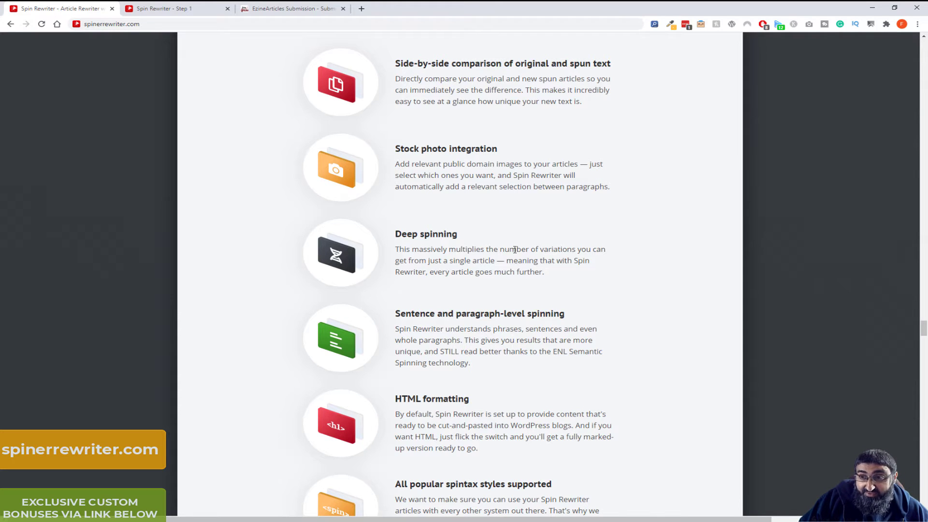
{"action": "scroll", "scroll_direction": "down", "scroll_amount": 3}
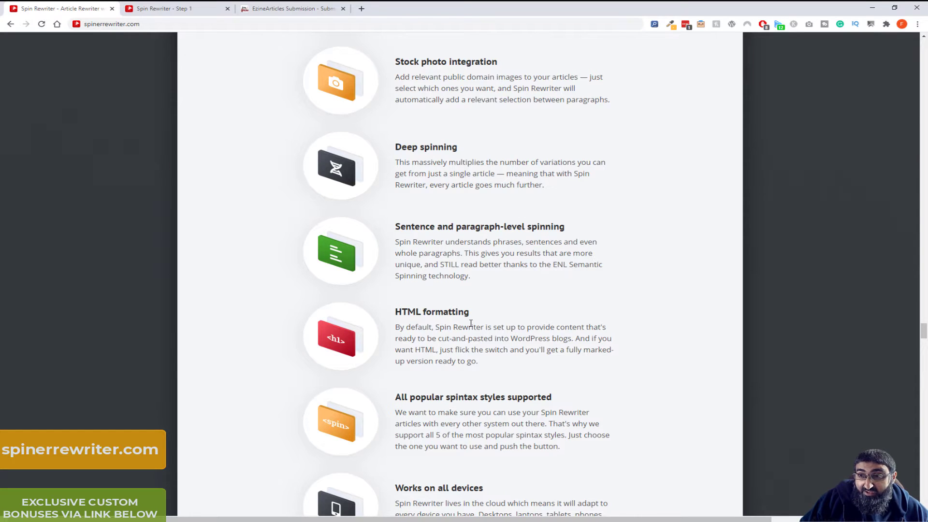
{"action": "scroll", "scroll_direction": "down", "scroll_amount": 3}
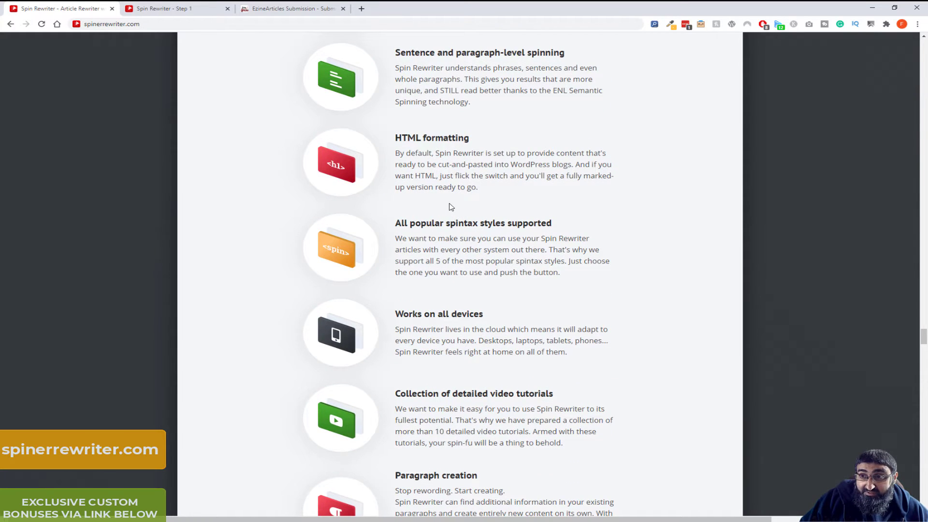
{"action": "scroll", "scroll_direction": "down", "scroll_amount": 3}
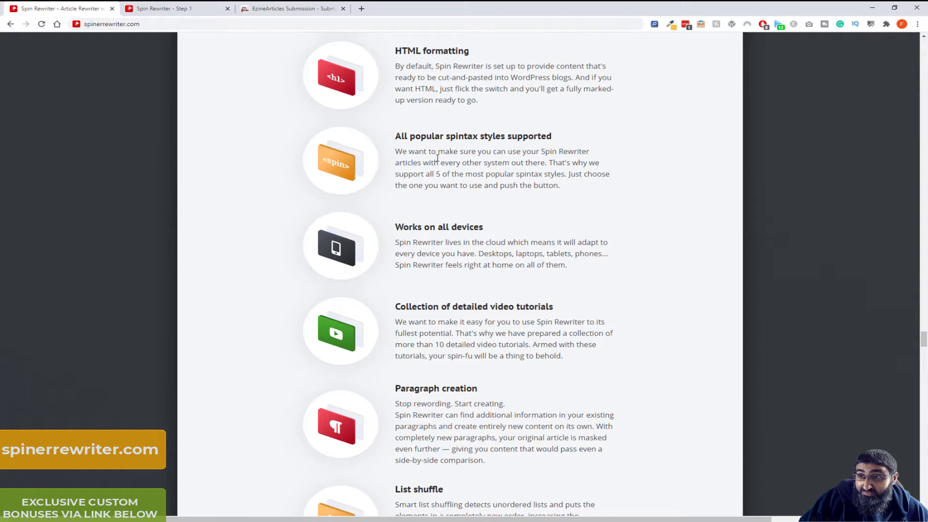
{"action": "mouse_move", "coordinate": [493, 152]}
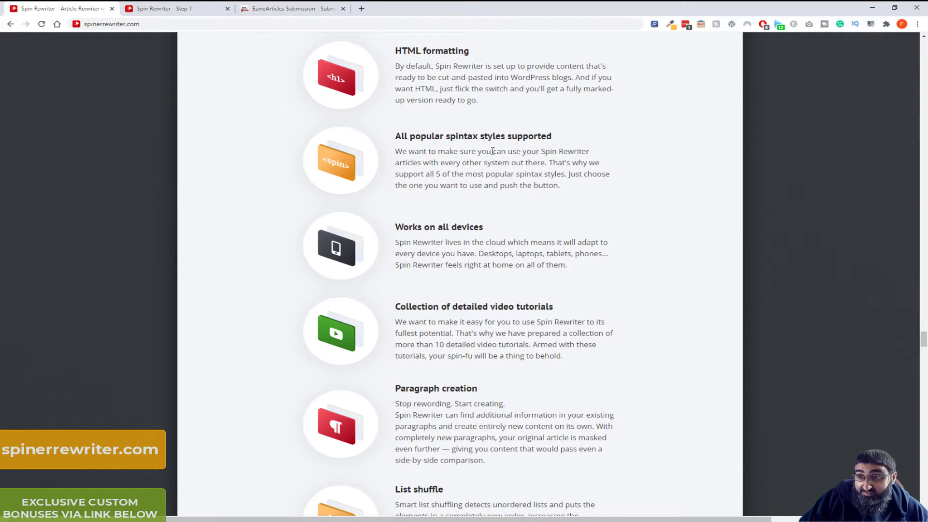
{"action": "scroll", "scroll_direction": "down", "scroll_amount": 3}
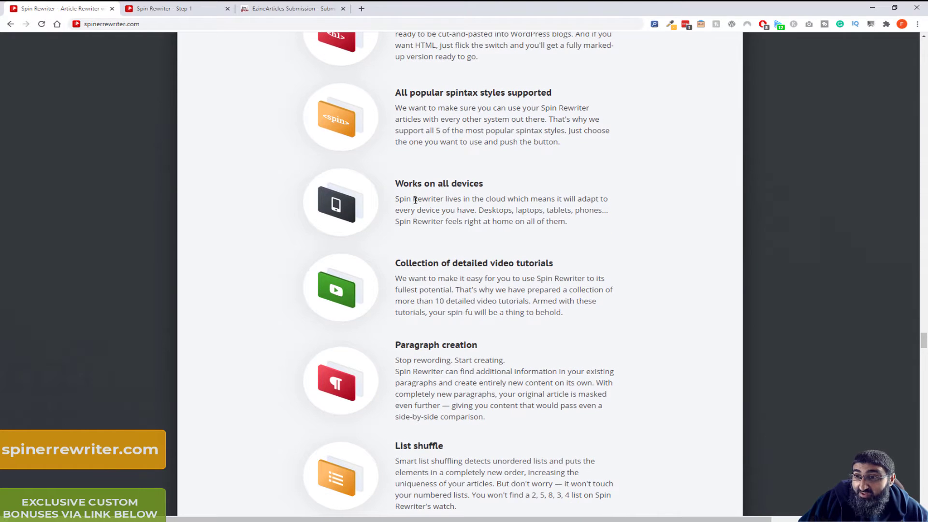
{"action": "scroll", "scroll_direction": "down", "scroll_amount": 3}
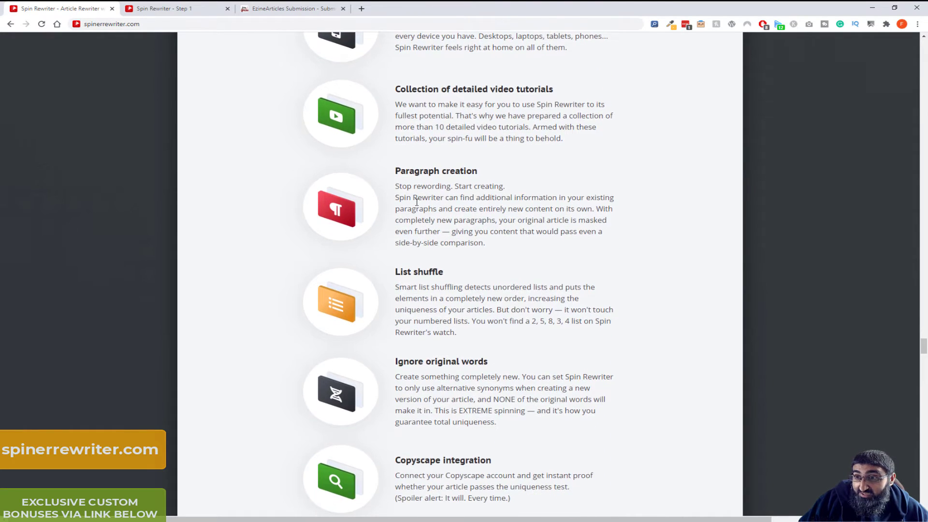
{"action": "scroll", "scroll_direction": "down", "scroll_amount": 3}
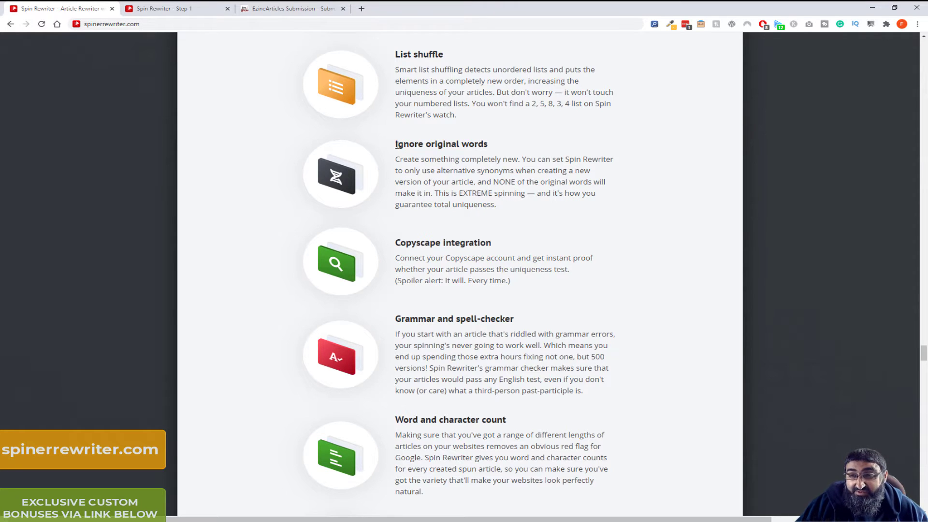
Highlight a passage and continue scrolling to the bottom of the page
{"action": "left_click_drag", "start_coordinate": [395, 144], "coordinate": [452, 182]}
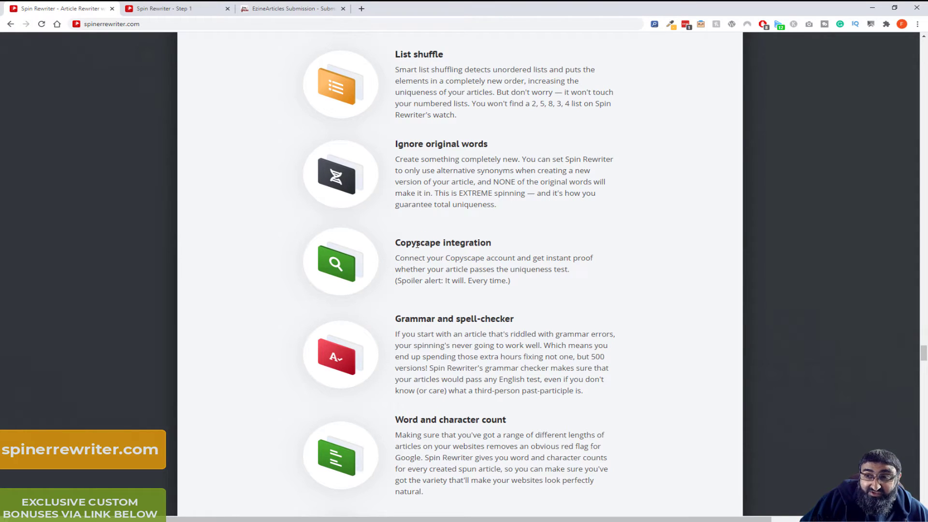
{"action": "scroll", "scroll_direction": "down", "scroll_amount": 3}
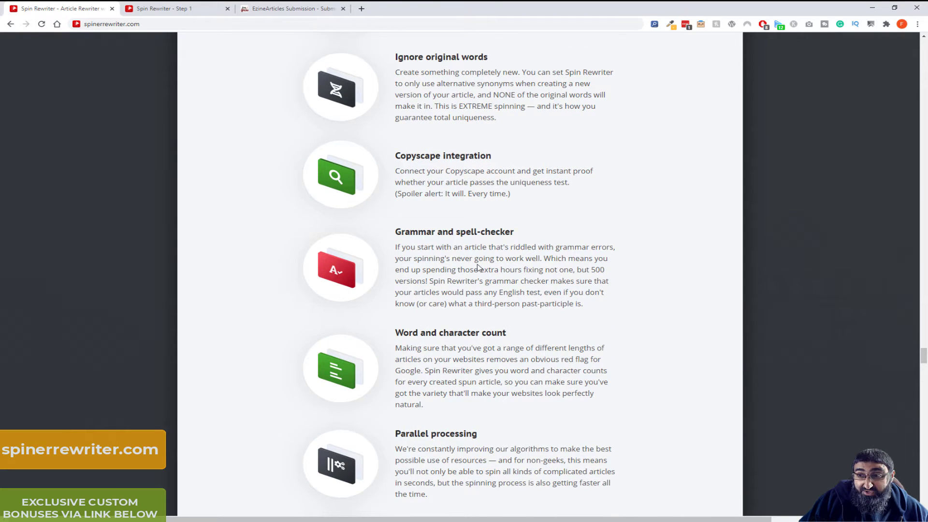
{"action": "scroll", "scroll_direction": "down", "scroll_amount": 3}
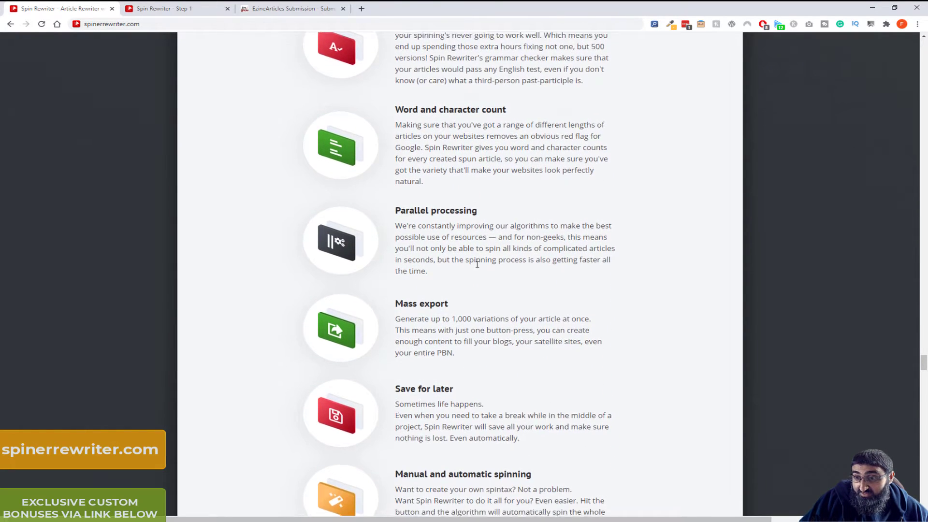
{"action": "scroll", "scroll_direction": "down", "scroll_amount": 3}
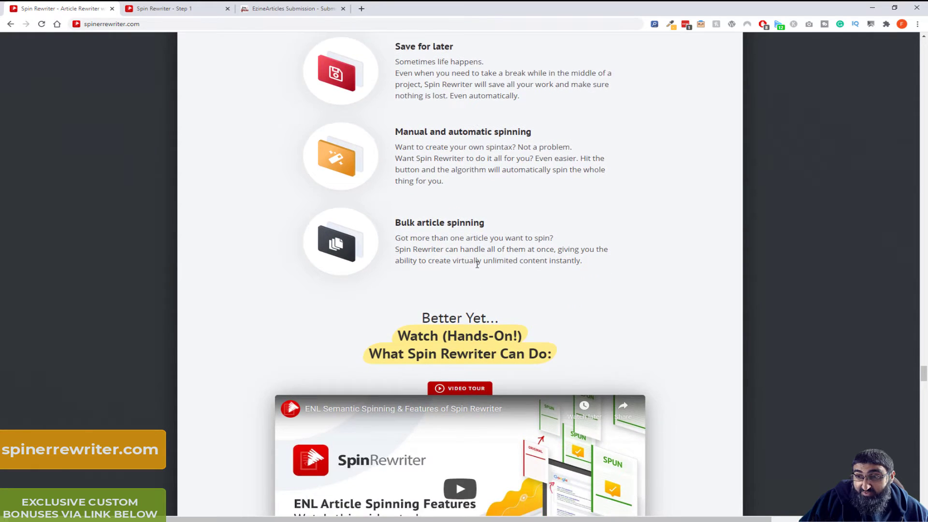
{"action": "scroll", "scroll_direction": "down", "scroll_amount": 3}
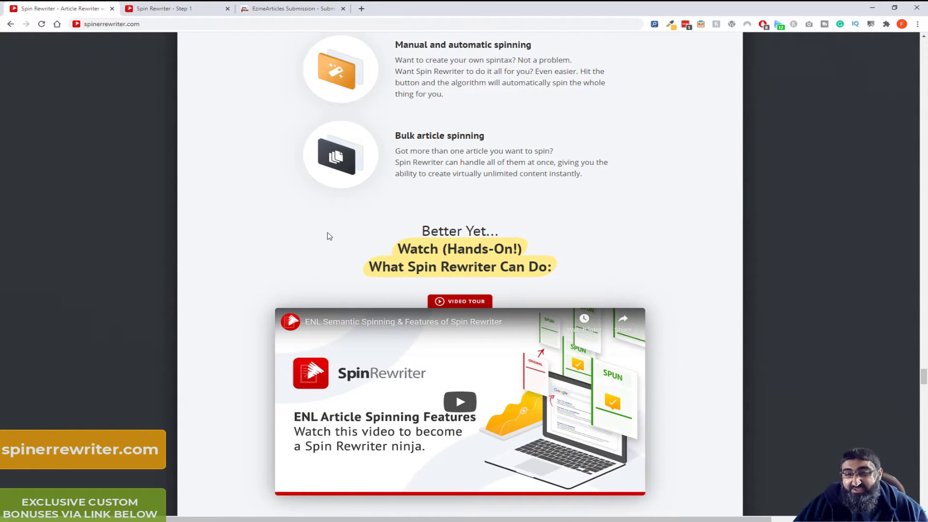
{"action": "scroll", "scroll_direction": "down", "scroll_amount": 3}
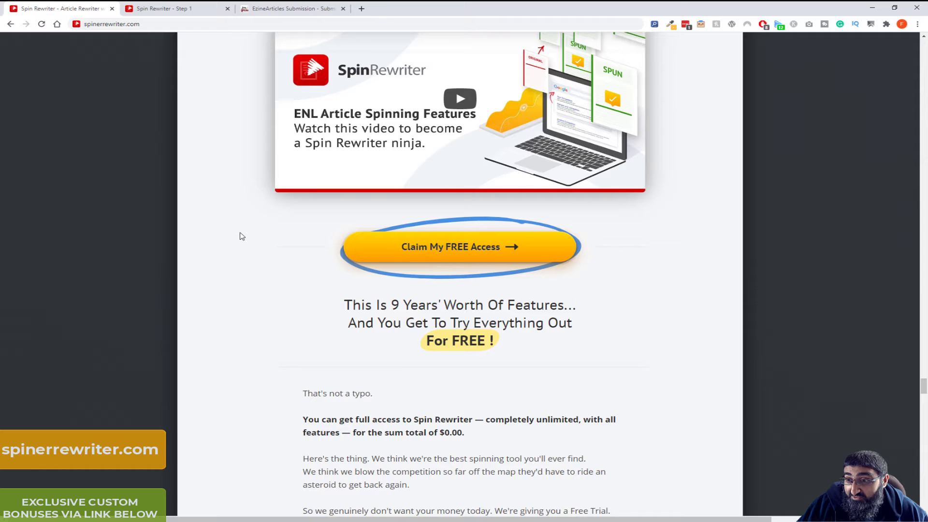
{"action": "scroll", "scroll_direction": "down", "scroll_amount": 3}
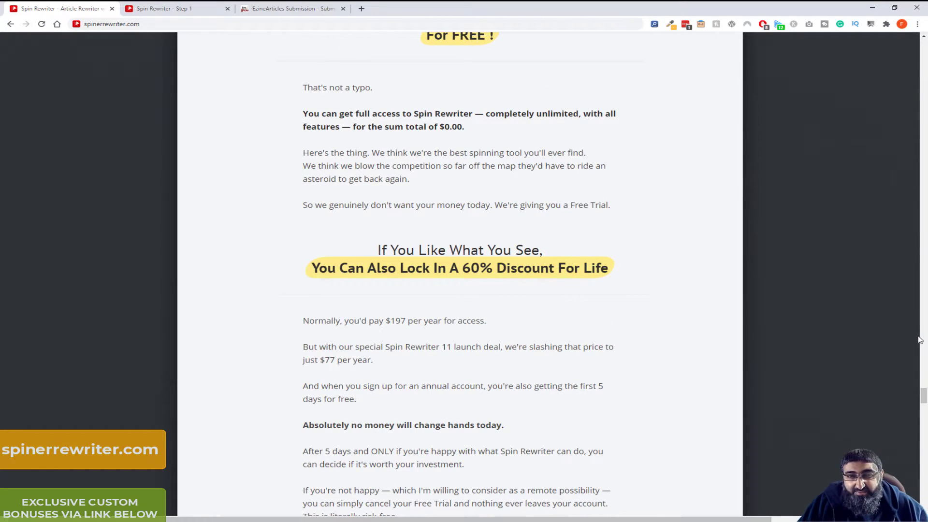
{"action": "mouse_move", "coordinate": [844, 362]}
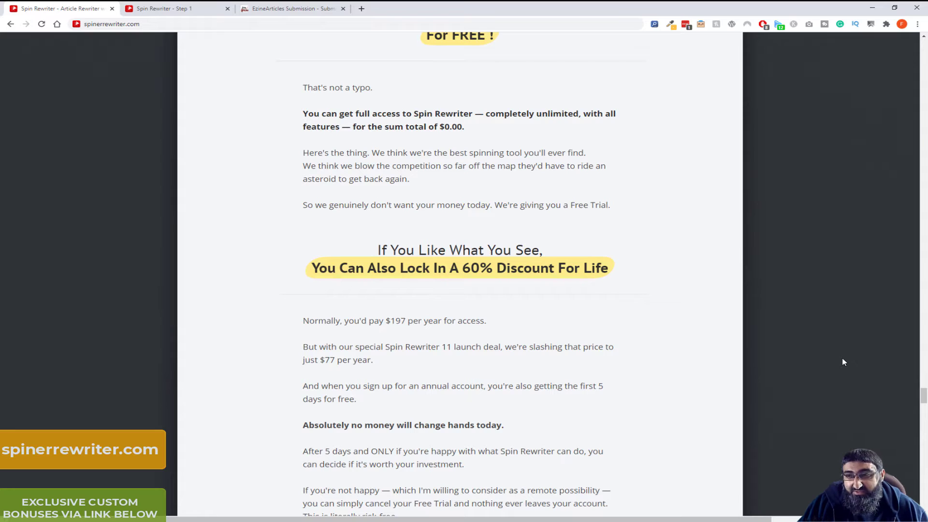
{"action": "mouse_move", "coordinate": [770, 365]}
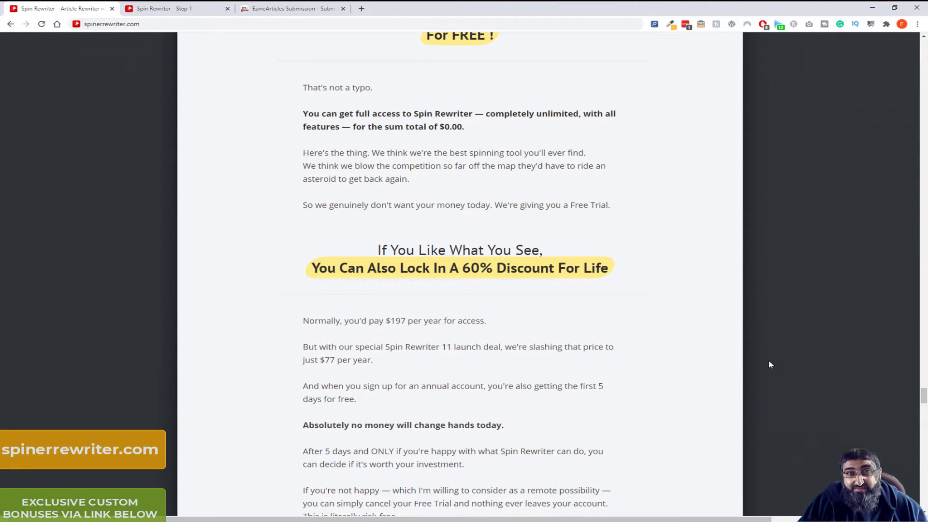
{"action": "scroll", "scroll_direction": "down", "scroll_amount": 3}
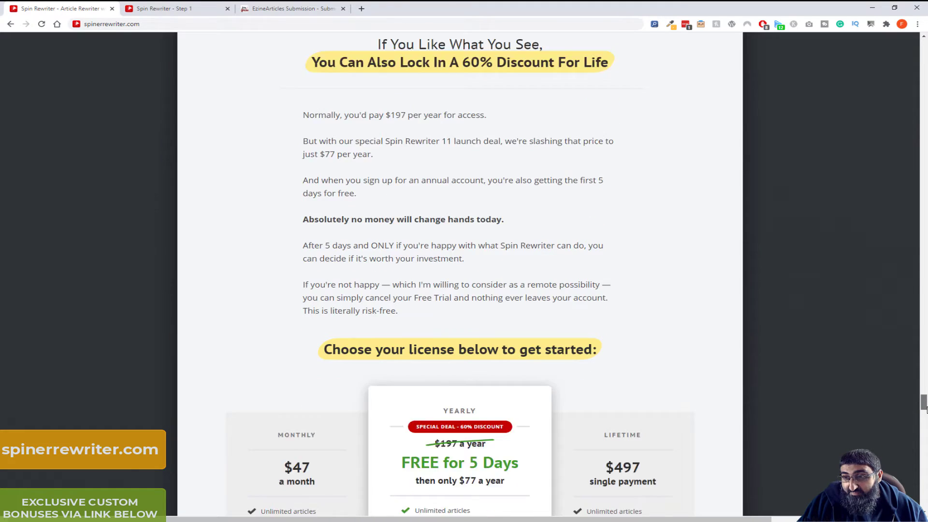
{"action": "scroll", "scroll_direction": "down", "scroll_amount": 3}
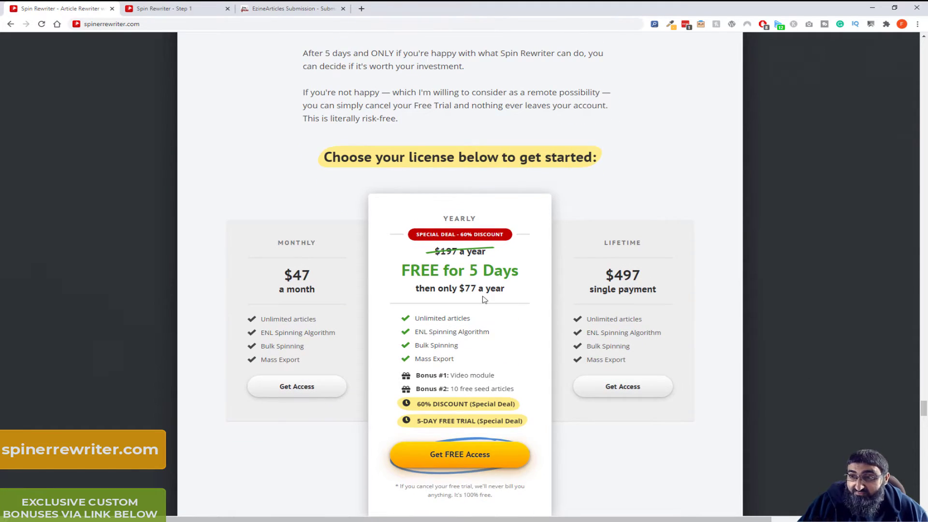
{"action": "scroll", "scroll_direction": "down", "scroll_amount": 3}
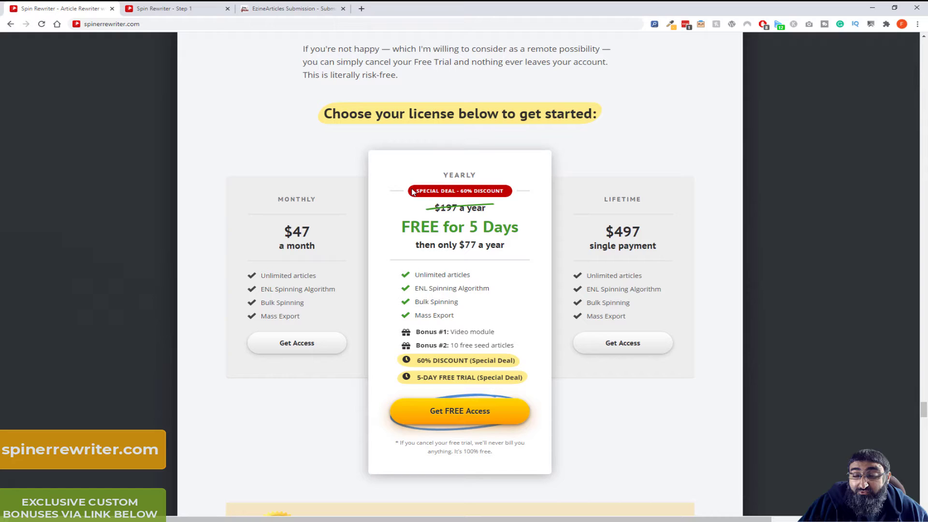
{"action": "mouse_move", "coordinate": [465, 242]}
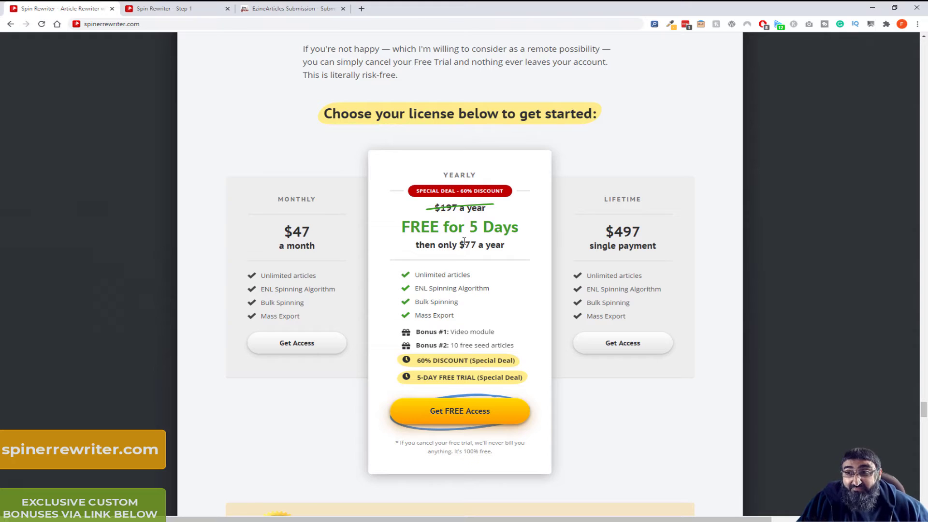
{"action": "scroll", "scroll_direction": "down", "scroll_amount": 3}
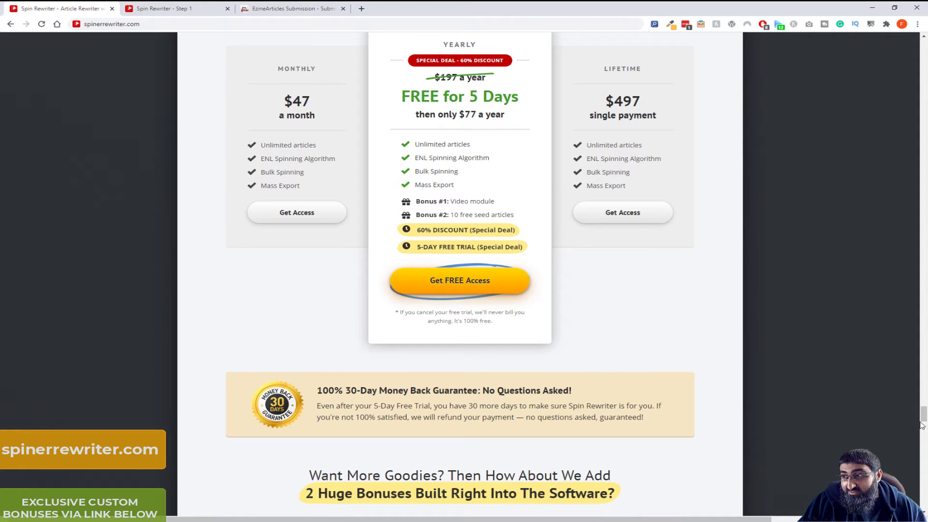
{"action": "scroll", "scroll_direction": "down", "scroll_amount": 3}
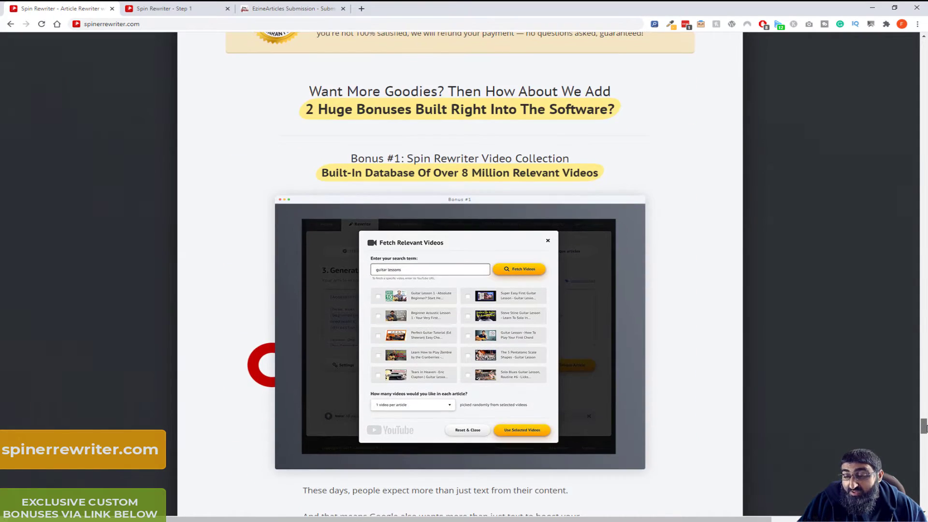
{"action": "scroll", "scroll_direction": "down", "scroll_amount": 3}
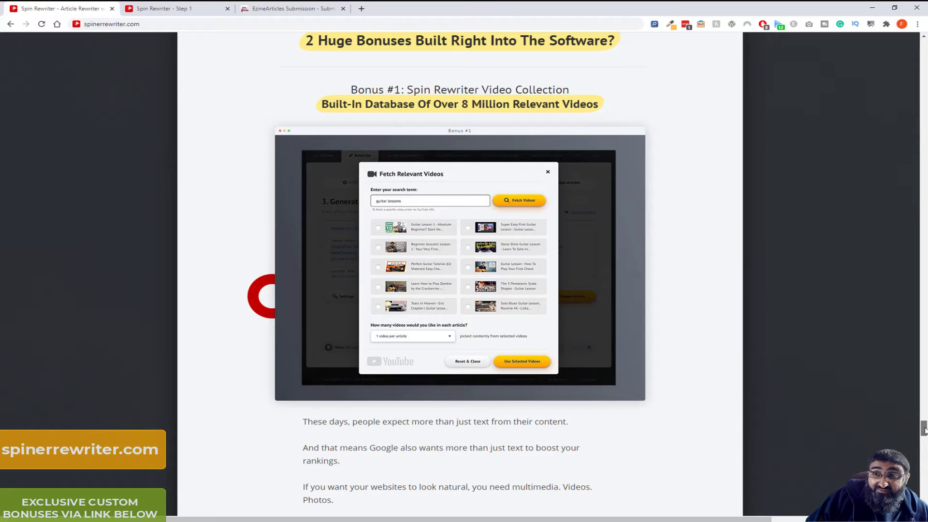
{"action": "scroll", "scroll_direction": "up", "scroll_amount": 3}
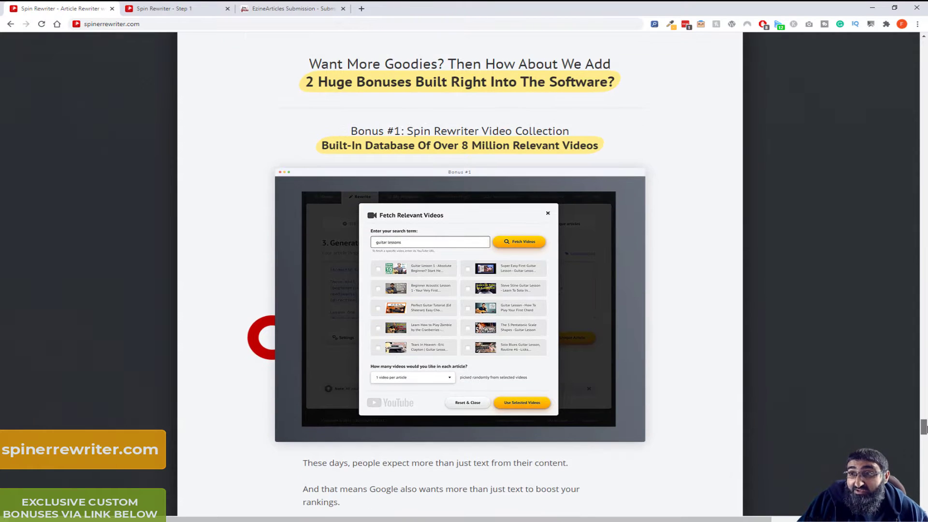
{"action": "scroll", "scroll_direction": "down", "scroll_amount": 3}
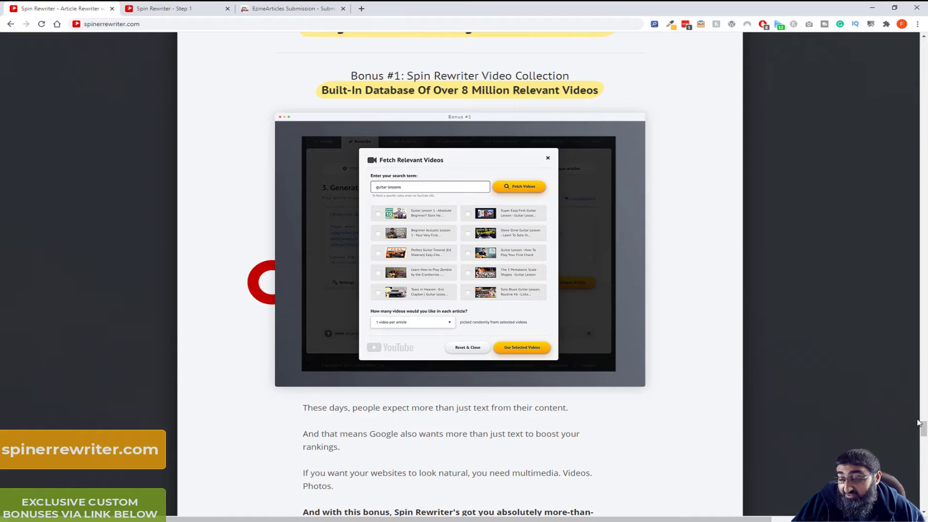
{"action": "mouse_move", "coordinate": [337, 364]}
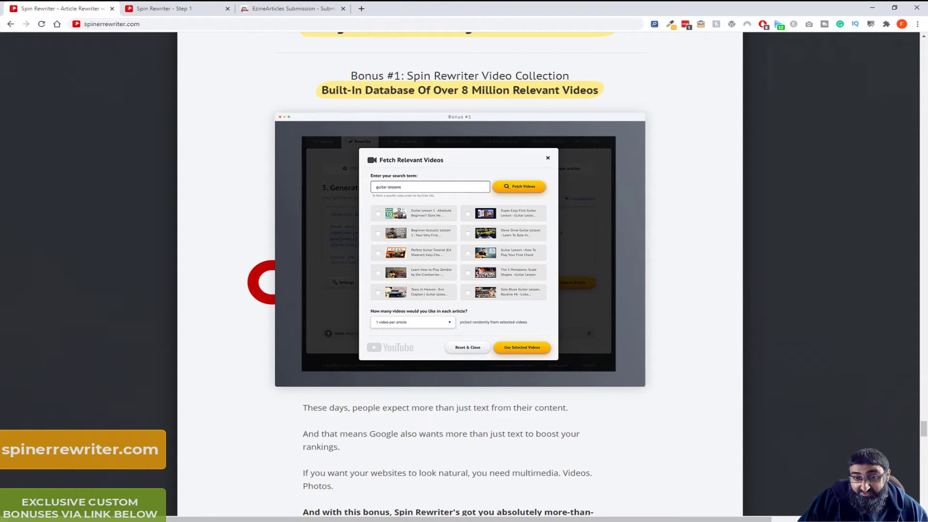
{"action": "scroll", "scroll_direction": "down", "scroll_amount": 3}
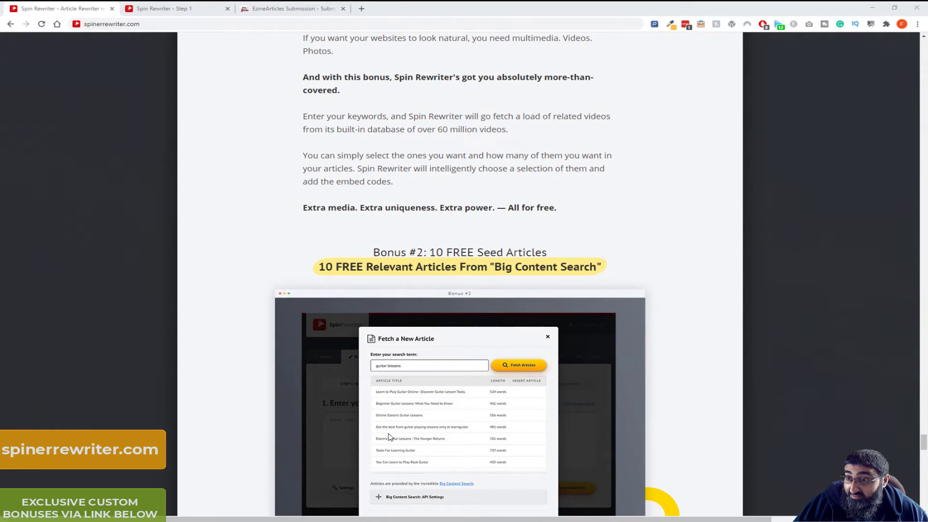
{"action": "scroll", "scroll_direction": "down", "scroll_amount": 3}
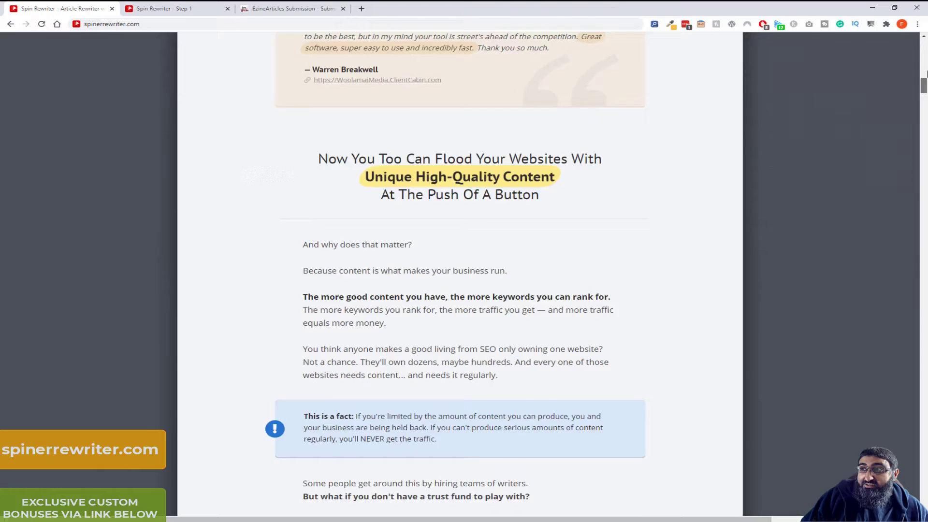
Tour the Spin Rewriter dashboard, start Rewrite a Single Article, then switch to the EzineArticles tab
{"action": "left_click", "coordinate": [172, 8]}
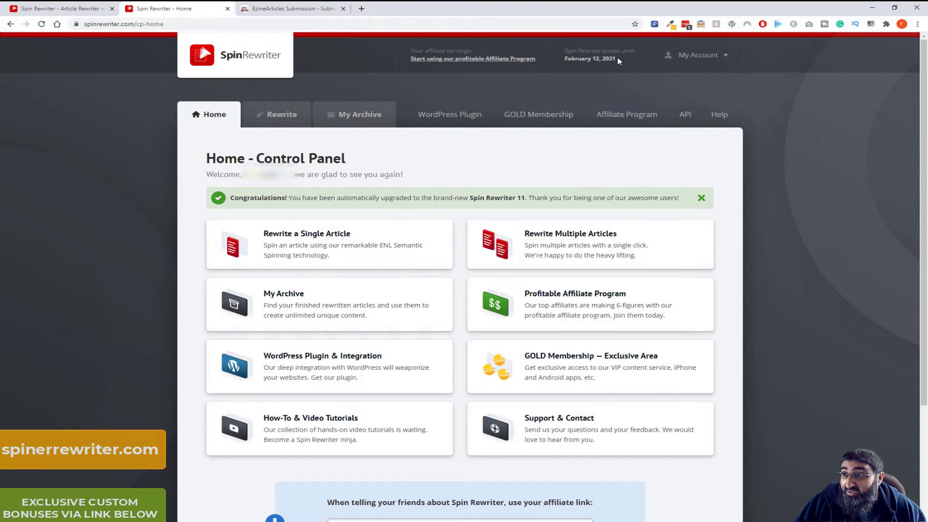
{"action": "mouse_move", "coordinate": [571, 70]}
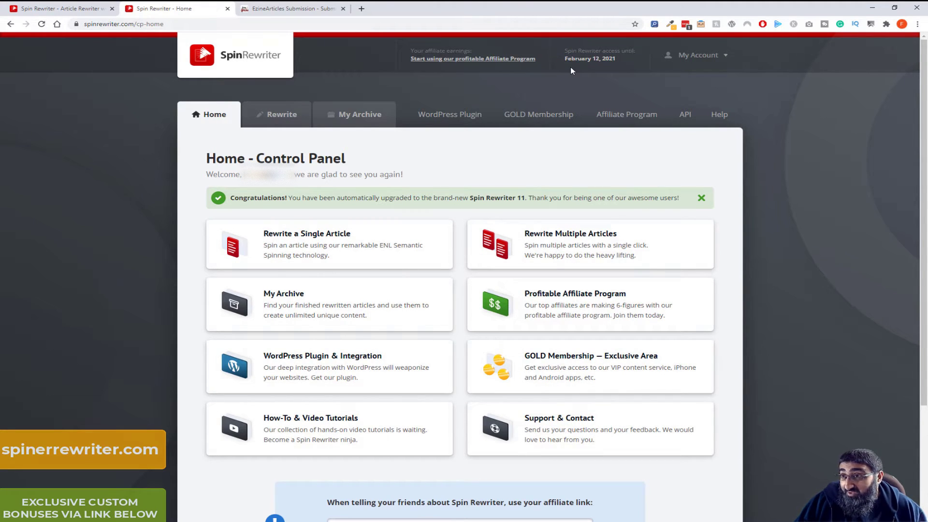
{"action": "mouse_move", "coordinate": [297, 143]}
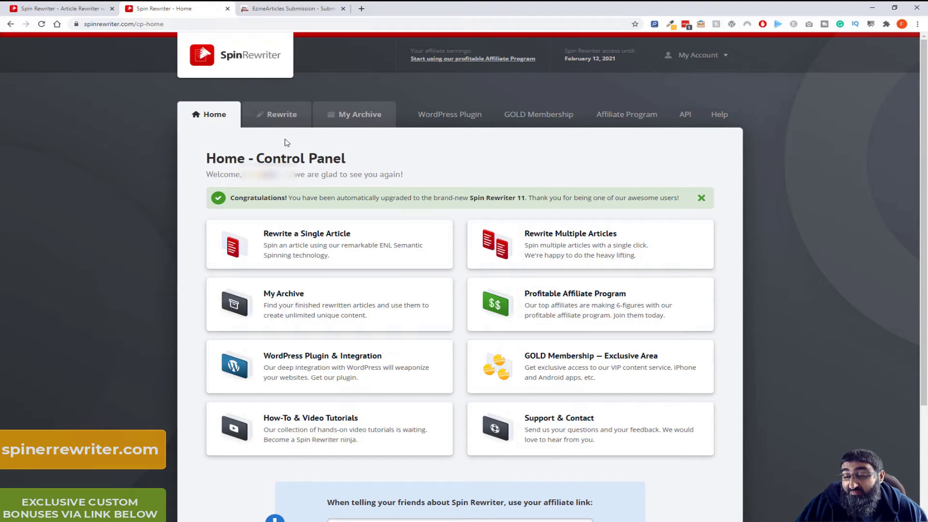
{"action": "mouse_move", "coordinate": [350, 170]}
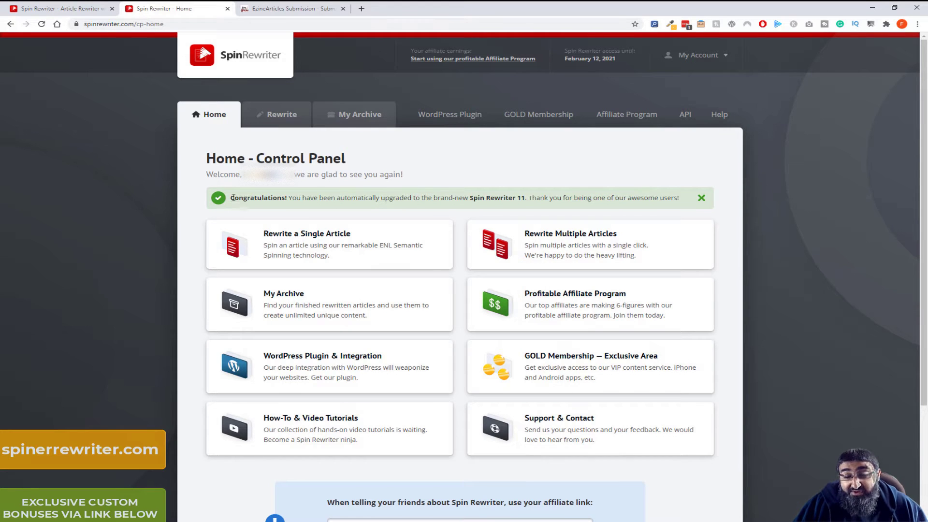
{"action": "left_click_drag", "start_coordinate": [230, 197], "coordinate": [516, 198]}
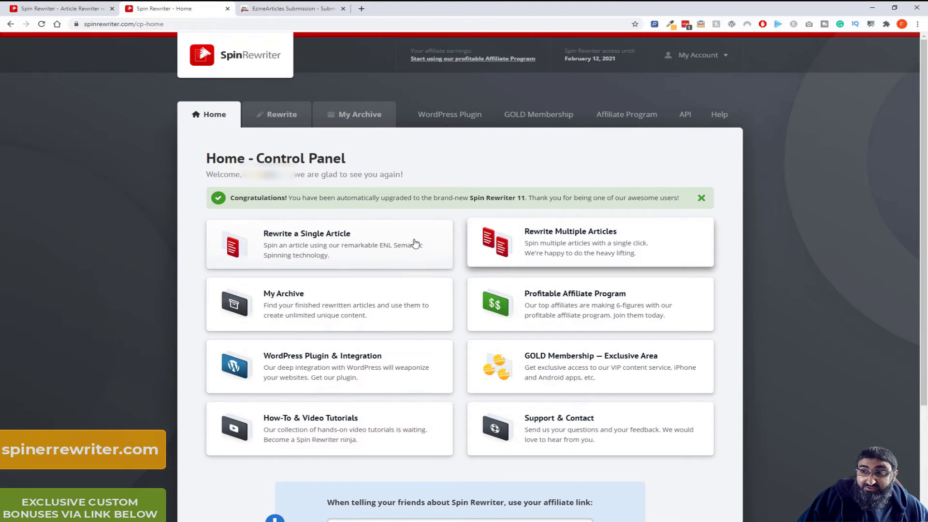
{"action": "mouse_move", "coordinate": [454, 276]}
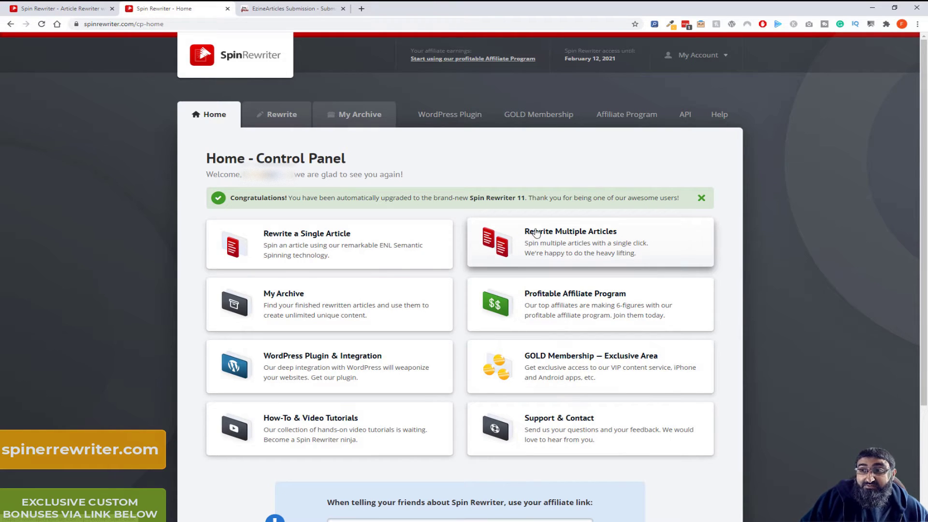
{"action": "mouse_move", "coordinate": [533, 245]}
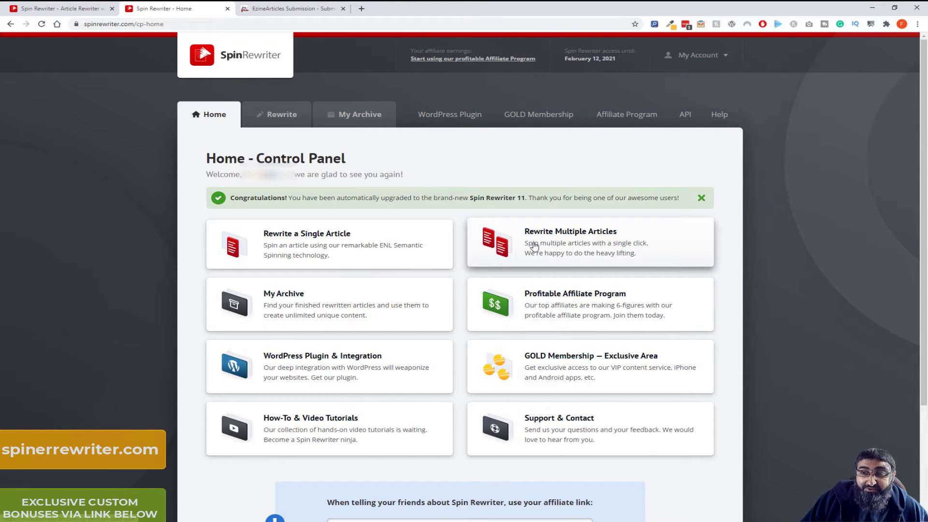
{"action": "mouse_move", "coordinate": [462, 236]}
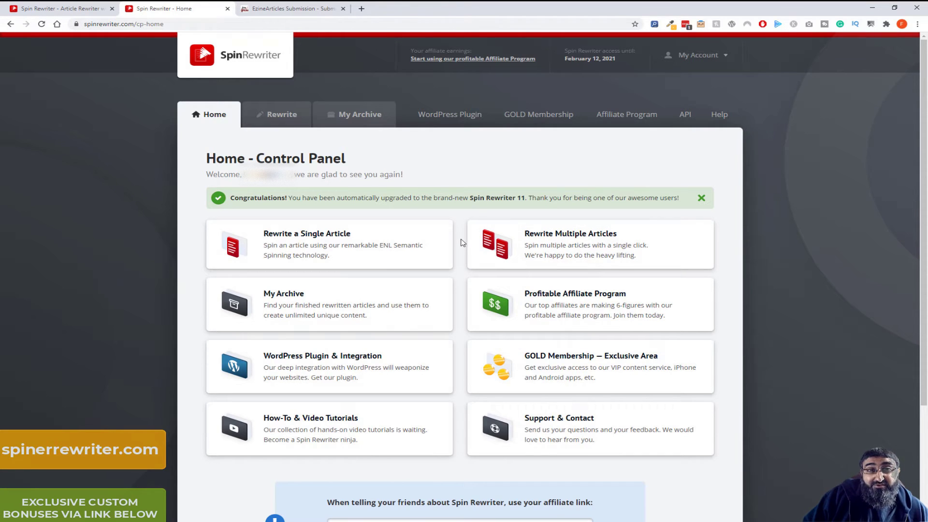
{"action": "mouse_move", "coordinate": [508, 294]}
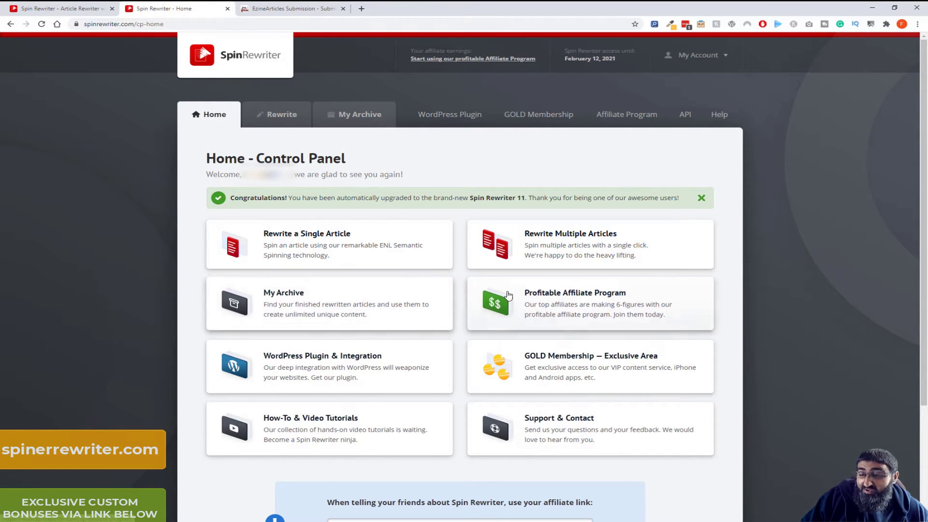
{"action": "mouse_move", "coordinate": [367, 364]}
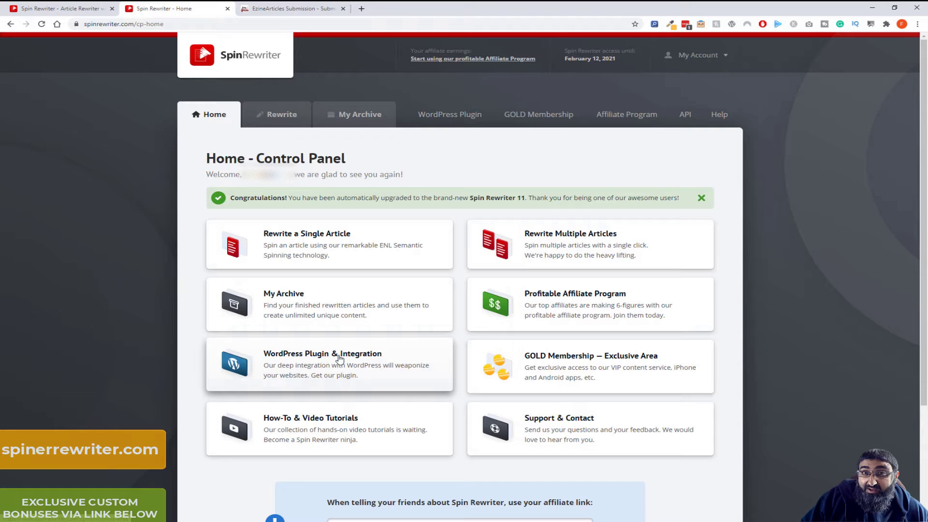
{"action": "mouse_move", "coordinate": [342, 359]}
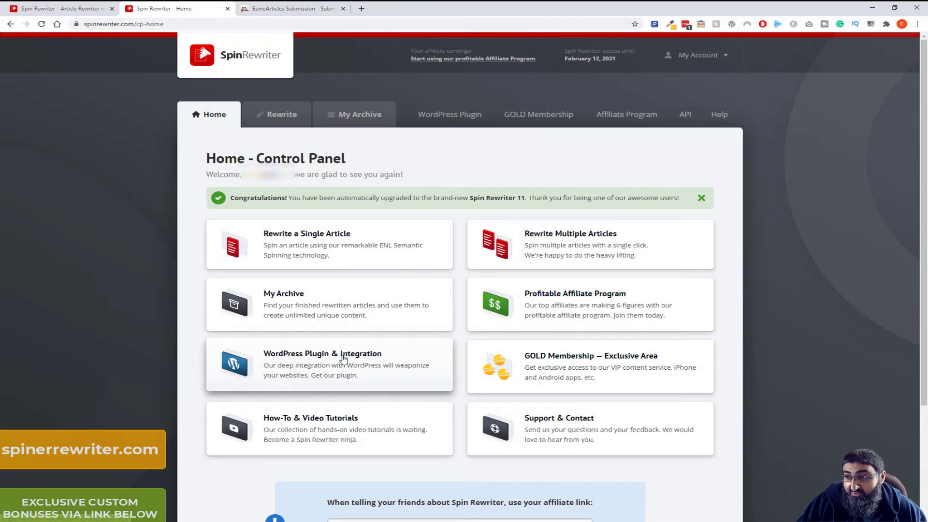
{"action": "mouse_move", "coordinate": [592, 368]}
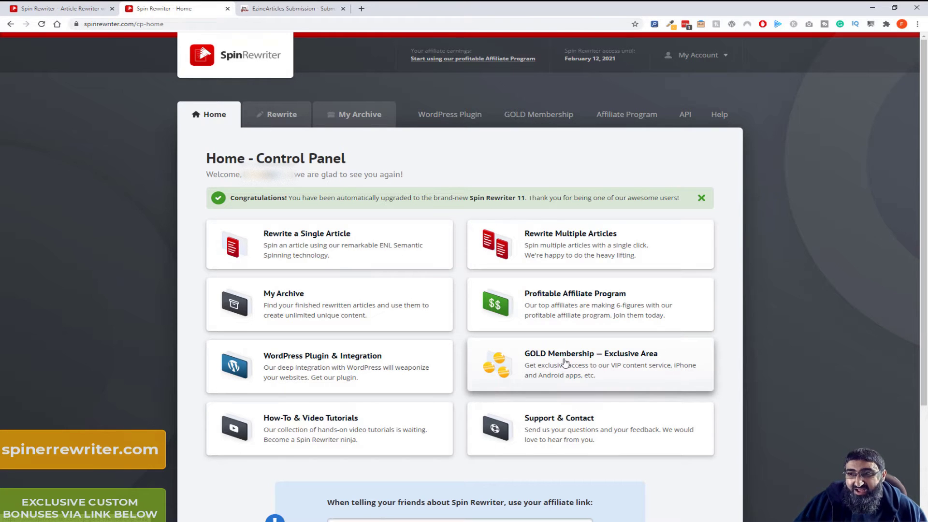
{"action": "scroll", "scroll_direction": "down", "scroll_amount": 3}
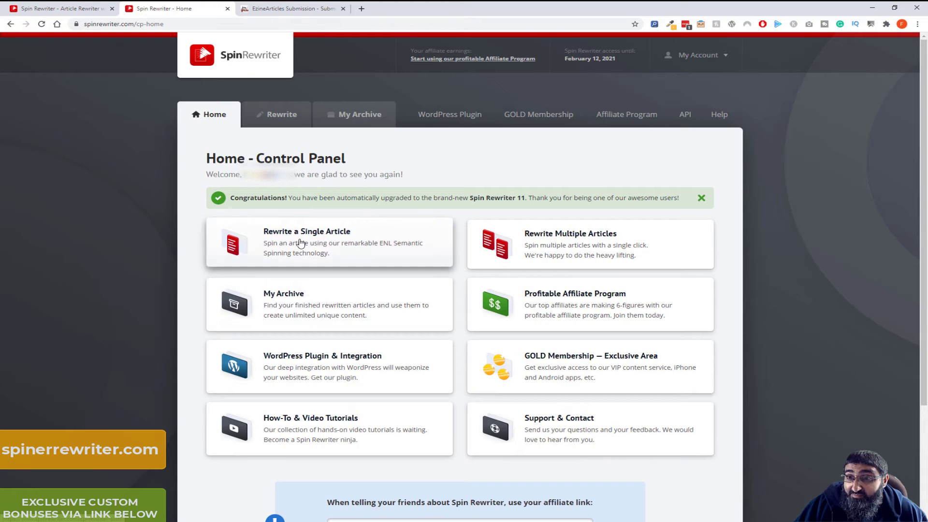
{"action": "left_click", "coordinate": [307, 231]}
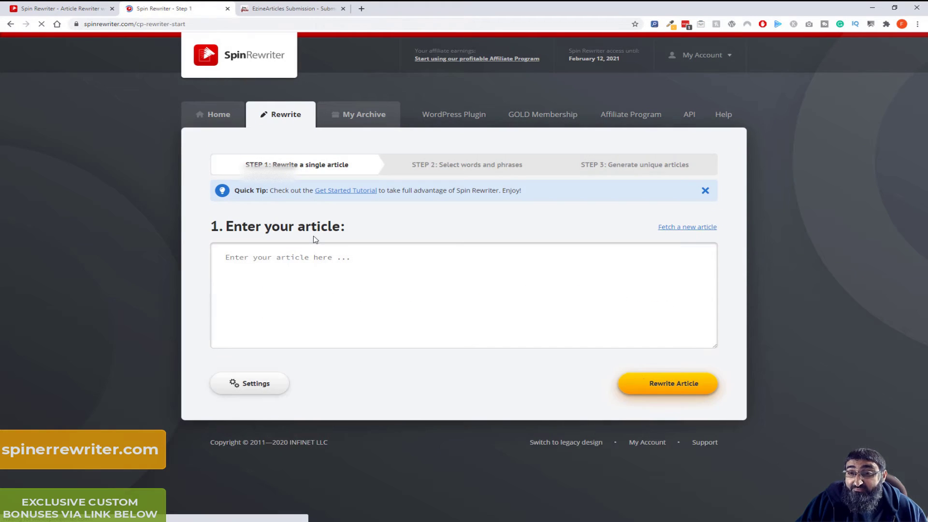
{"action": "left_click", "coordinate": [290, 9]}
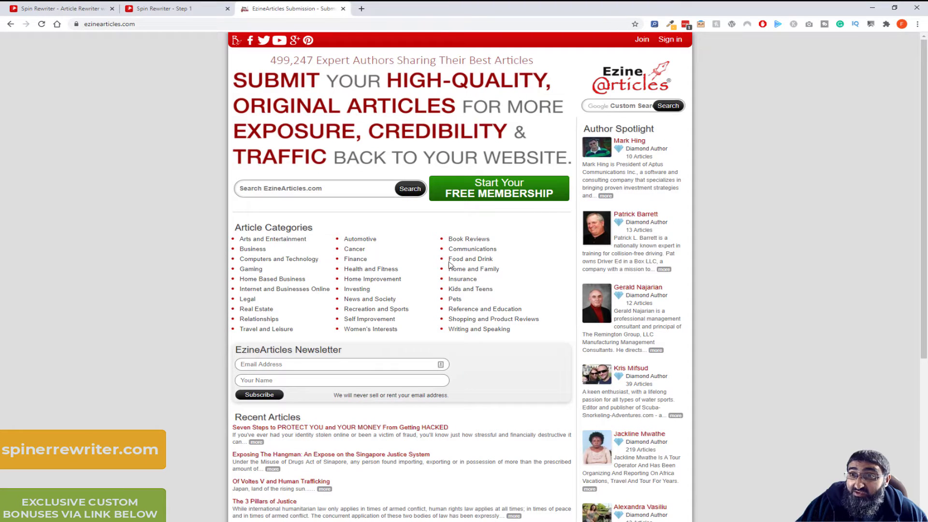
Open the article on protecting your money from hackers, select its opening paragraphs and return to Spin Rewriter
{"action": "scroll", "scroll_direction": "down", "scroll_amount": 3}
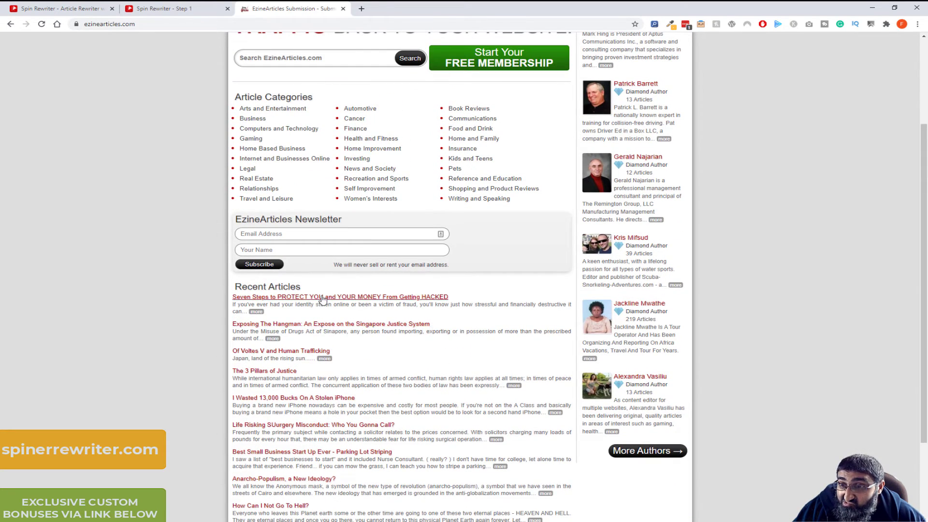
{"action": "left_click", "coordinate": [340, 297]}
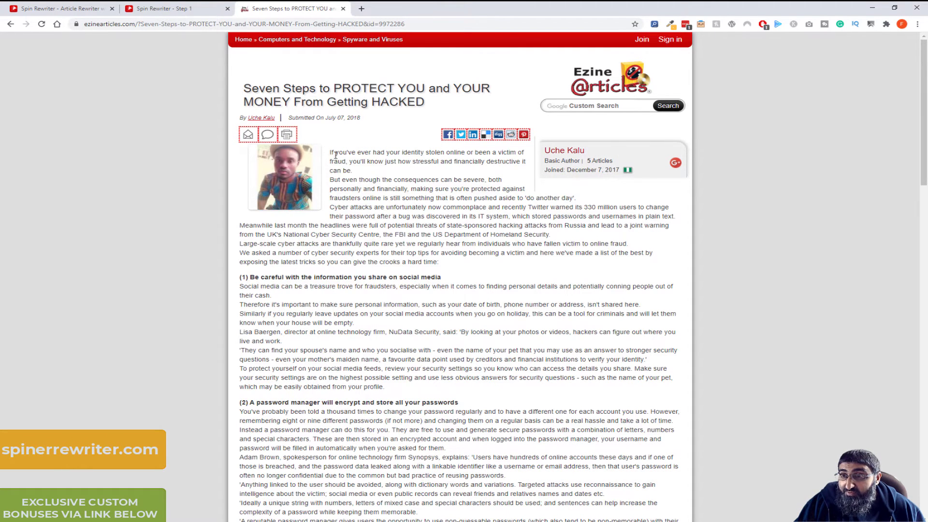
{"action": "left_click_drag", "start_coordinate": [330, 152], "coordinate": [438, 262]}
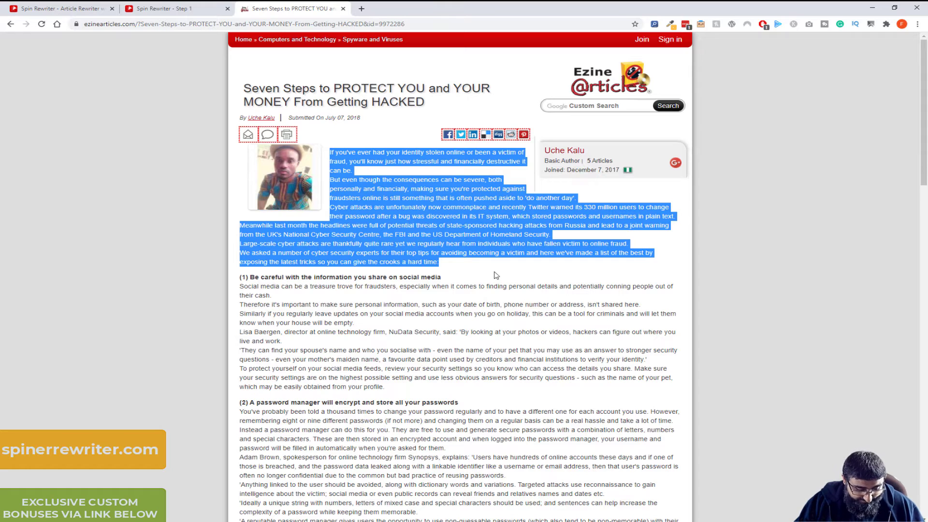
{"action": "left_click", "coordinate": [172, 8]}
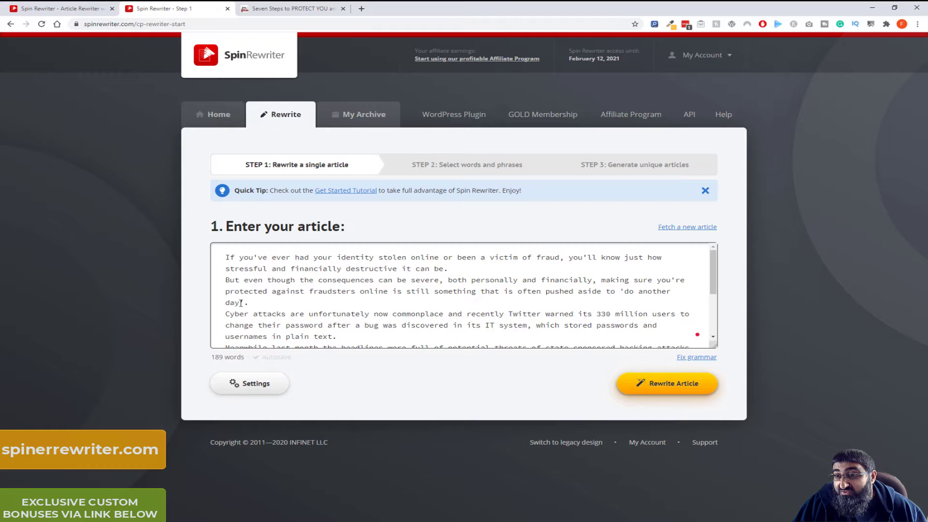
{"action": "left_click", "coordinate": [249, 383]}
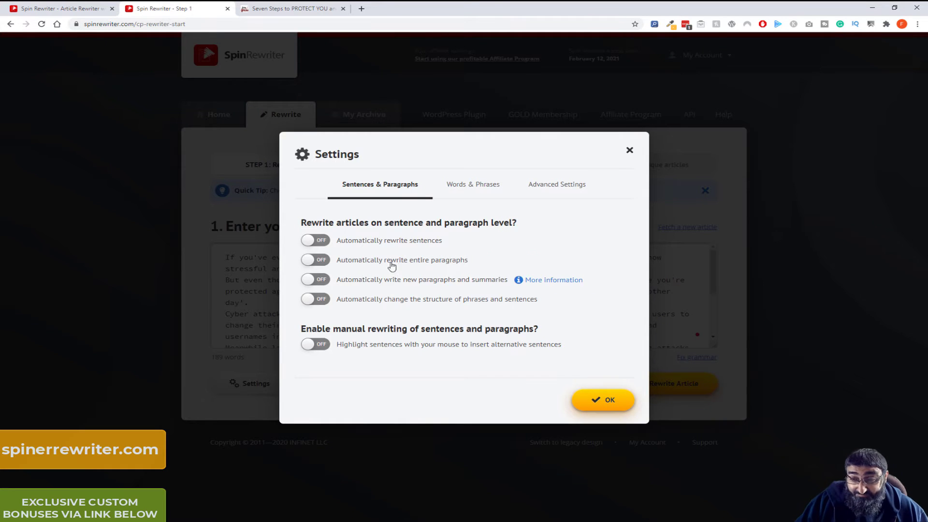
{"action": "mouse_move", "coordinate": [335, 288]}
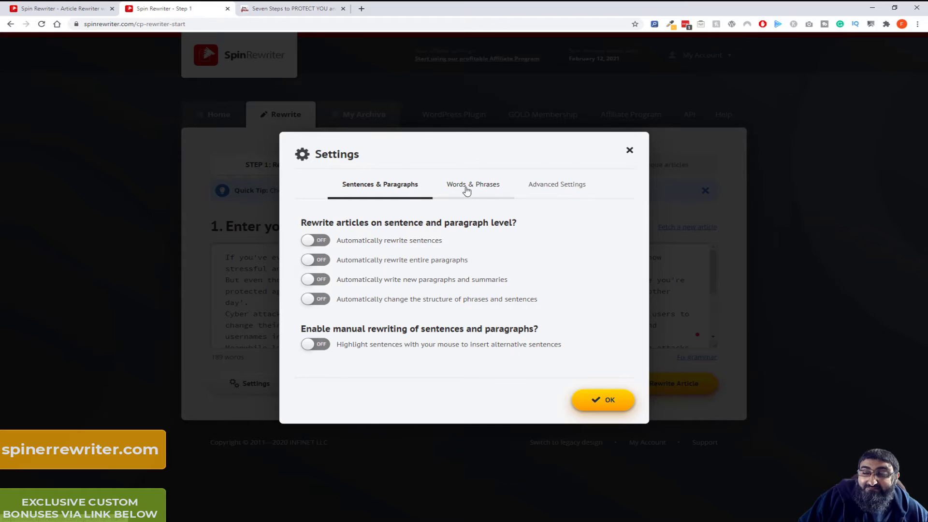
{"action": "left_click", "coordinate": [472, 184]}
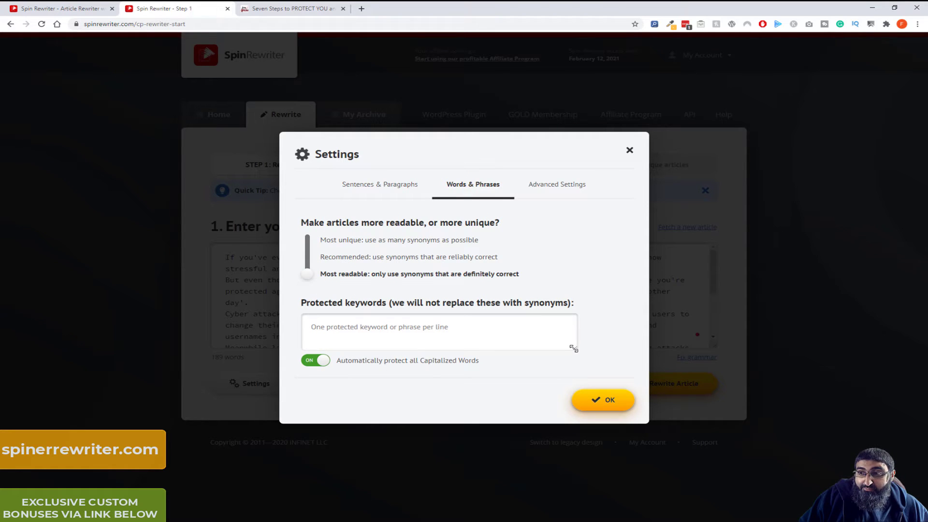
{"action": "left_click_drag", "start_coordinate": [574, 347], "coordinate": [571, 385]}
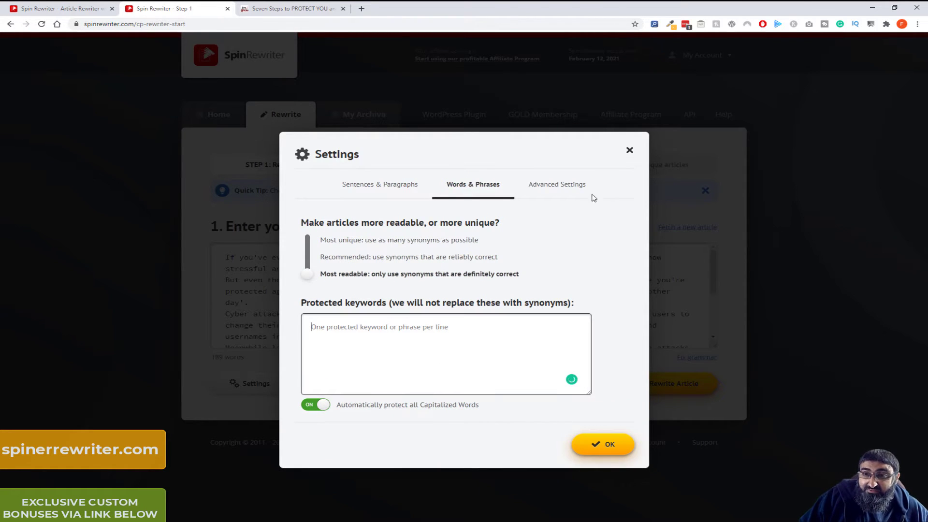
{"action": "left_click", "coordinate": [603, 445]}
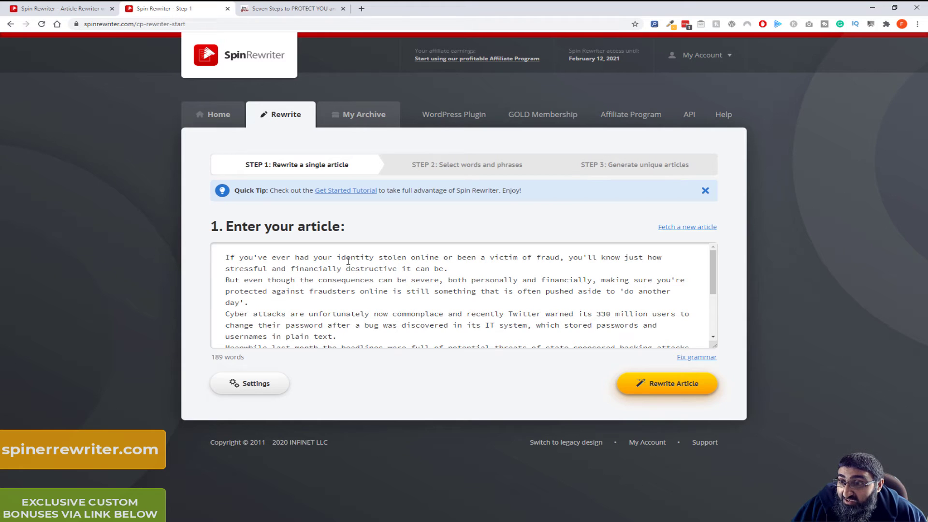
{"action": "mouse_move", "coordinate": [466, 263]}
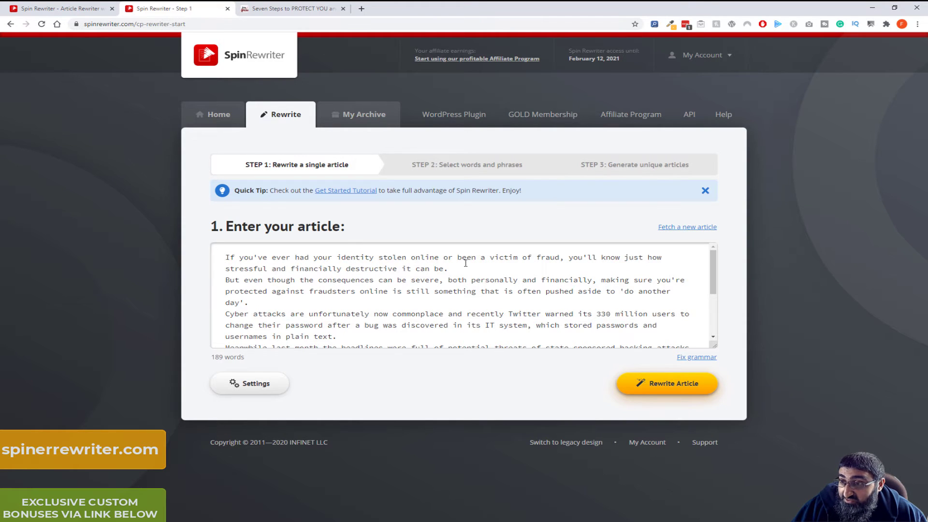
Add identity, fraud, stolen and online as protected keywords in Settings, review Advanced Settings, and confirm
{"action": "left_click", "coordinate": [249, 383]}
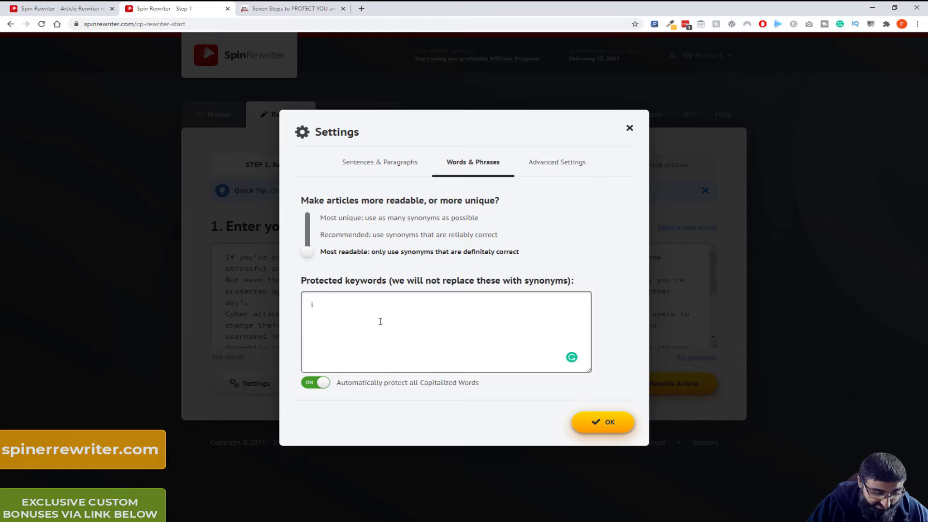
{"action": "type", "text": "dentity"}
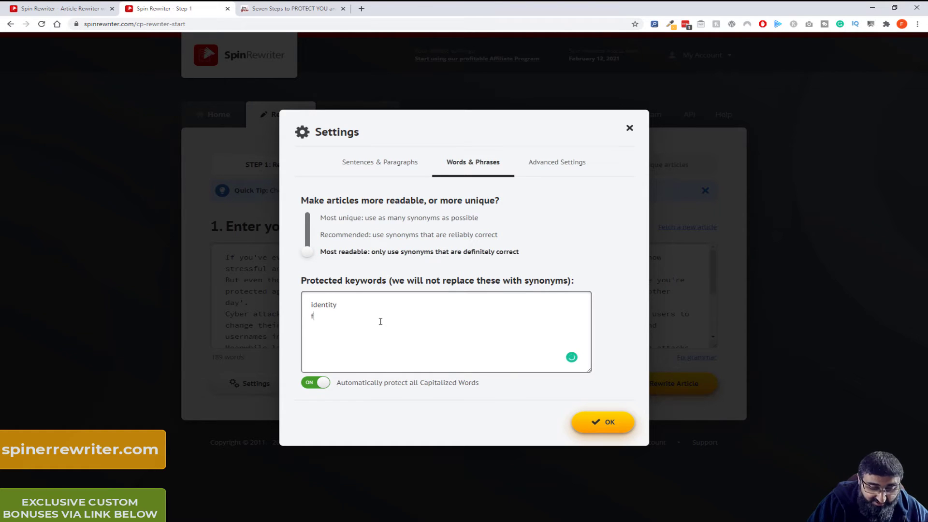
{"action": "type", "text": "raud"}
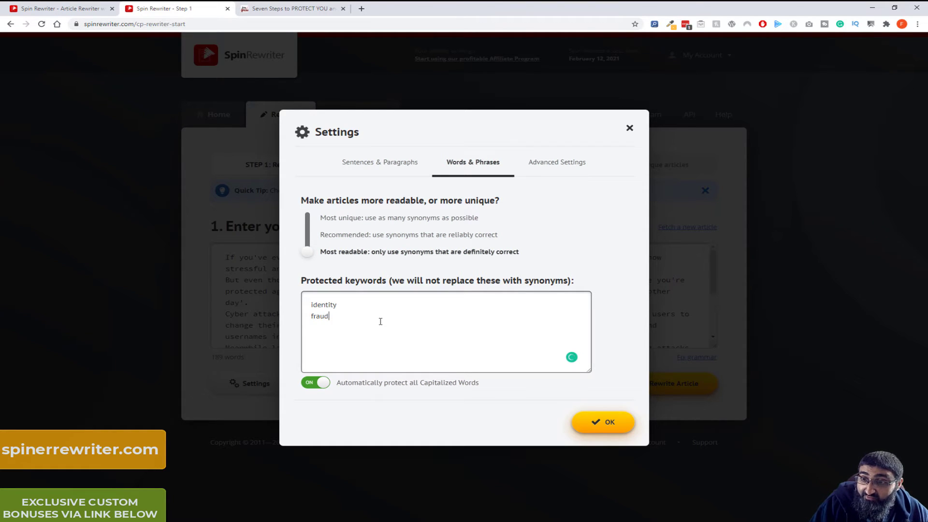
{"action": "type", "text": "stolen"}
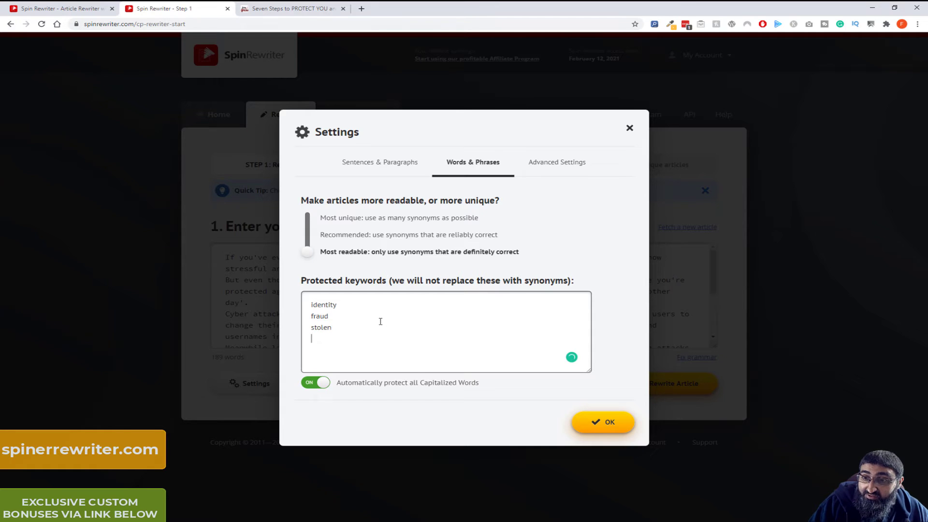
{"action": "type", "text": "o"}
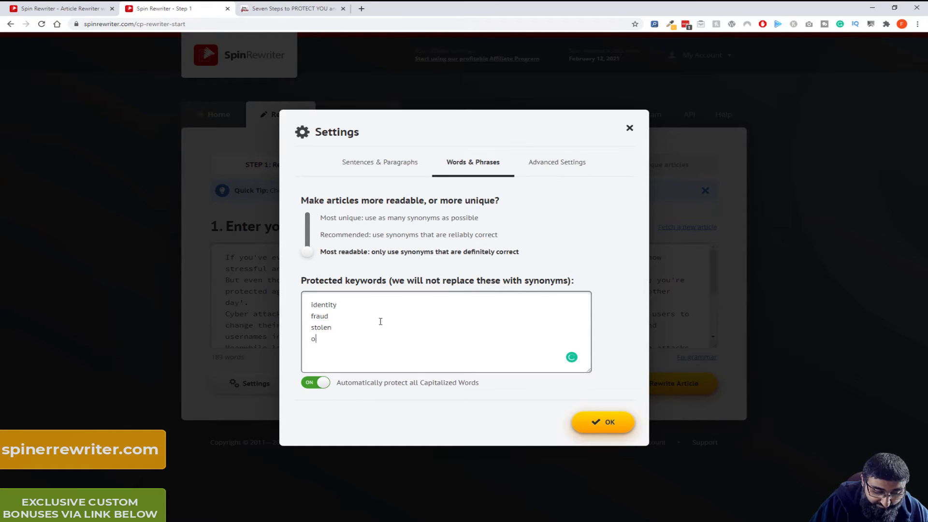
{"action": "type", "text": "nline"}
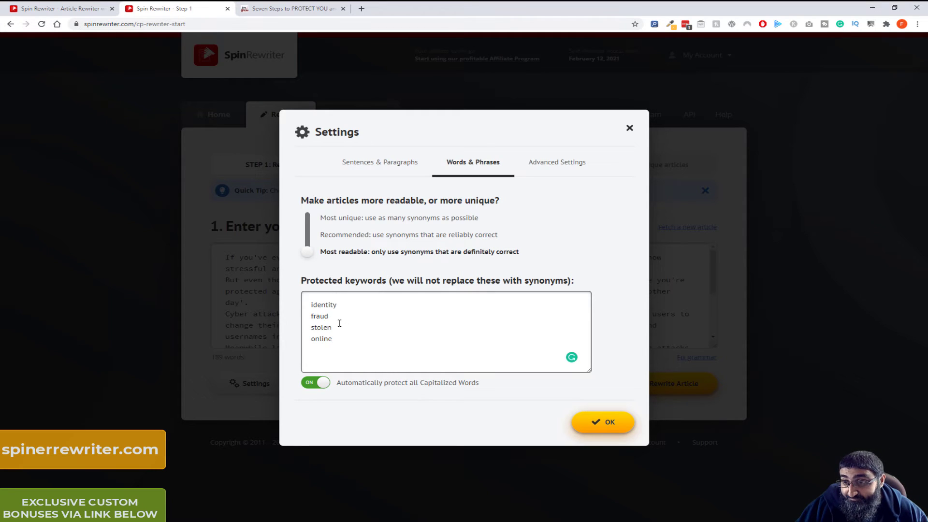
{"action": "mouse_move", "coordinate": [557, 161]}
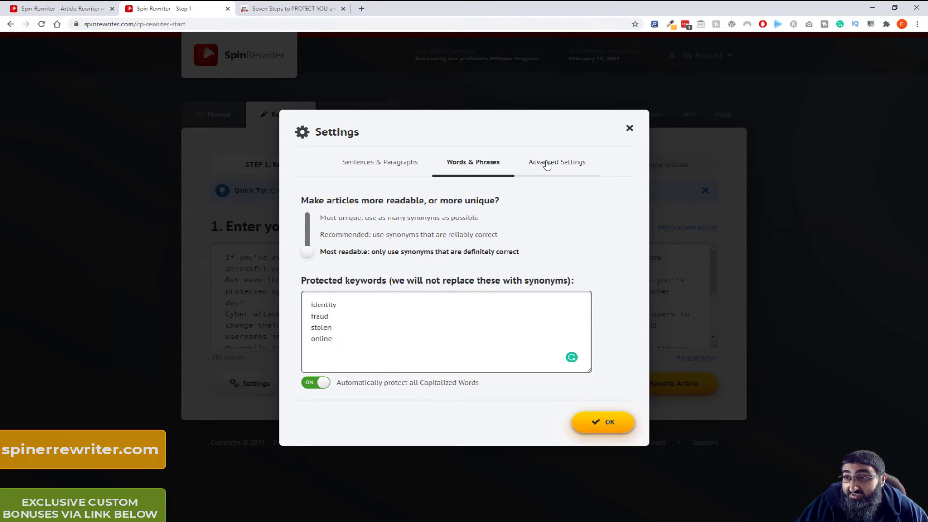
{"action": "left_click", "coordinate": [557, 162]}
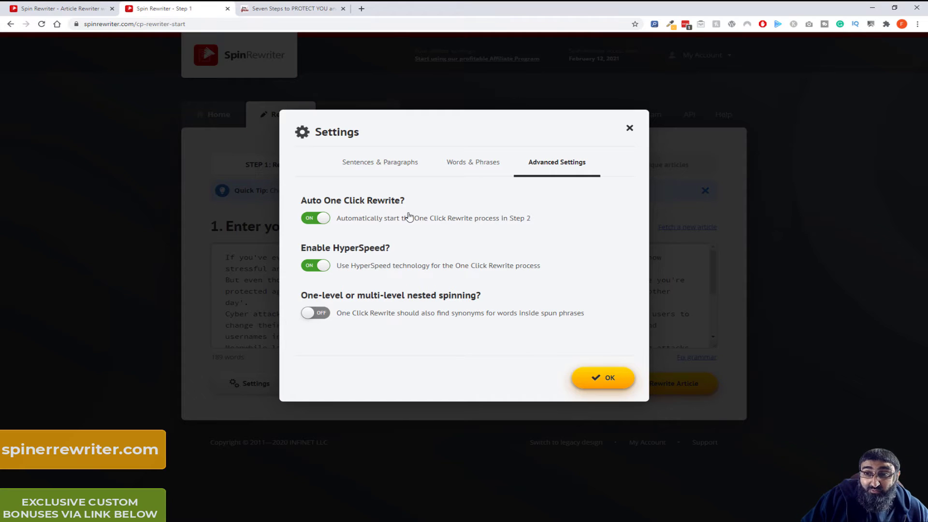
{"action": "mouse_move", "coordinate": [396, 223]}
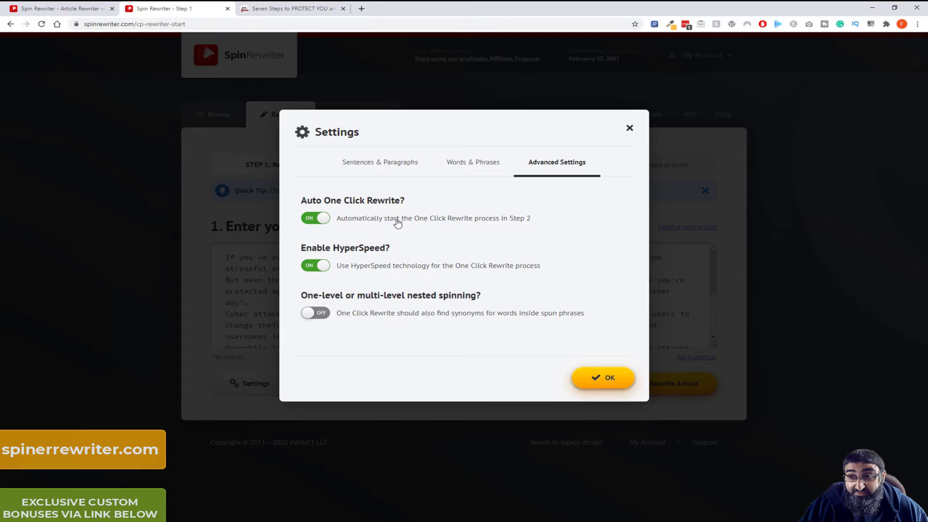
{"action": "mouse_move", "coordinate": [429, 281]}
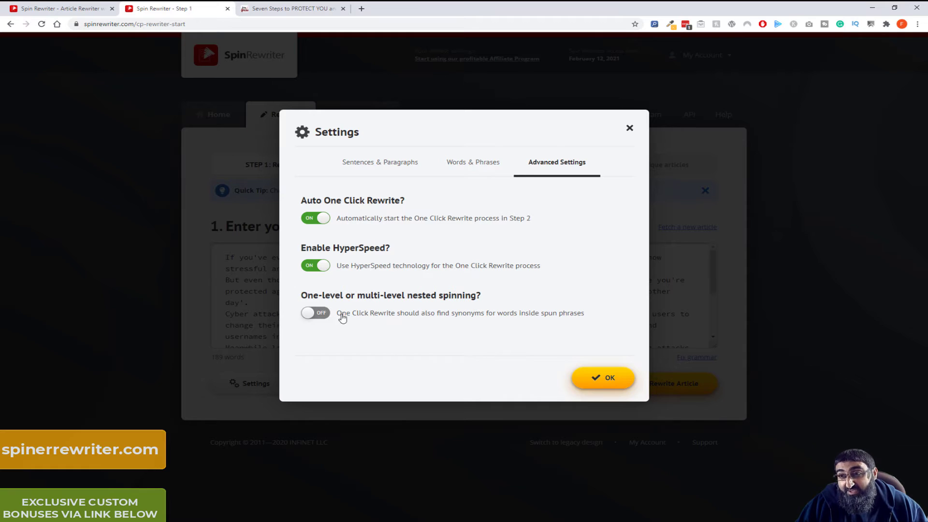
{"action": "left_click", "coordinate": [603, 378]}
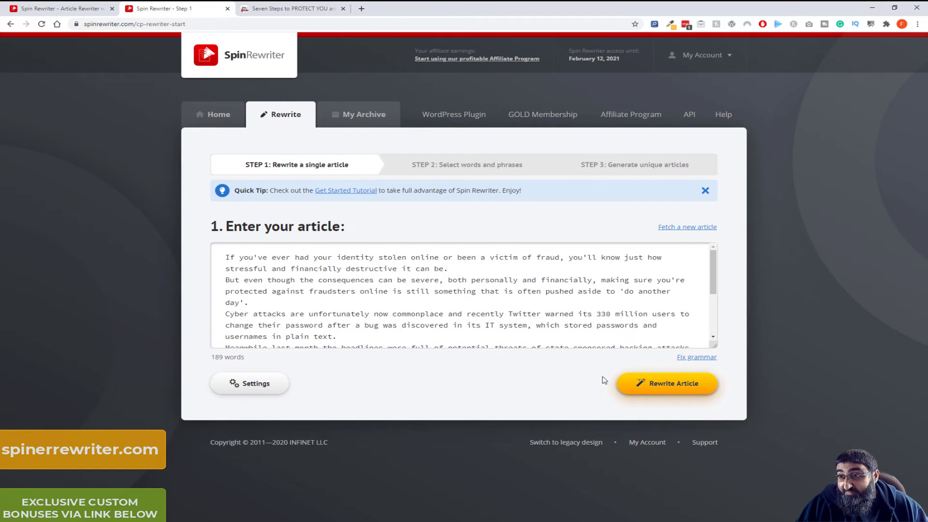
{"action": "mouse_move", "coordinate": [687, 231]}
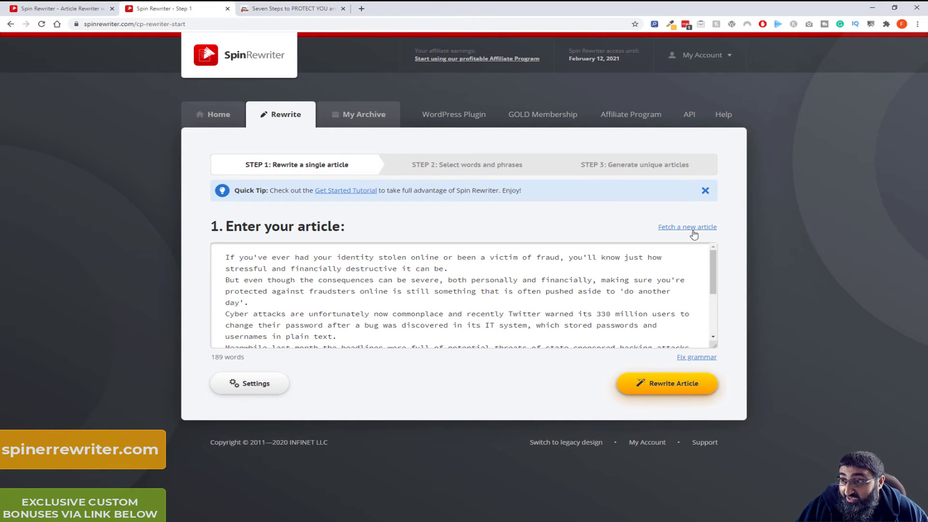
{"action": "left_click", "coordinate": [687, 226]}
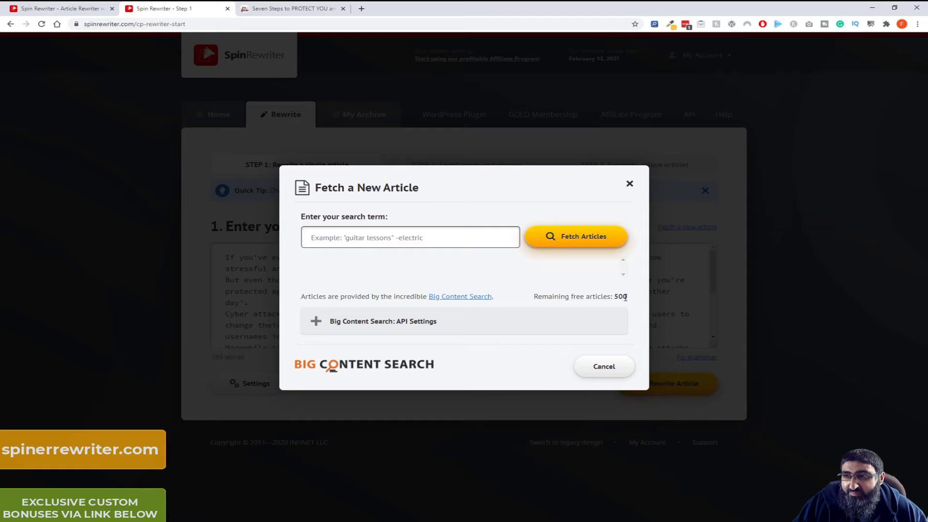
{"action": "left_click_drag", "start_coordinate": [302, 296], "coordinate": [494, 296]}
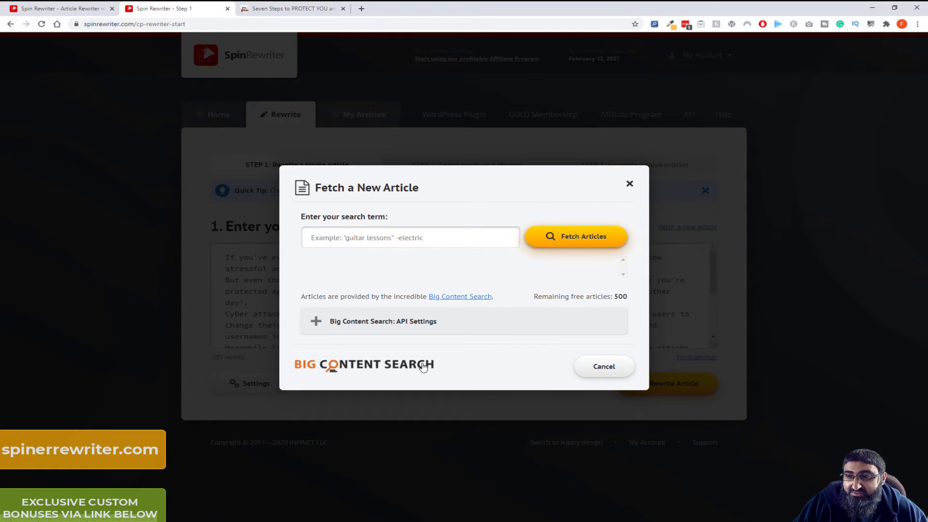
{"action": "mouse_move", "coordinate": [634, 196]}
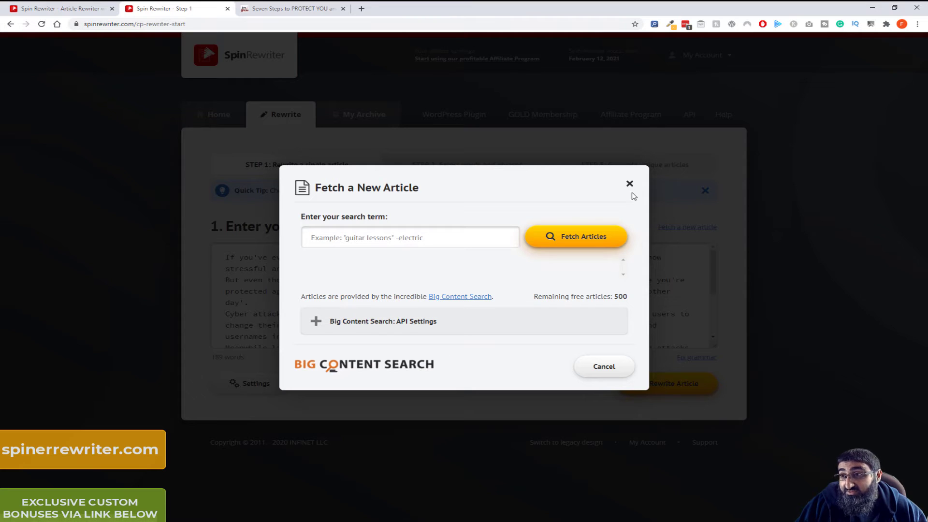
{"action": "left_click", "coordinate": [629, 184]}
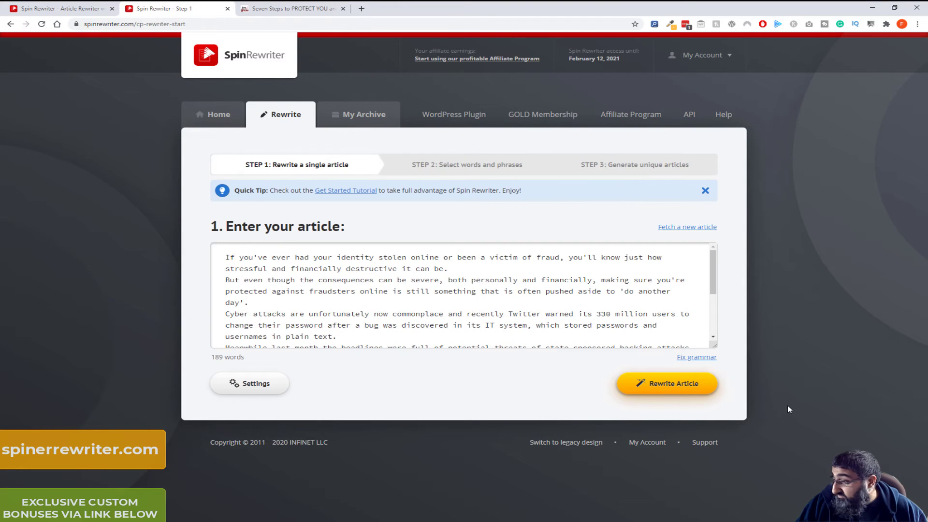
{"action": "left_click", "coordinate": [697, 357]}
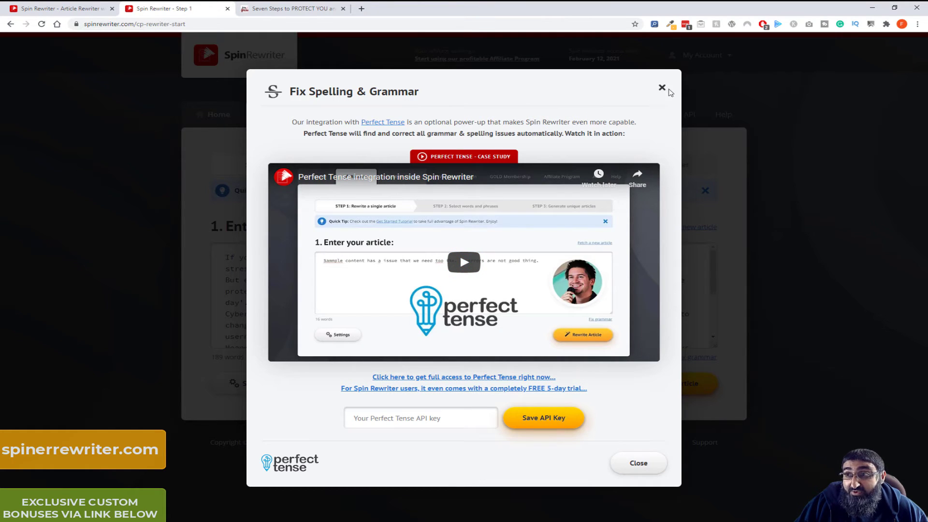
{"action": "left_click", "coordinate": [661, 88]}
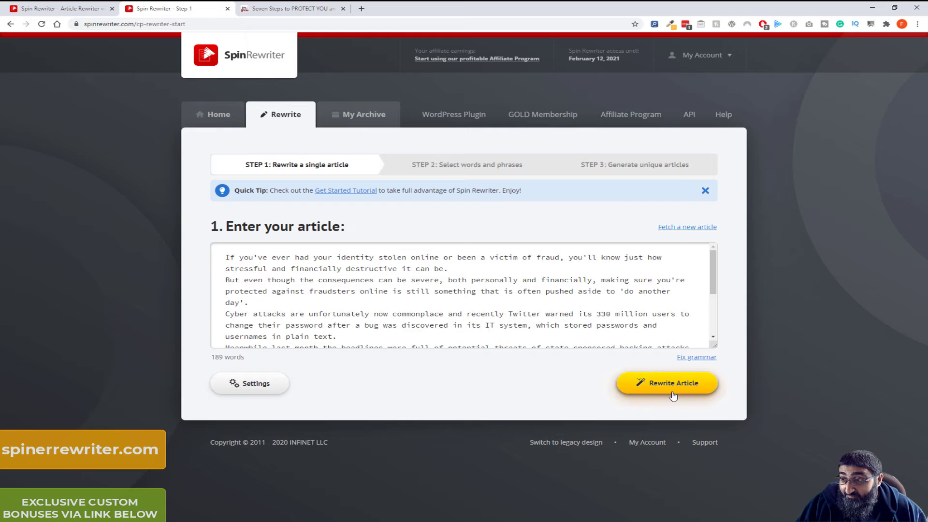
Run One Click Rewrite on the cyber-fraud article, adding synonyms throughout to reach 99% uniqueness
{"action": "left_click", "coordinate": [667, 383]}
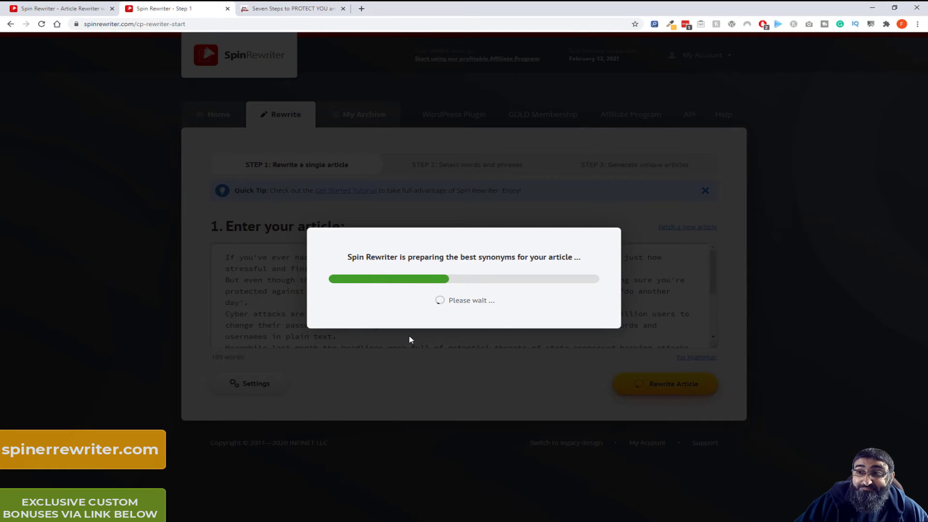
{"action": "left_click", "coordinate": [664, 383]}
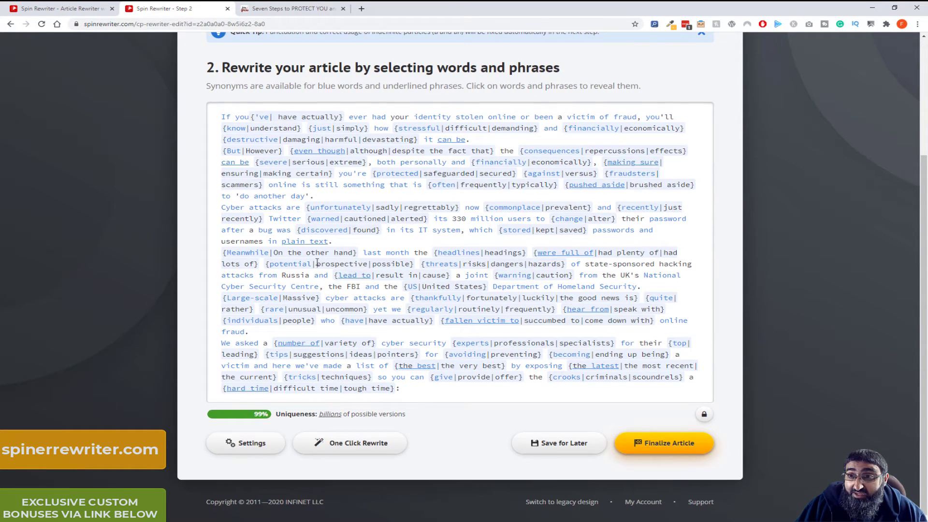
{"action": "scroll", "scroll_direction": "up", "scroll_amount": 3}
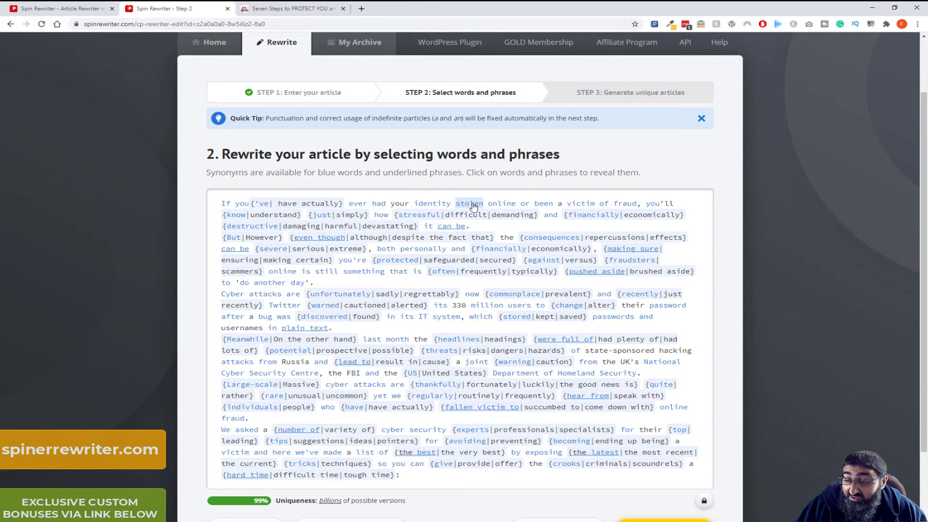
{"action": "mouse_move", "coordinate": [502, 203]}
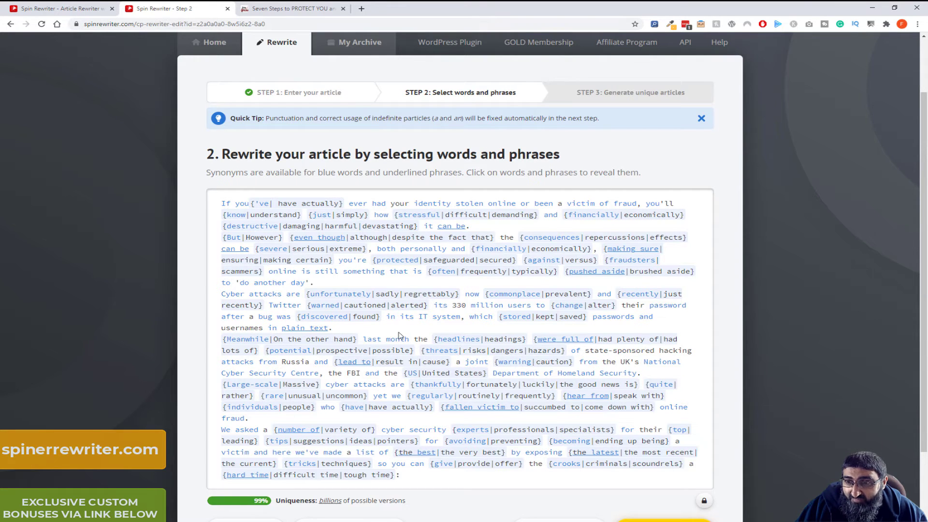
{"action": "scroll", "scroll_direction": "down", "scroll_amount": 3}
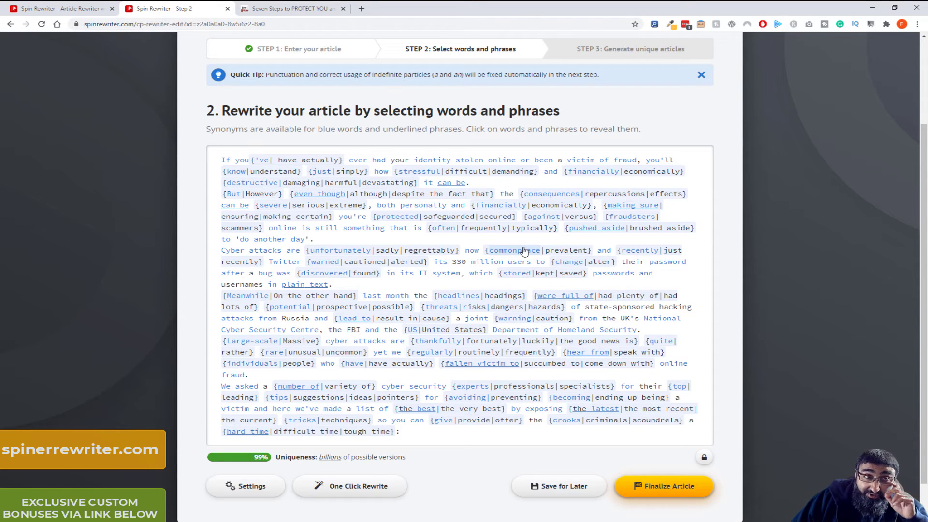
{"action": "mouse_move", "coordinate": [478, 265]}
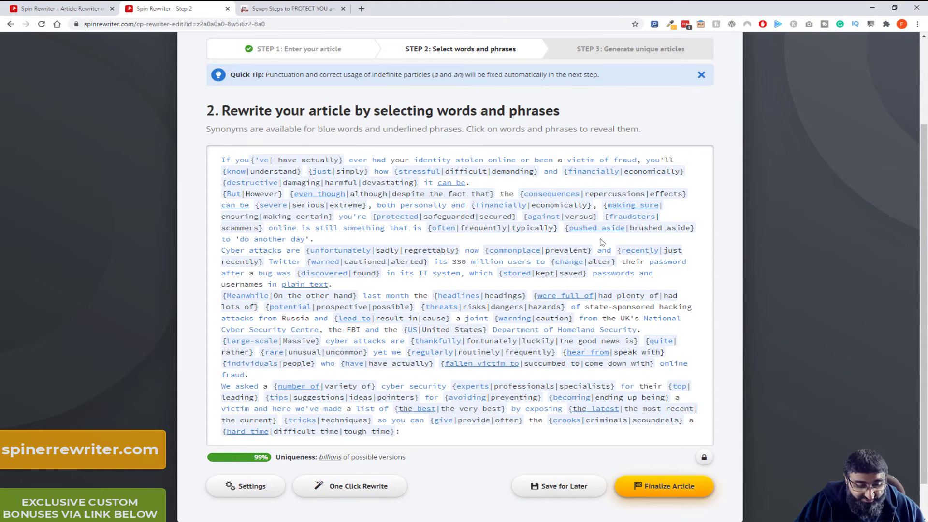
{"action": "mouse_move", "coordinate": [739, 492]}
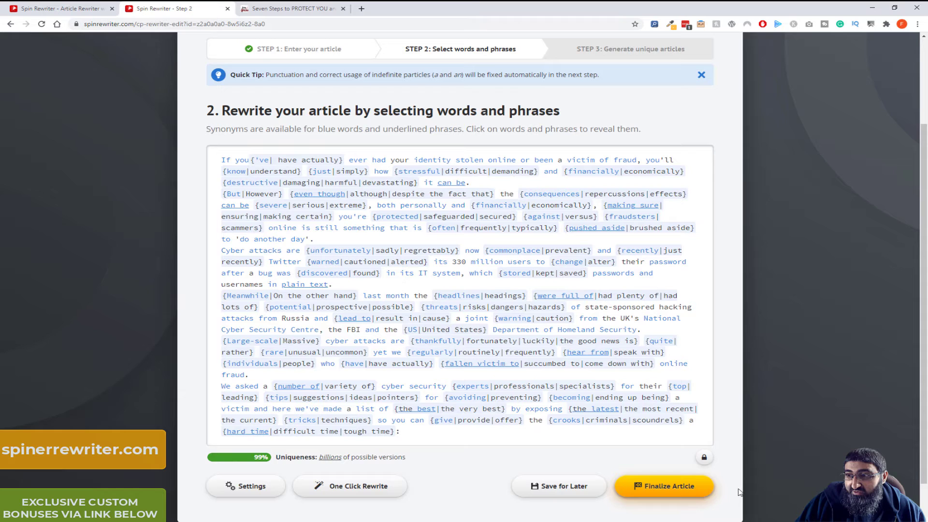
{"action": "left_click", "coordinate": [663, 486]}
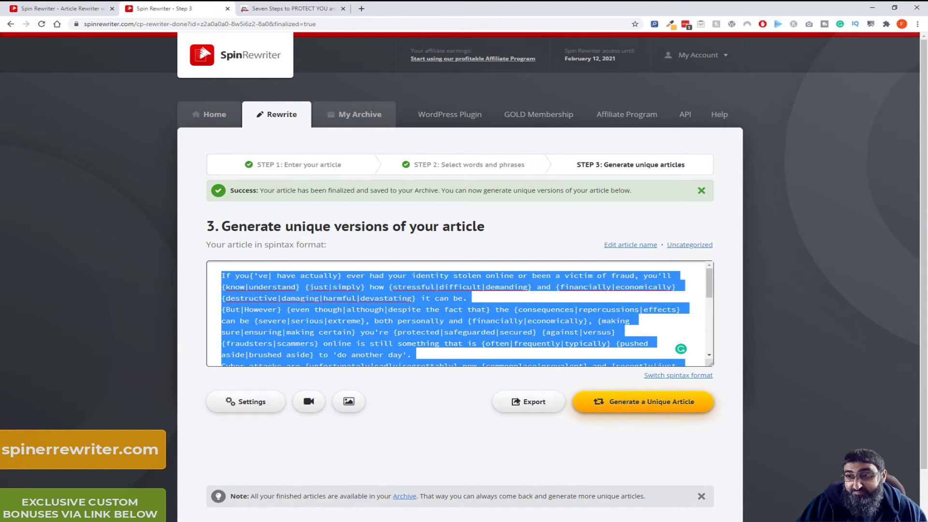
{"action": "left_click", "coordinate": [484, 209]}
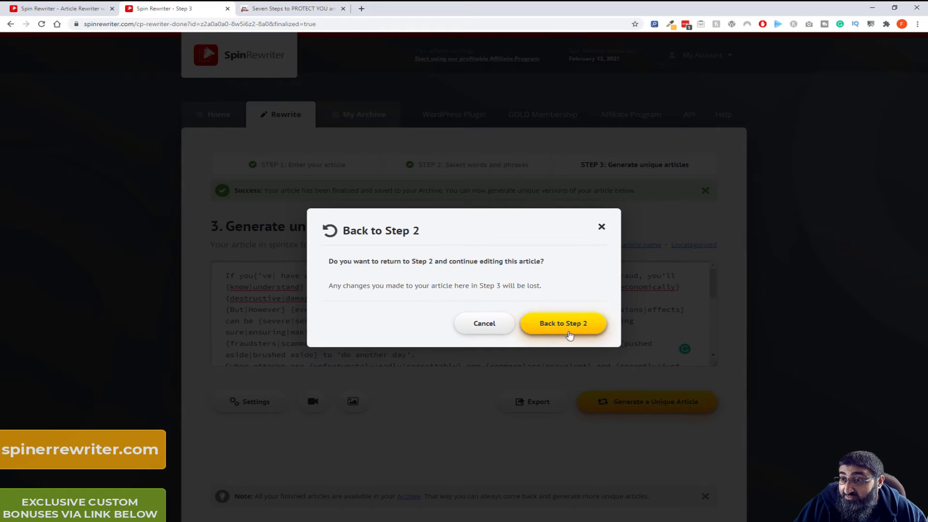
{"action": "left_click", "coordinate": [563, 323]}
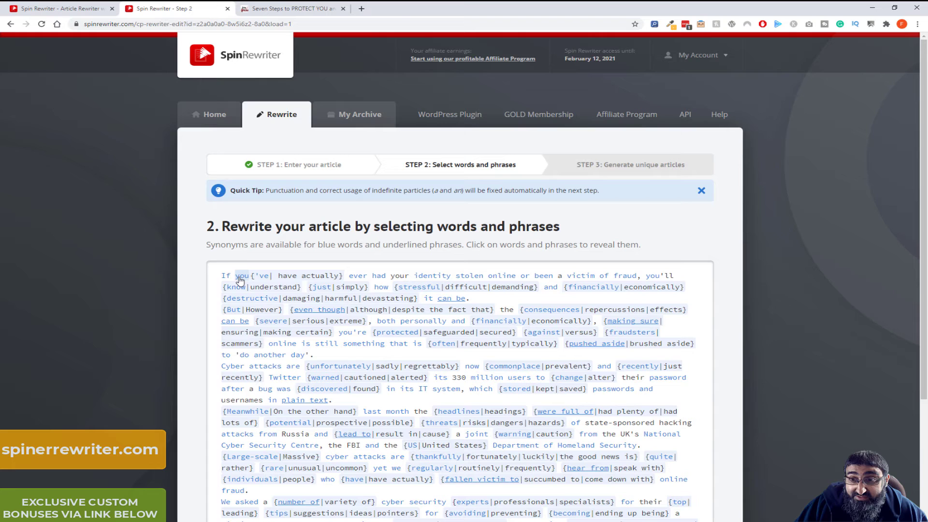
{"action": "left_click", "coordinate": [242, 276]}
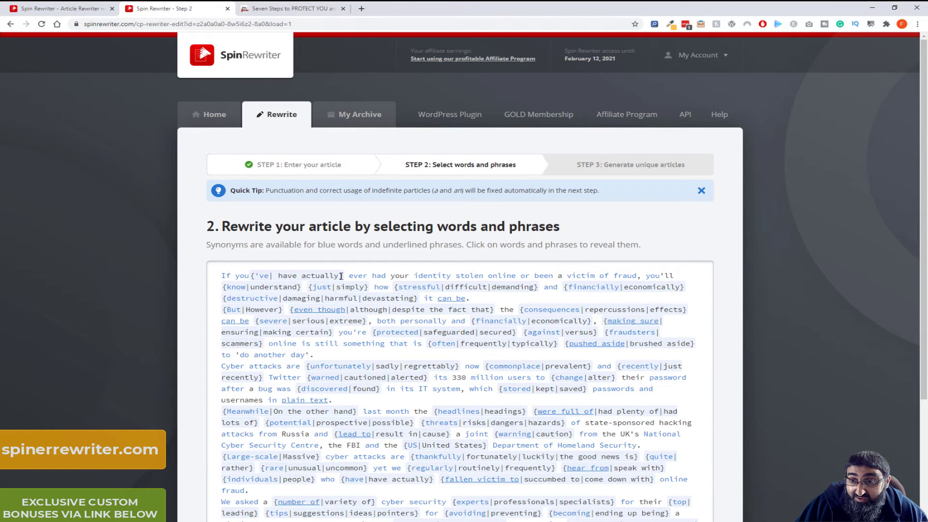
{"action": "left_click", "coordinate": [308, 275]}
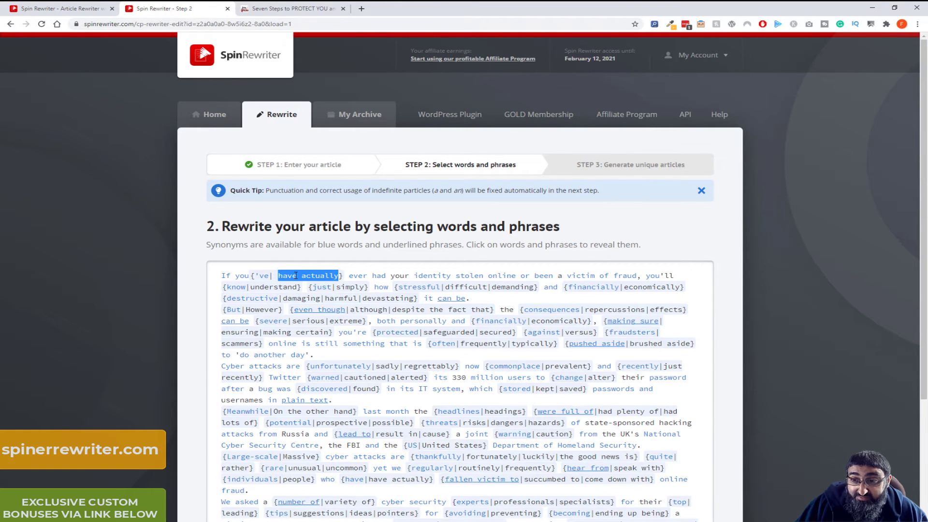
{"action": "left_click", "coordinate": [287, 276]}
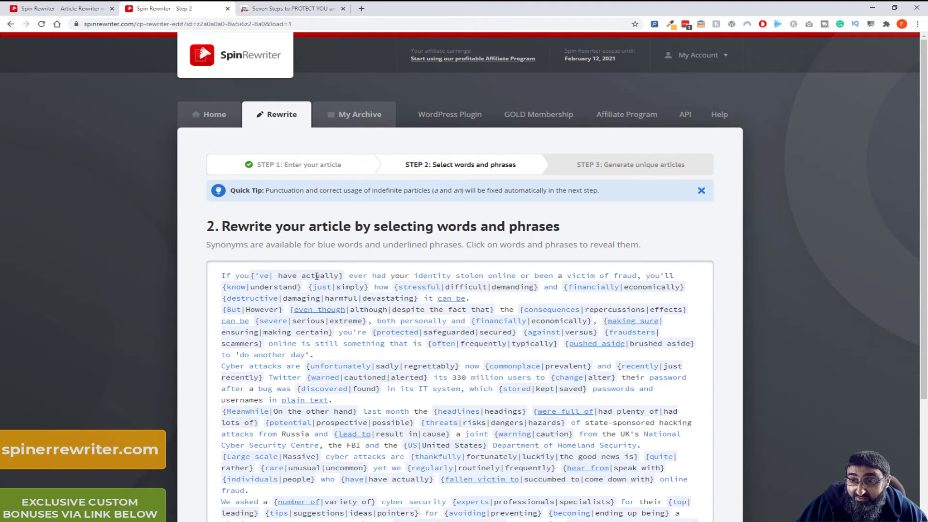
{"action": "left_click", "coordinate": [321, 275]}
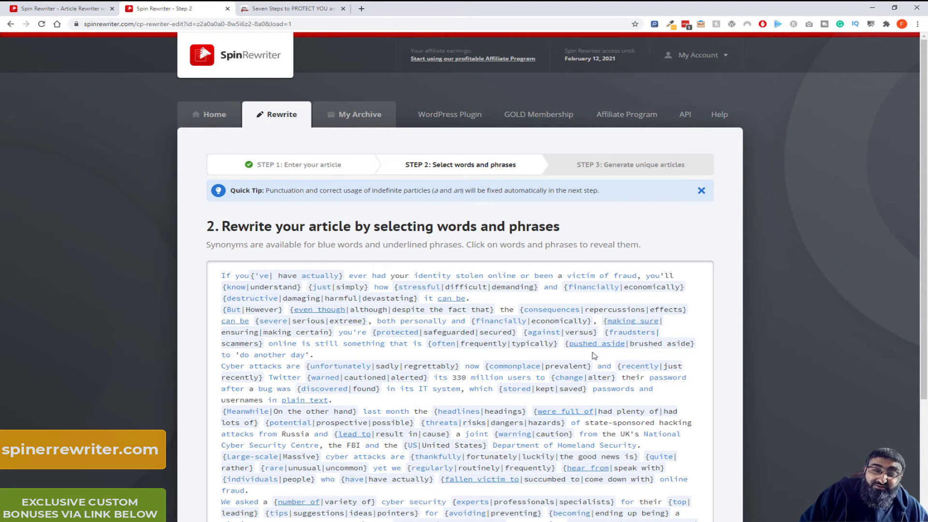
{"action": "scroll", "scroll_direction": "down", "scroll_amount": 3}
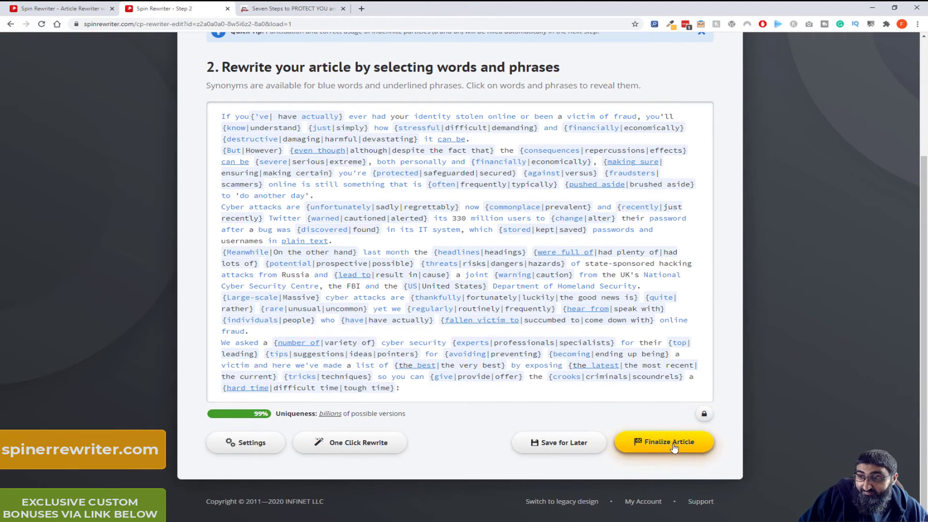
Finalize the spun article and generate a unique version at 87% uniqueness
{"action": "left_click", "coordinate": [663, 442]}
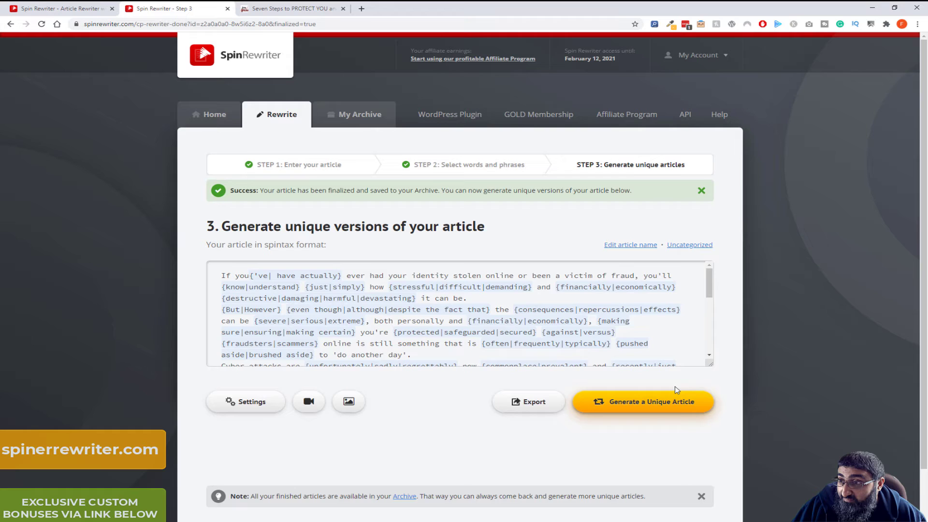
{"action": "left_click", "coordinate": [642, 401]}
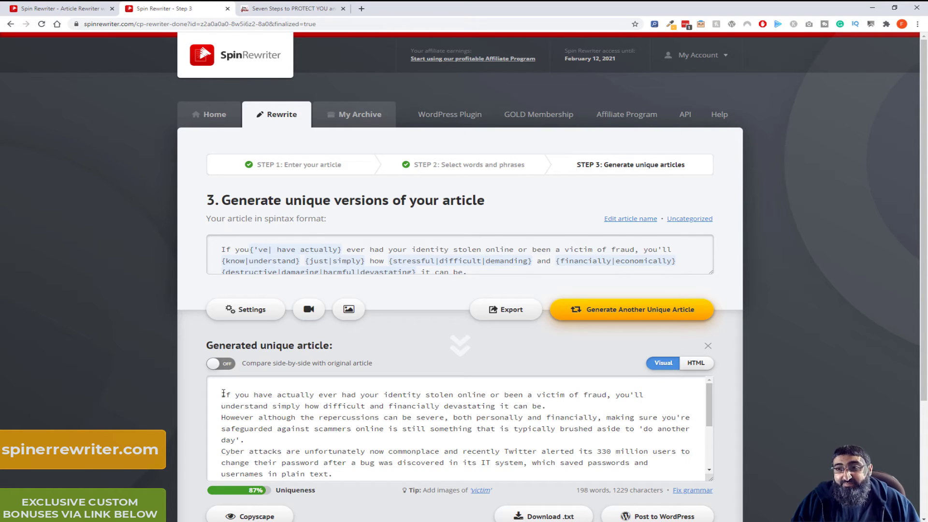
{"action": "left_click_drag", "start_coordinate": [220, 394], "coordinate": [254, 406]}
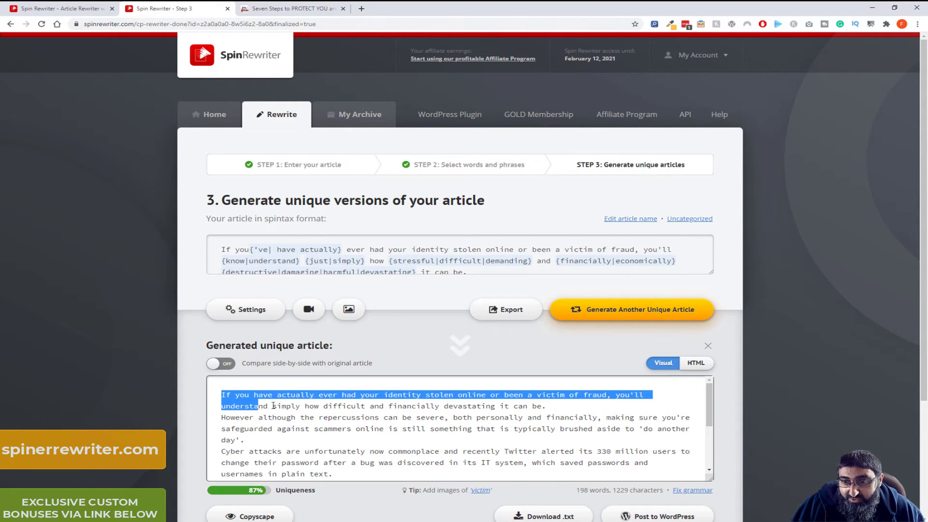
{"action": "scroll", "scroll_direction": "down", "scroll_amount": 3}
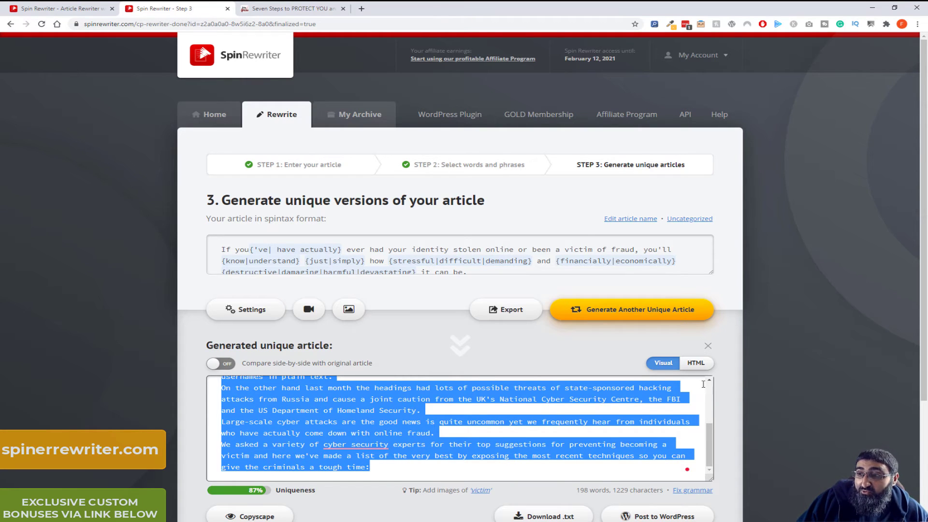
Preview the generated article as HTML and compare it side by side with the original, then return to normal view
{"action": "left_click", "coordinate": [697, 362]}
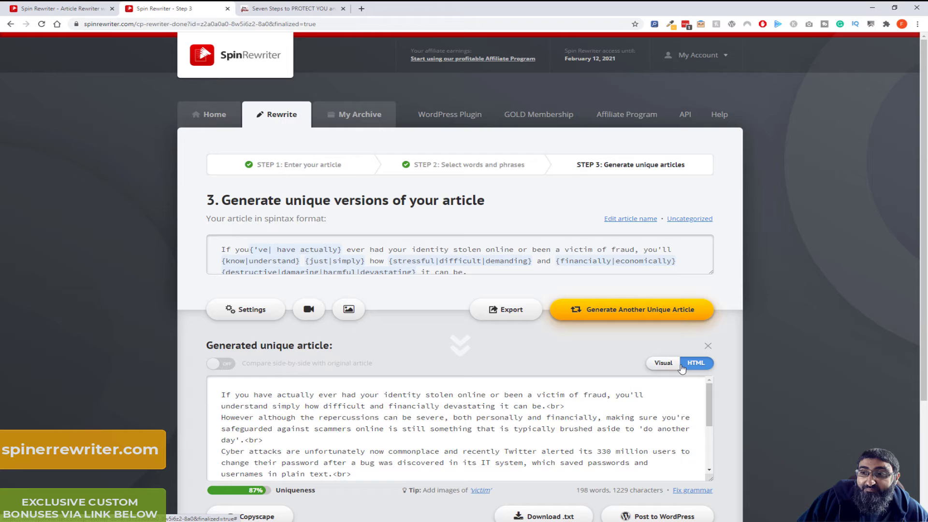
{"action": "left_click", "coordinate": [664, 362]}
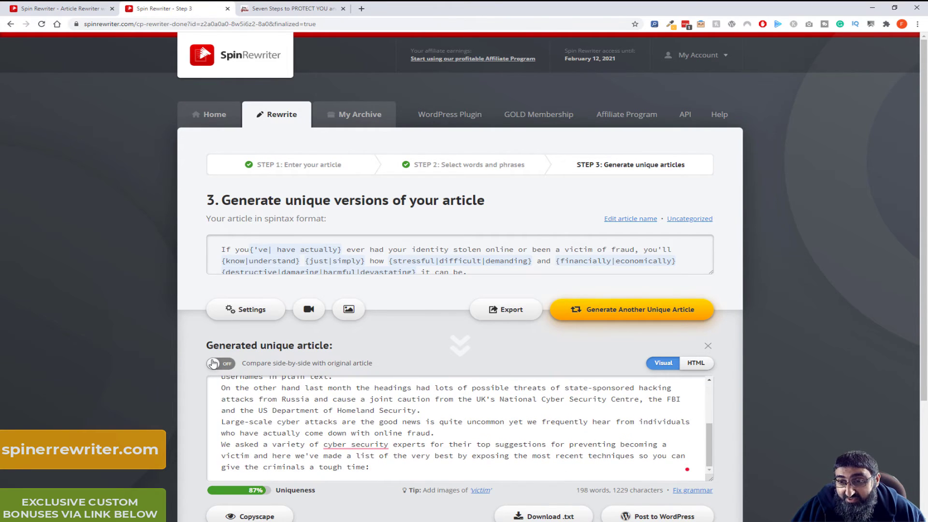
{"action": "left_click", "coordinate": [220, 363]}
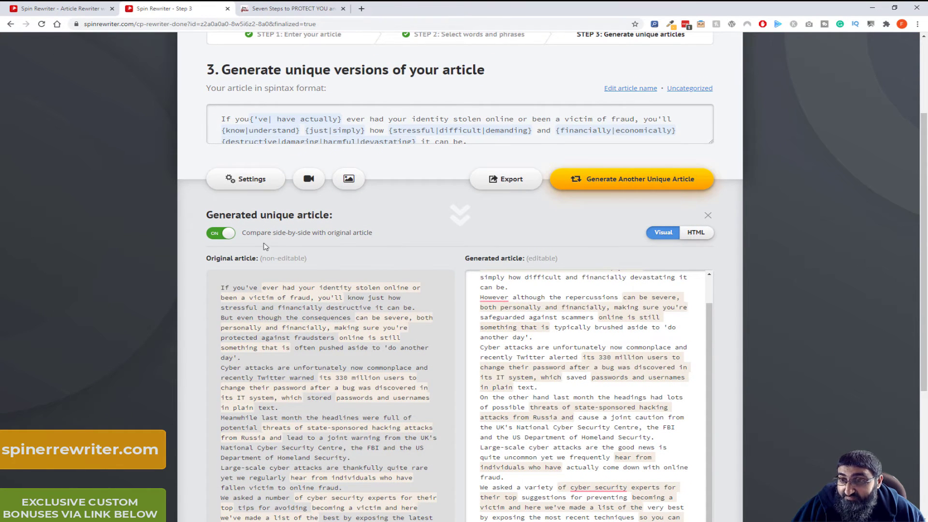
{"action": "left_click", "coordinate": [219, 232]}
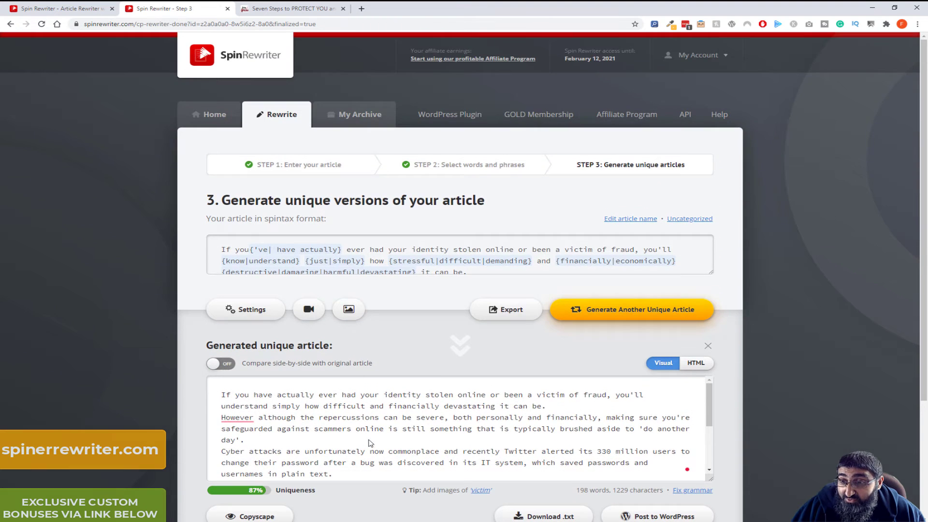
{"action": "scroll", "scroll_direction": "down", "scroll_amount": 3}
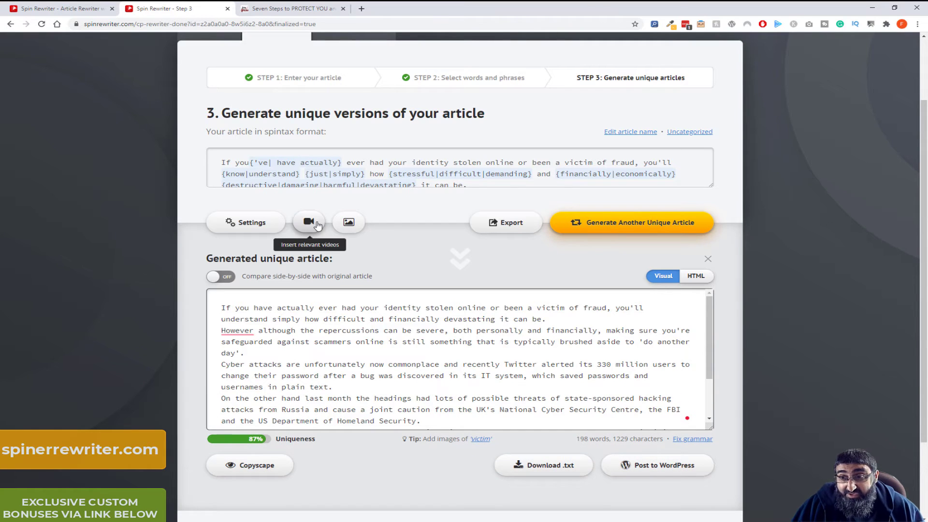
Search videos for 'cyber fraud' and embed the 'What is Cyber Fraud?' video in the article
{"action": "left_click", "coordinate": [308, 222]}
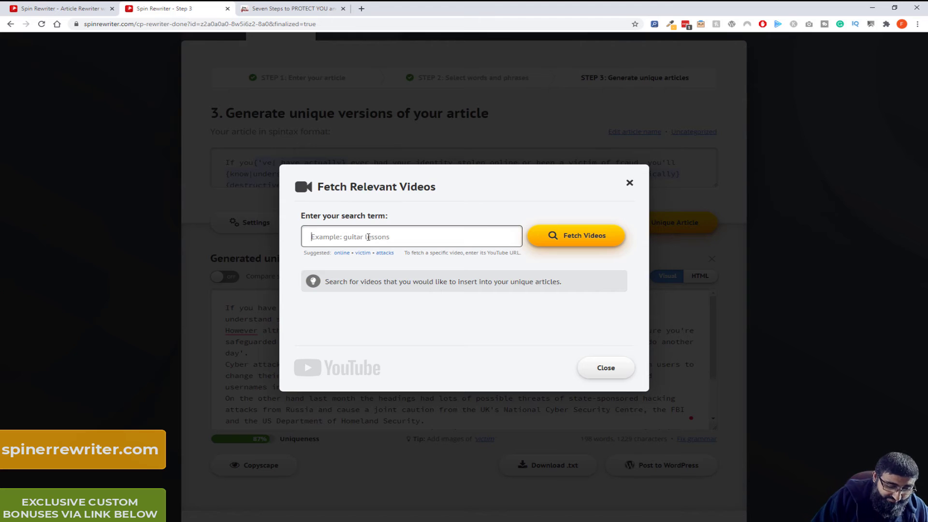
{"action": "type", "text": "cyber"}
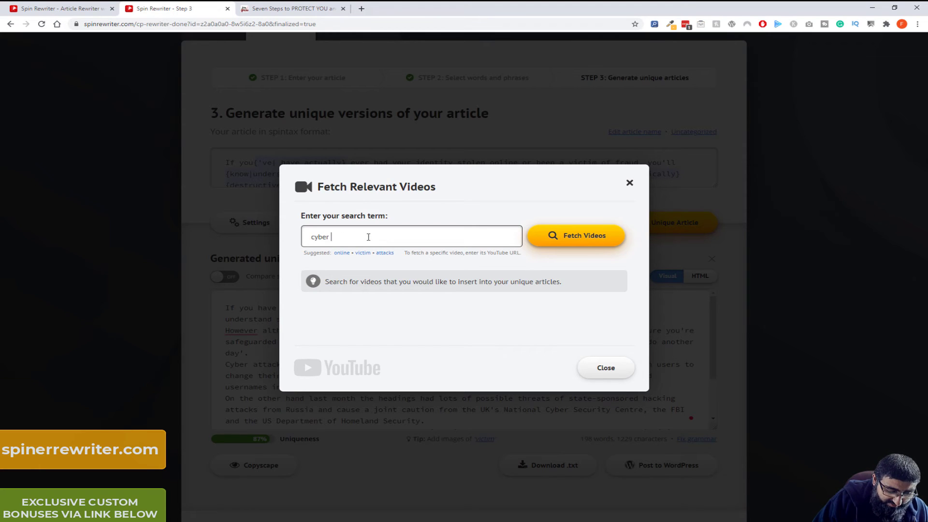
{"action": "type", "text": "fraud"}
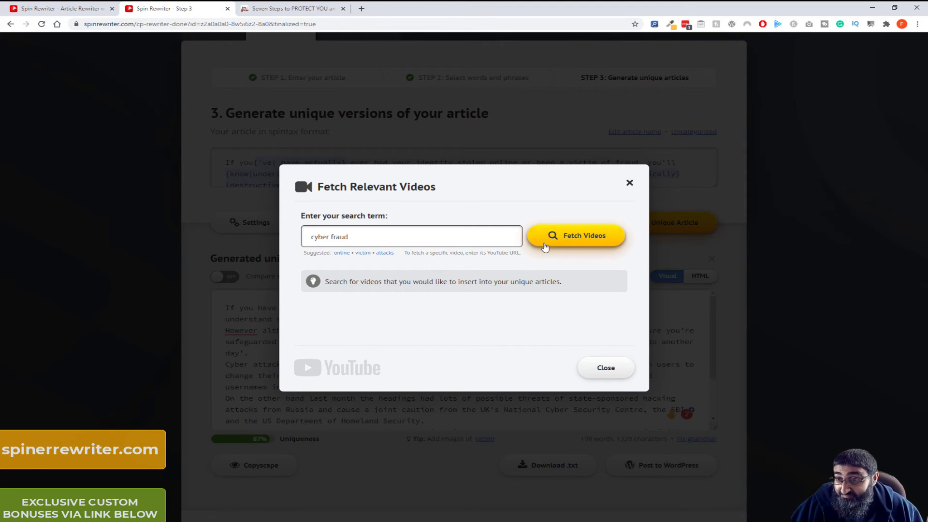
{"action": "left_click", "coordinate": [575, 235]}
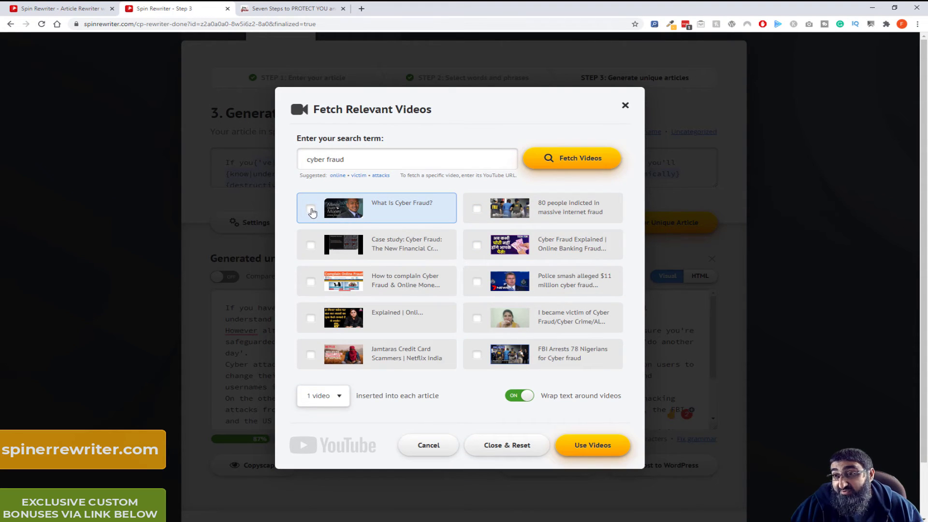
{"action": "left_click", "coordinate": [310, 209]}
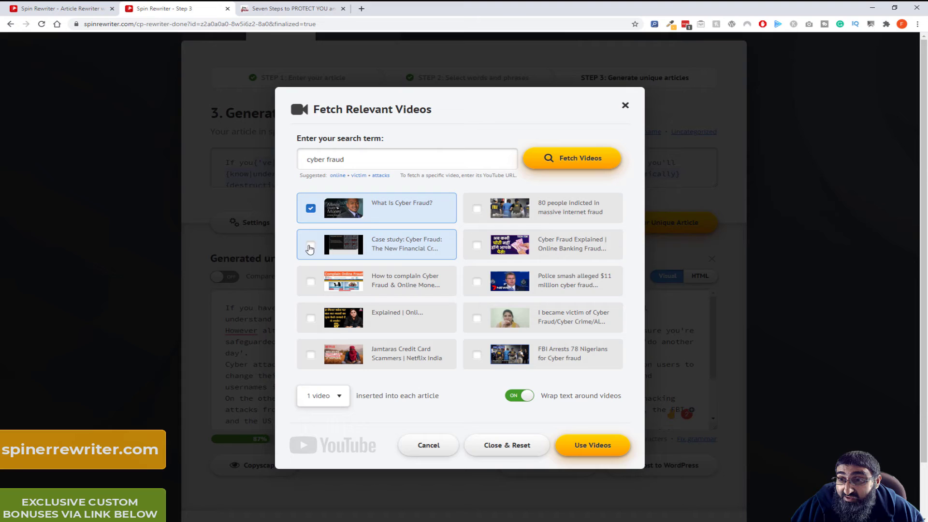
{"action": "left_click", "coordinate": [310, 245]}
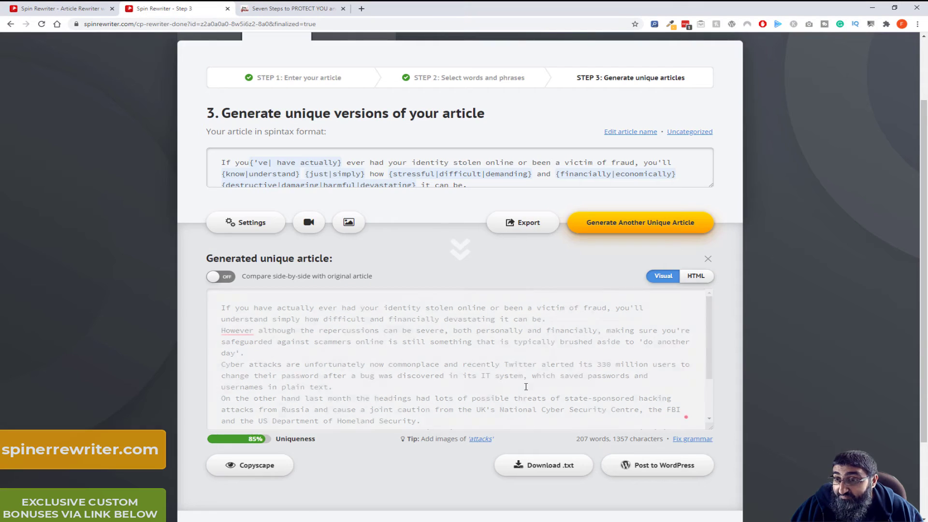
{"action": "scroll", "scroll_direction": "down", "scroll_amount": 3}
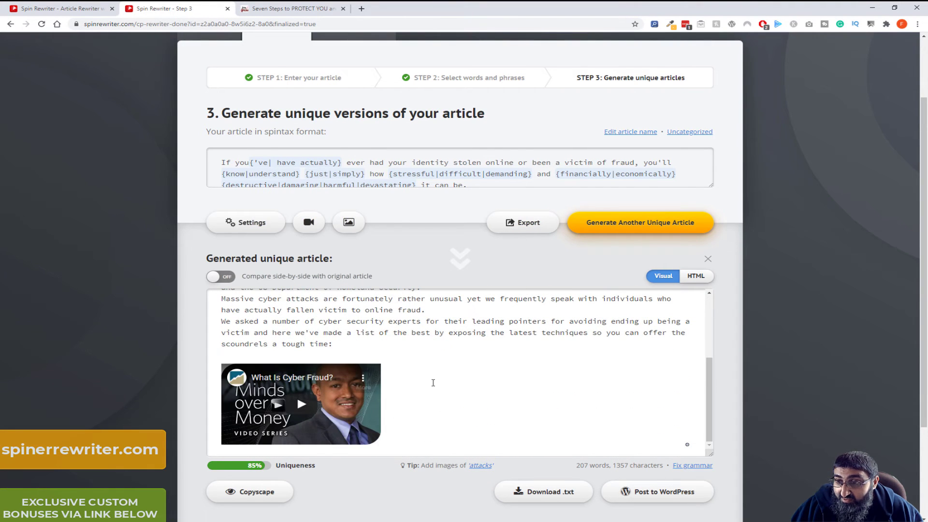
{"action": "scroll", "scroll_direction": "down", "scroll_amount": 3}
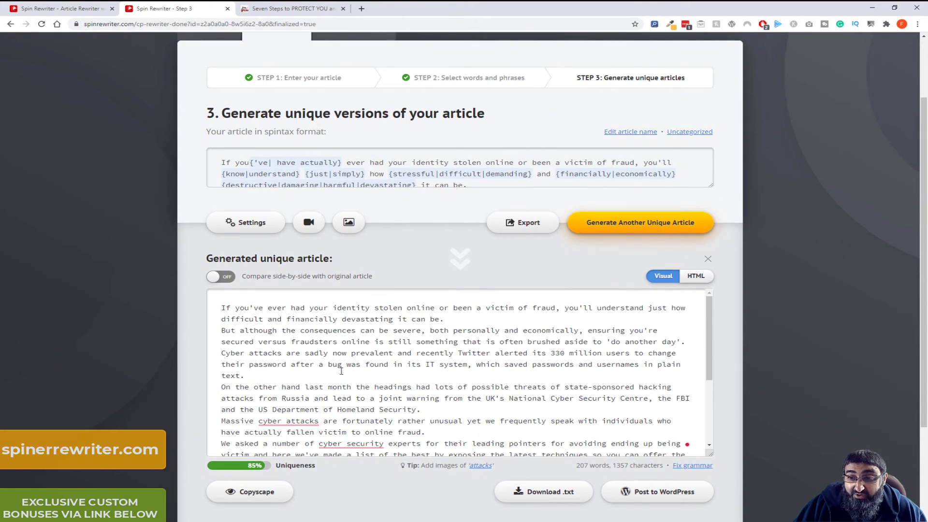
{"action": "left_click", "coordinate": [348, 222]}
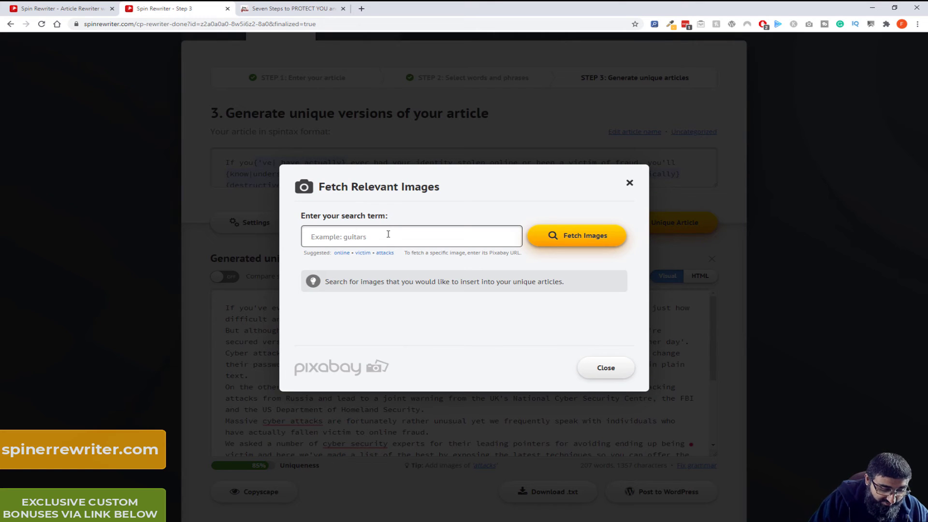
Search images for 'fraud', tick two images and insert 2 images per article
{"action": "type", "text": "fraud"}
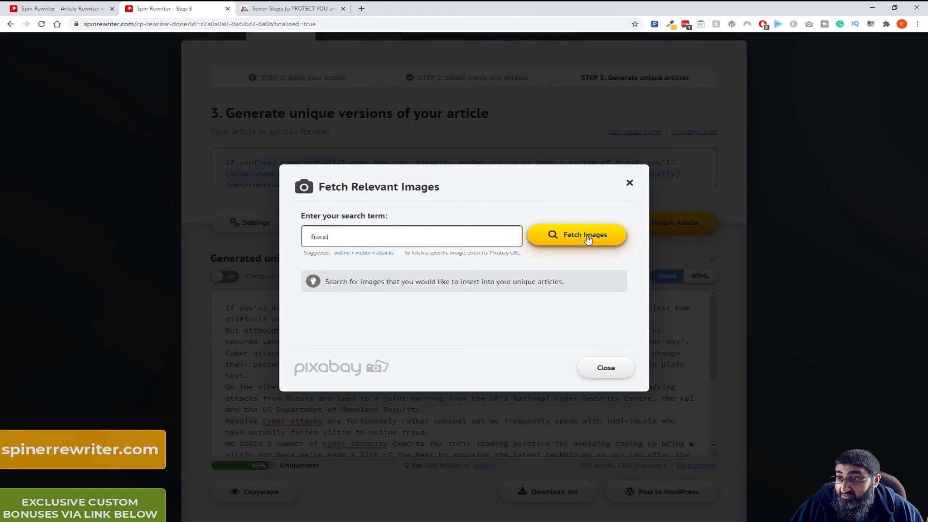
{"action": "left_click", "coordinate": [576, 235]}
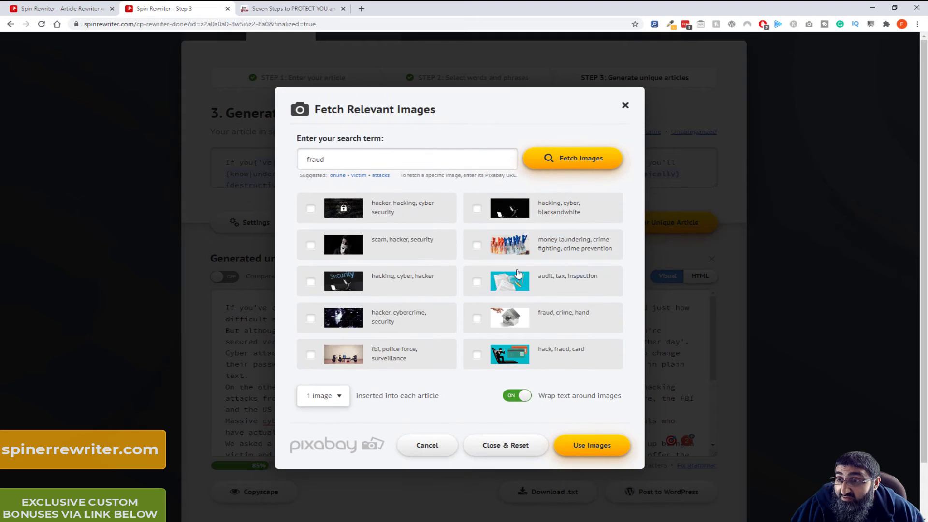
{"action": "left_click", "coordinate": [311, 208]}
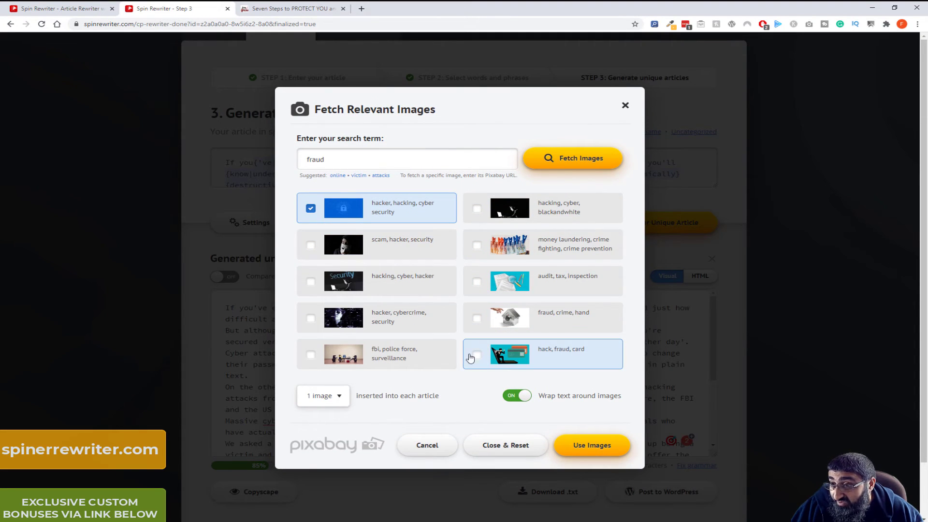
{"action": "left_click", "coordinate": [477, 354]}
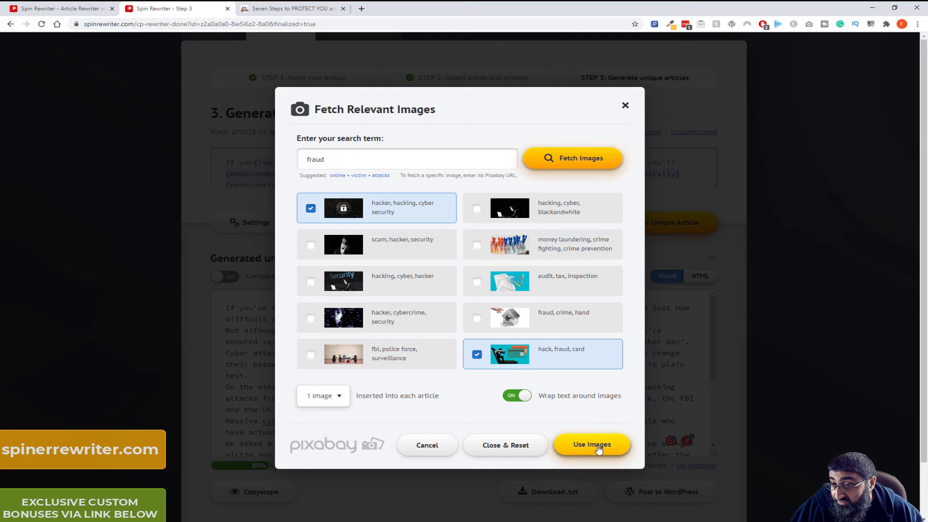
{"action": "left_click", "coordinate": [322, 395]}
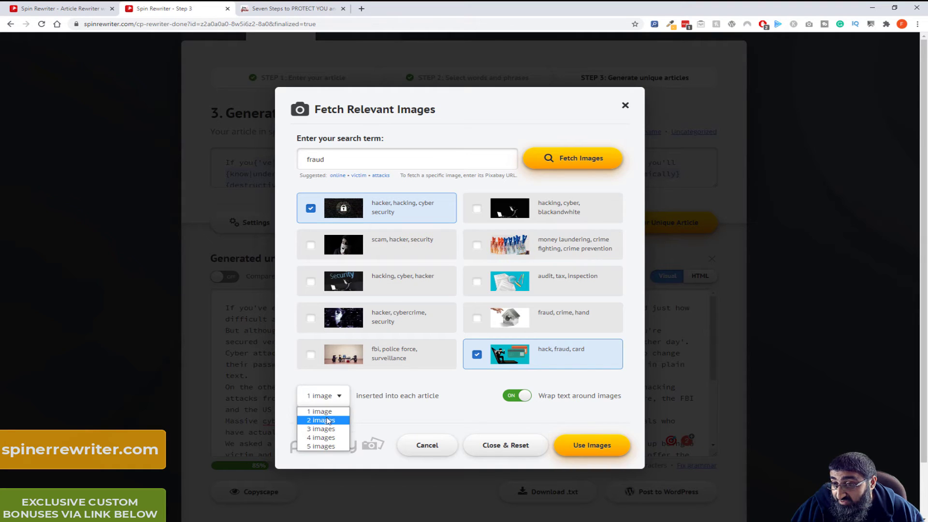
{"action": "left_click", "coordinate": [320, 419]}
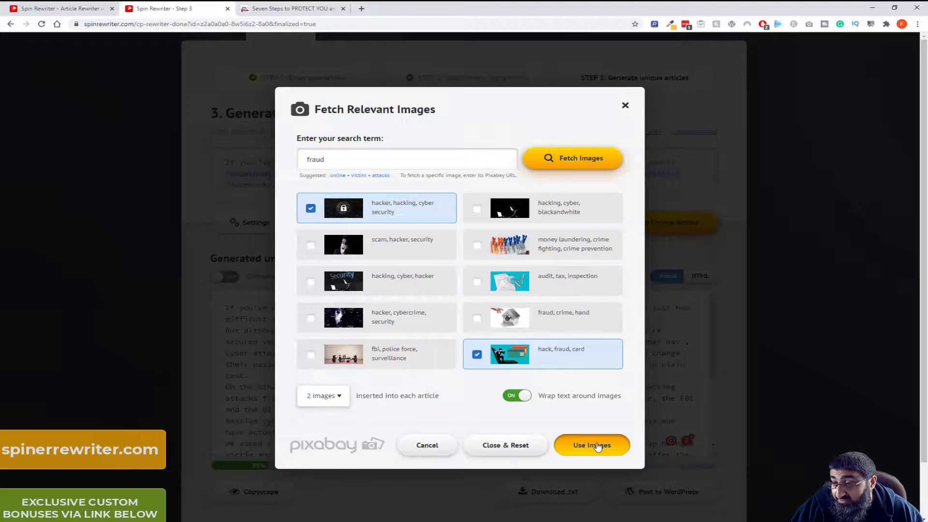
{"action": "left_click", "coordinate": [590, 445]}
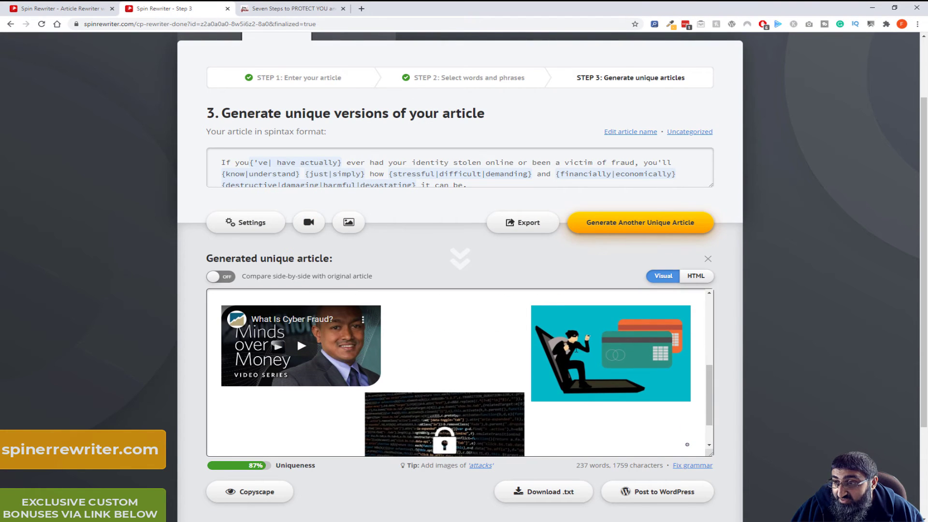
{"action": "scroll", "scroll_direction": "down", "scroll_amount": 3}
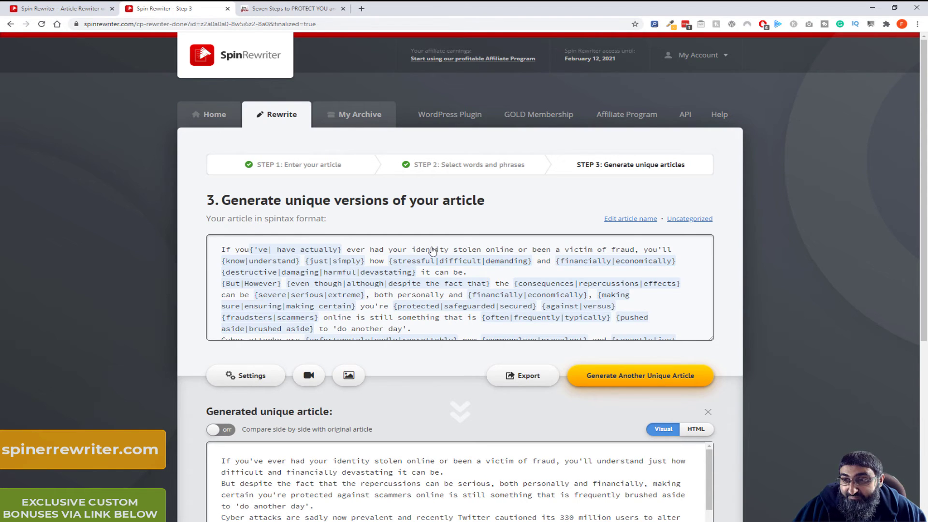
{"action": "mouse_move", "coordinate": [283, 242]}
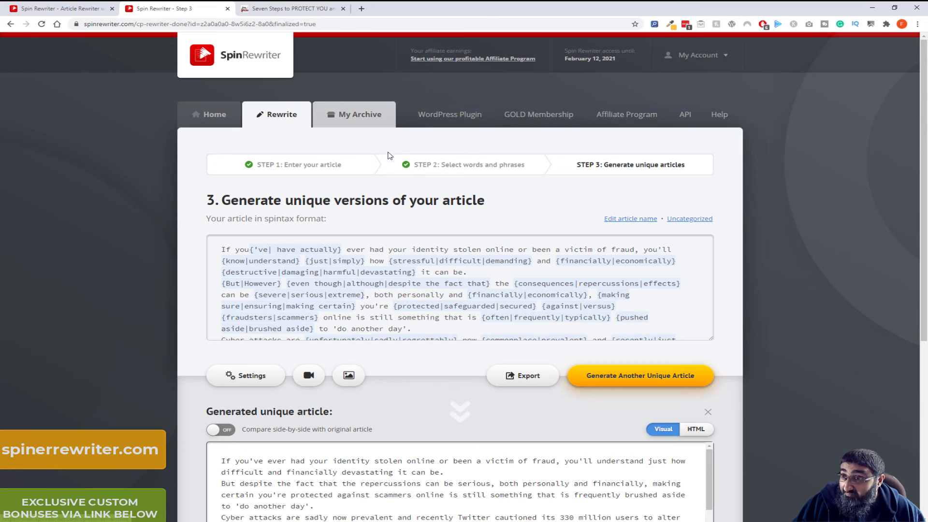
{"action": "left_click", "coordinate": [538, 114]}
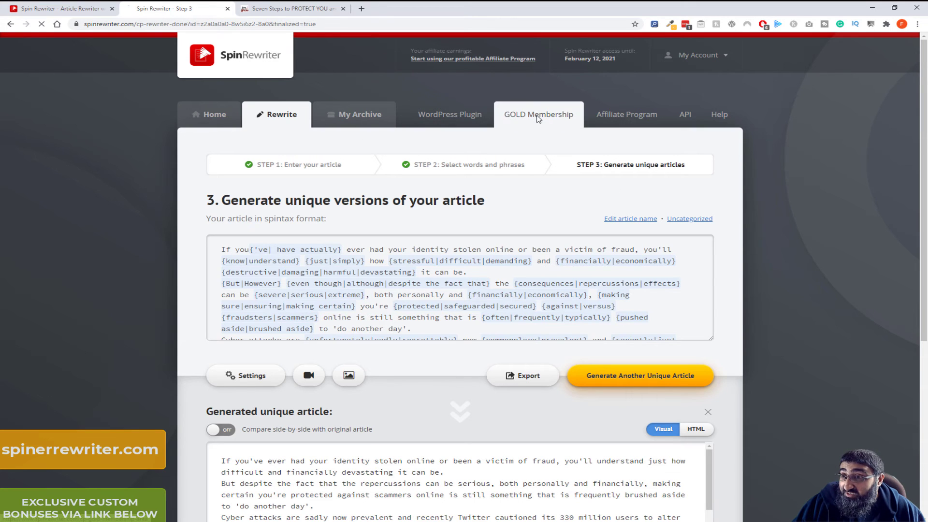
Read through the GOLD Membership benefits page, then start rewriting a new article
{"action": "left_click", "coordinate": [538, 114]}
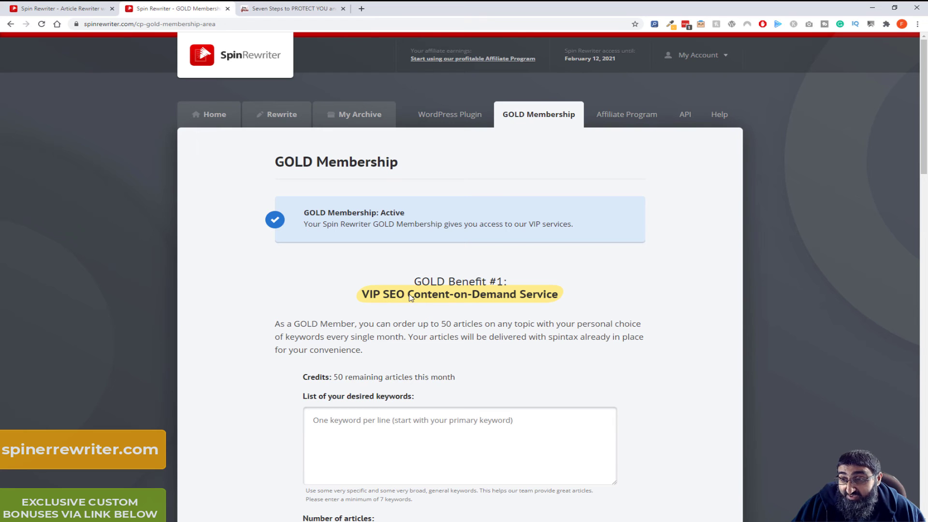
{"action": "scroll", "scroll_direction": "down", "scroll_amount": 3}
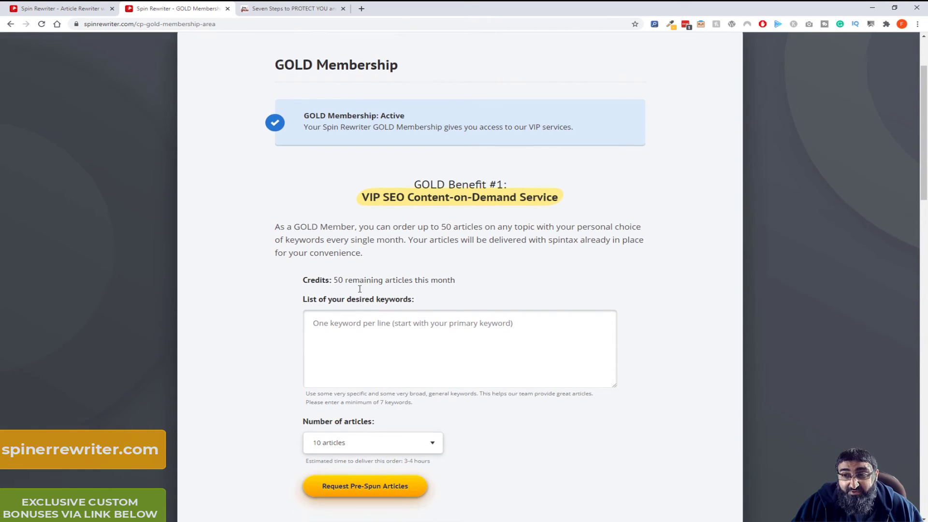
{"action": "scroll", "scroll_direction": "down", "scroll_amount": 3}
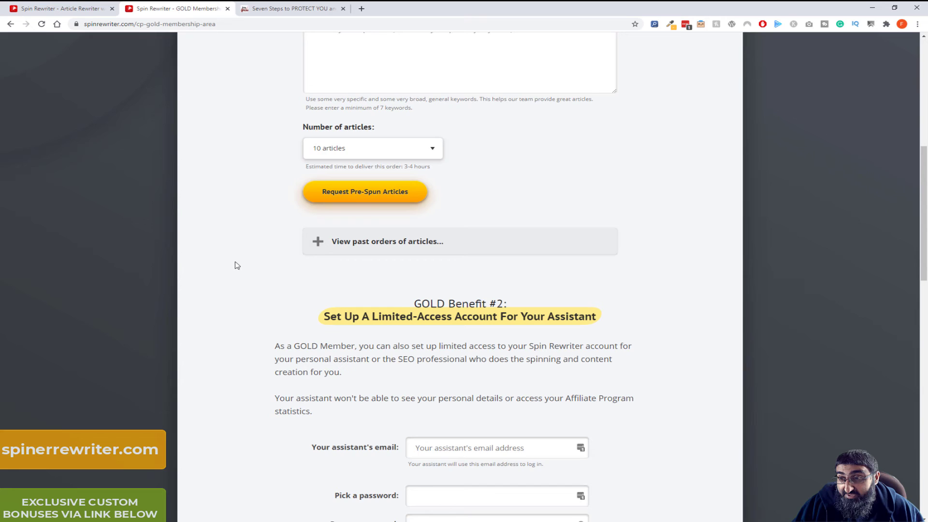
{"action": "scroll", "scroll_direction": "down", "scroll_amount": 3}
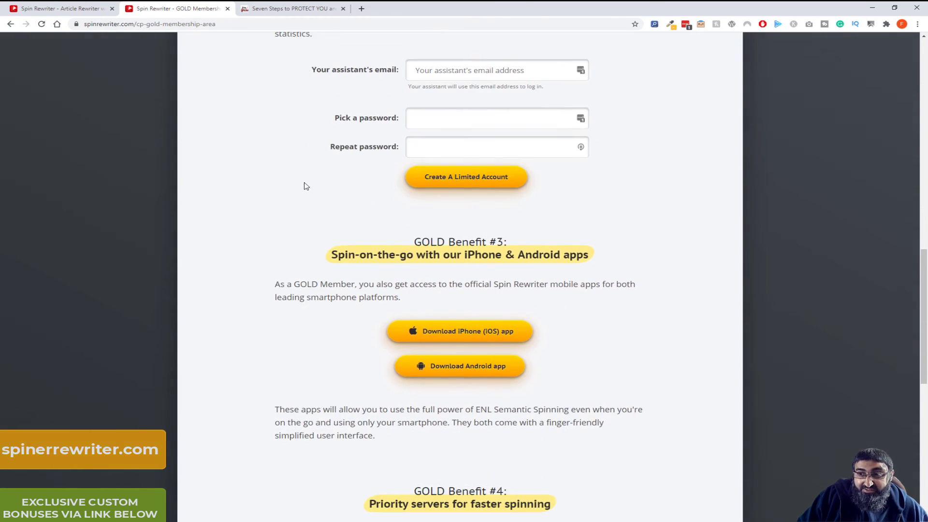
{"action": "scroll", "scroll_direction": "down", "scroll_amount": 3}
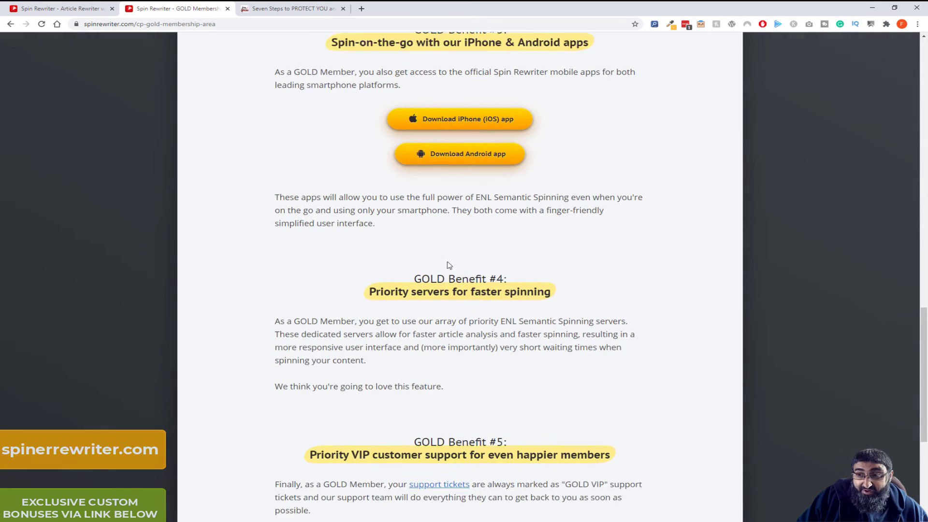
{"action": "scroll", "scroll_direction": "down", "scroll_amount": 3}
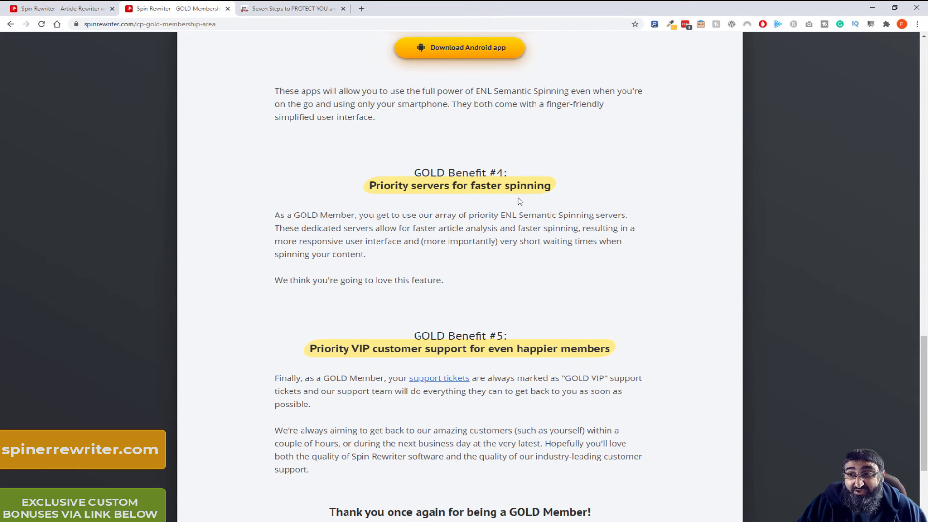
{"action": "mouse_move", "coordinate": [415, 203]}
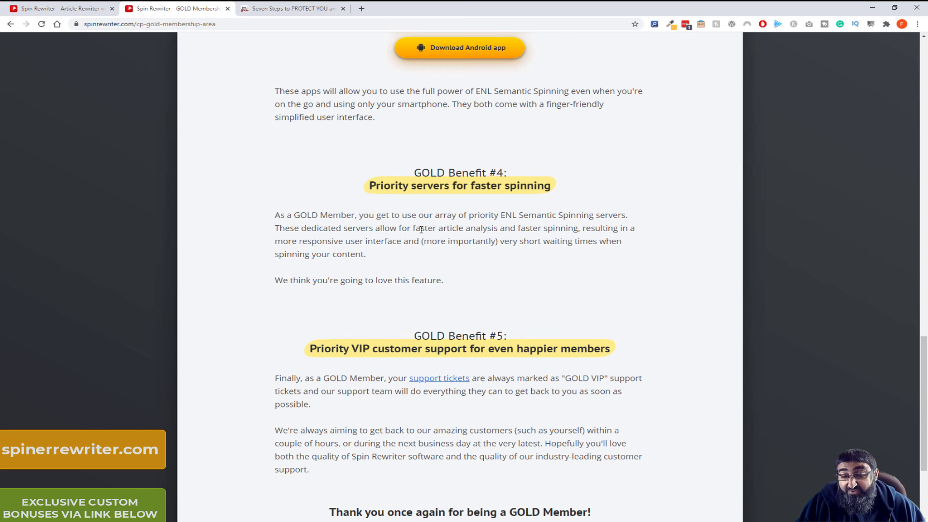
{"action": "scroll", "scroll_direction": "down", "scroll_amount": 3}
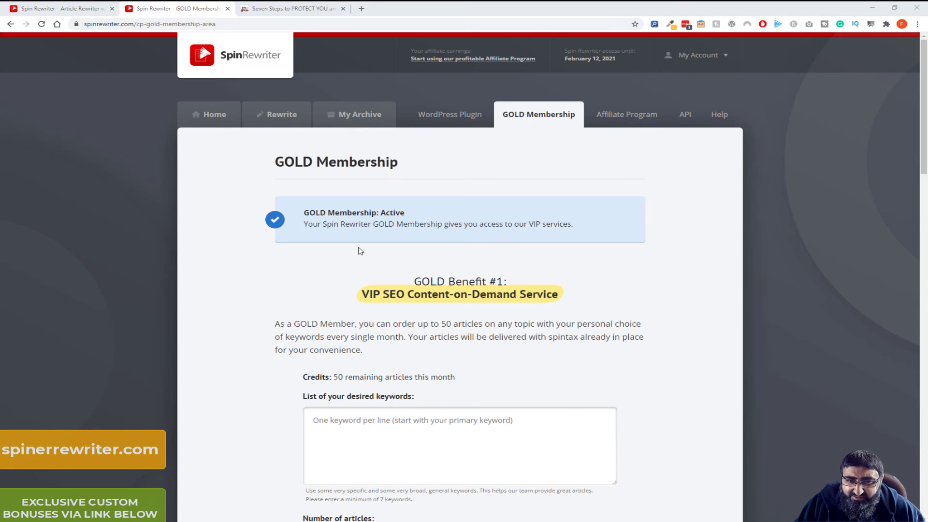
{"action": "left_click", "coordinate": [280, 114]}
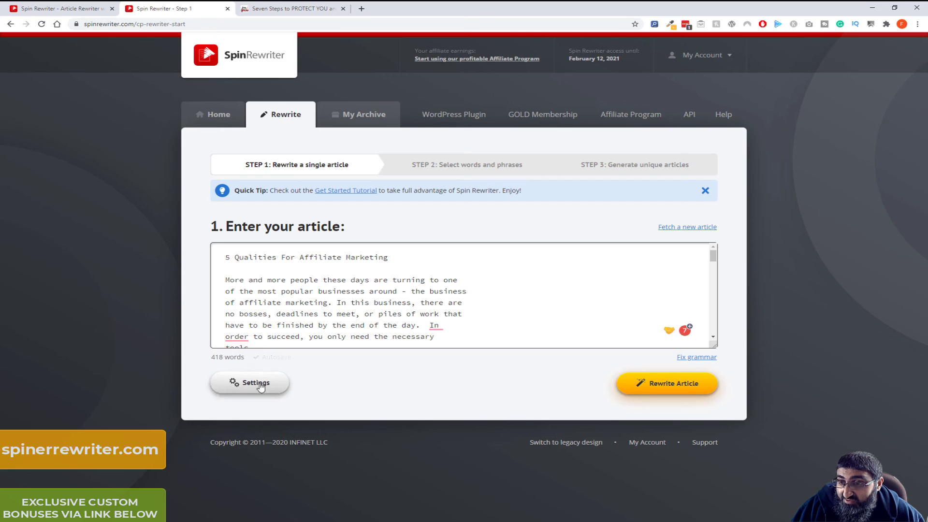
Add affiliate and marketing as protected keywords under Words & Phrases and confirm
{"action": "left_click", "coordinate": [249, 383]}
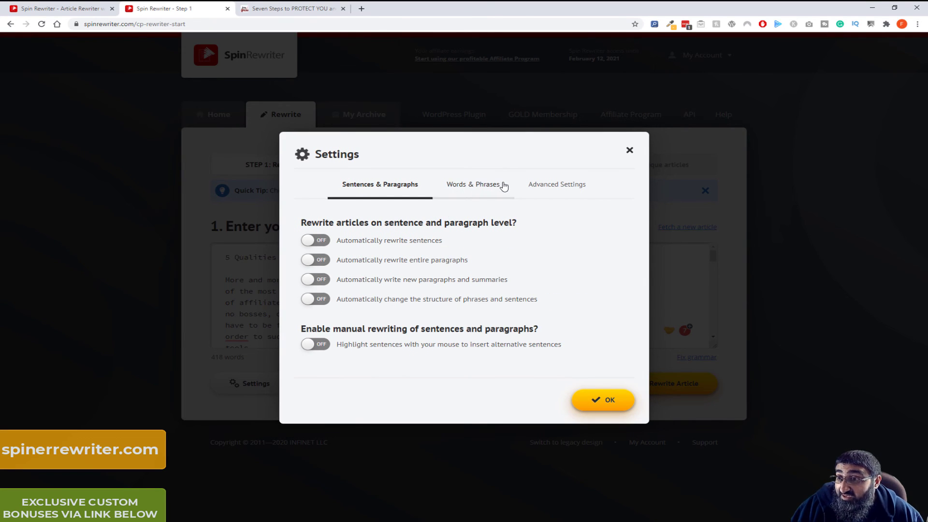
{"action": "left_click", "coordinate": [472, 183]}
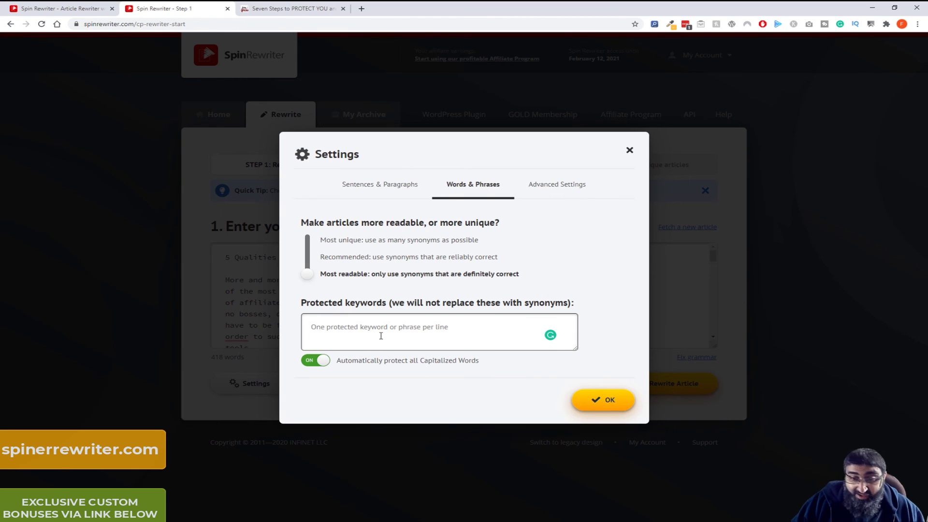
{"action": "type", "text": "afilliate"}
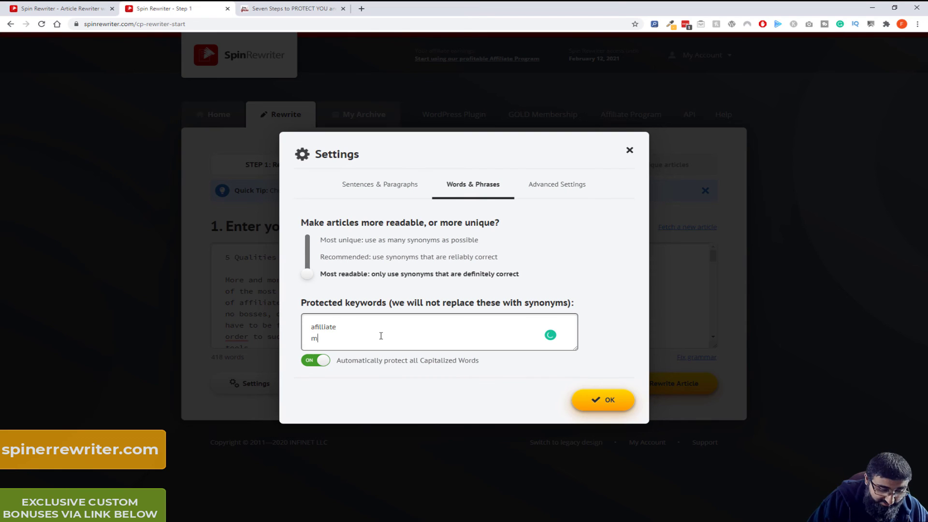
{"action": "type", "text": "arketing"}
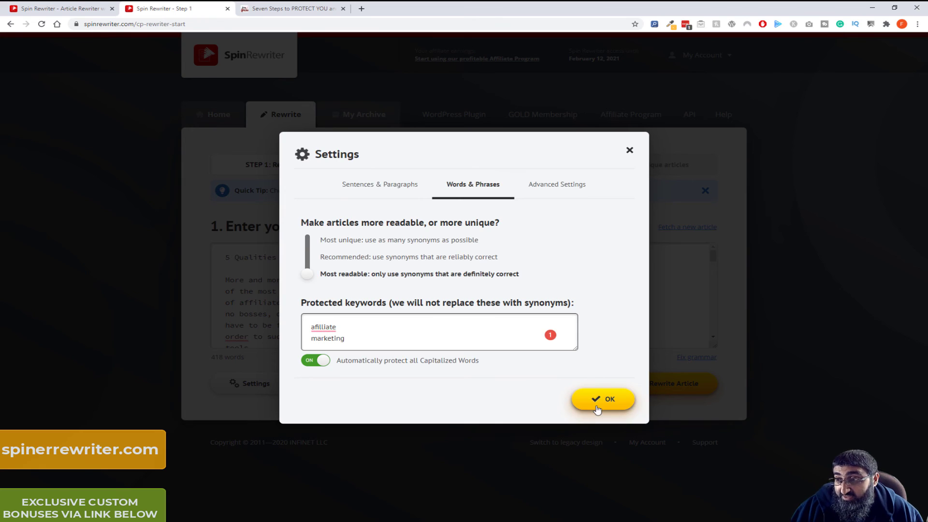
{"action": "left_click", "coordinate": [602, 398]}
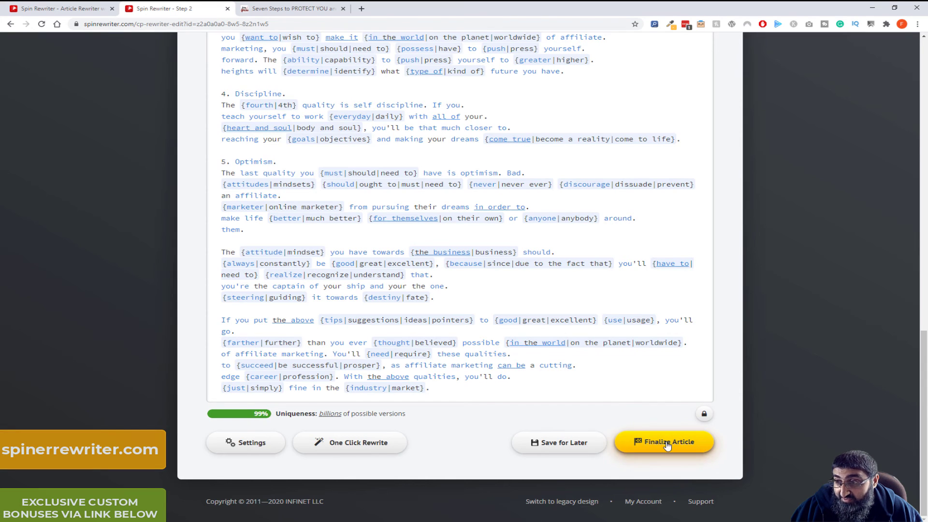
Finalize the affiliate marketing article into step 3, saving it to the archive
{"action": "left_click", "coordinate": [663, 442]}
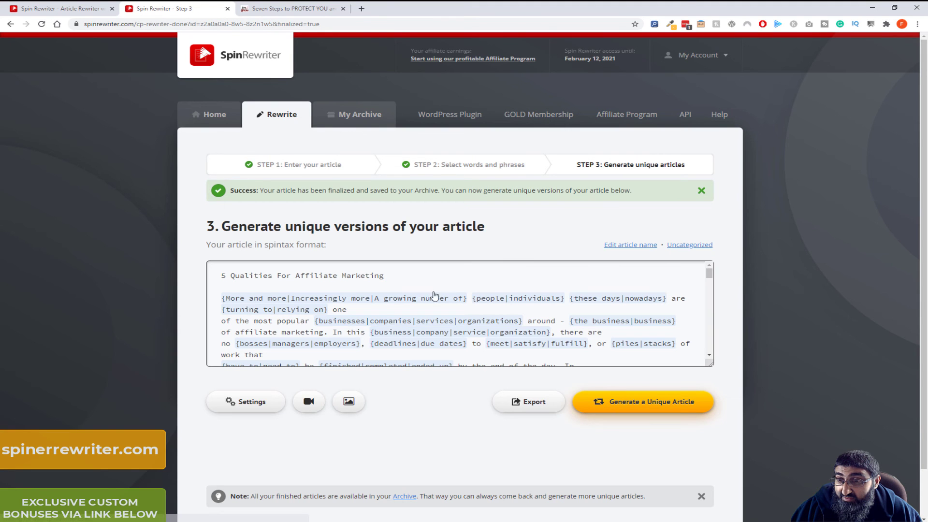
{"action": "mouse_move", "coordinate": [338, 287]}
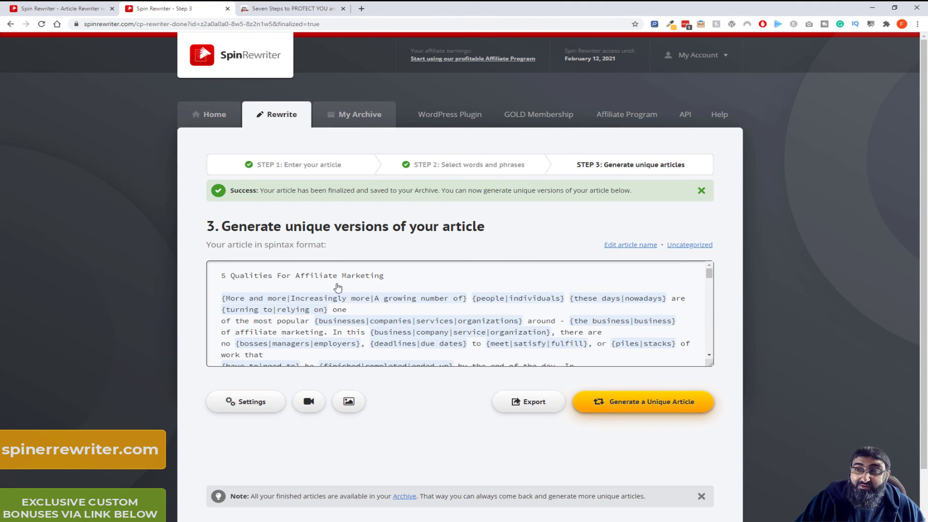
{"action": "scroll", "scroll_direction": "down", "scroll_amount": 3}
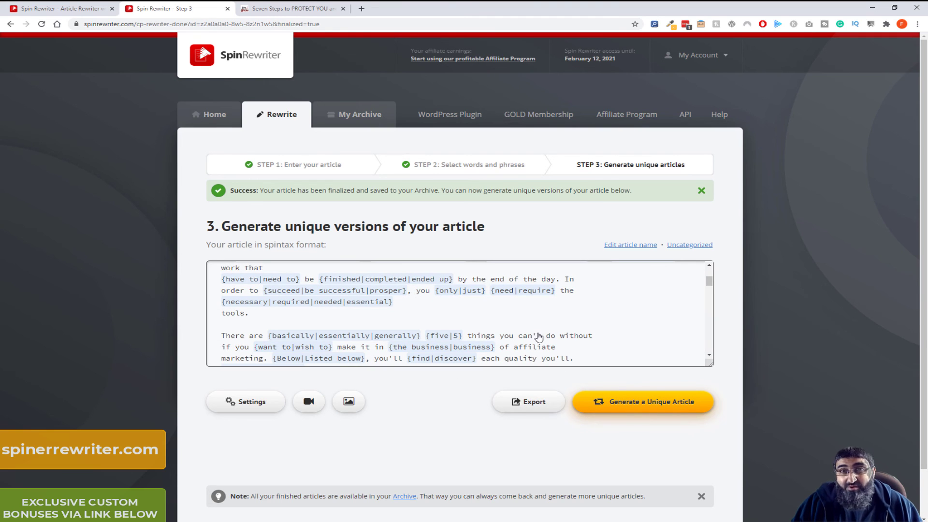
Generate the unique affiliate marketing article, 430 words at 83% uniqueness, and review it
{"action": "left_click", "coordinate": [642, 402]}
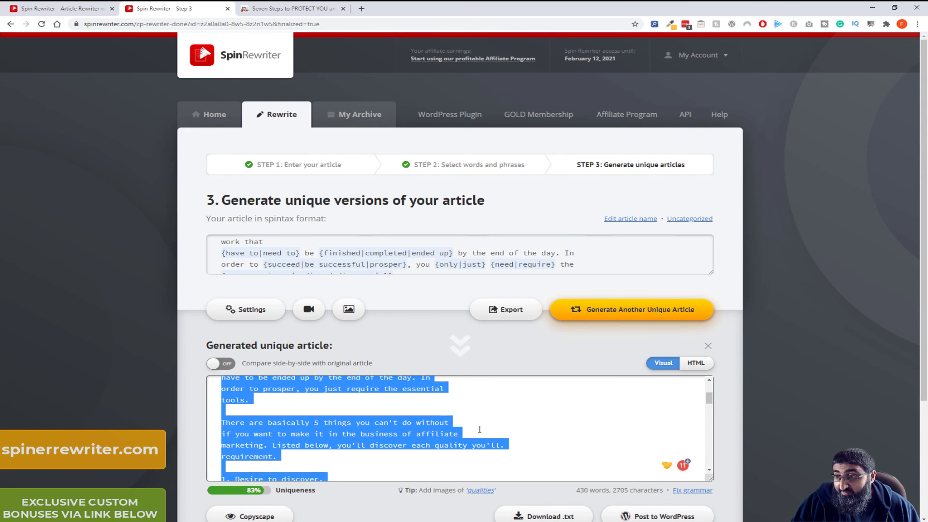
{"action": "scroll", "scroll_direction": "down", "scroll_amount": 3}
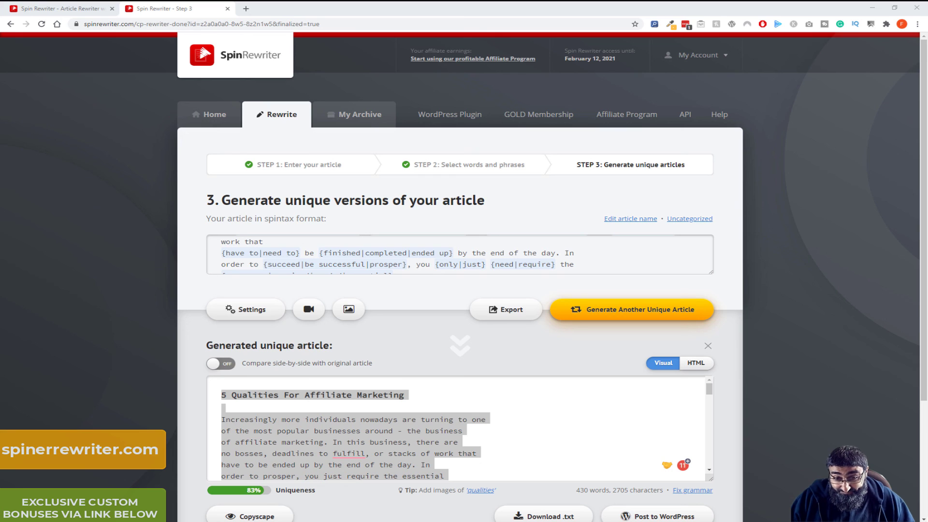
{"action": "mouse_move", "coordinate": [66, 320]}
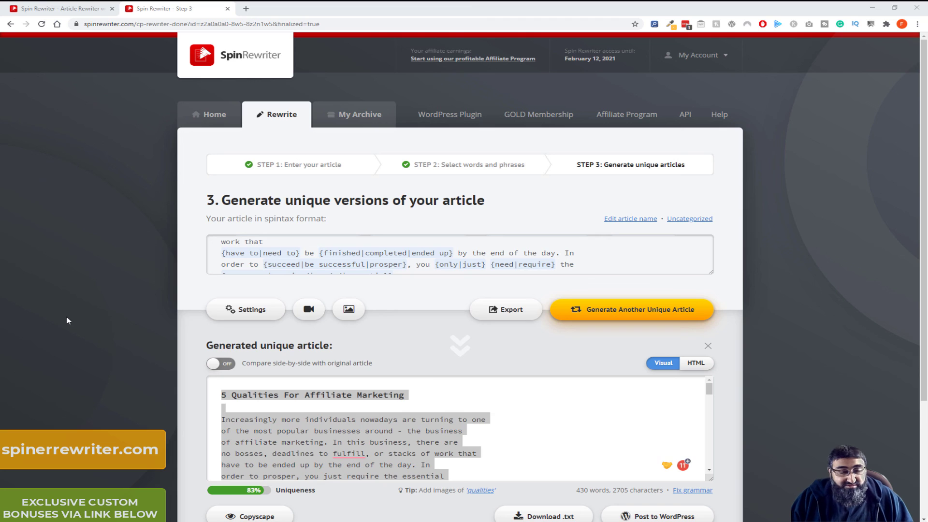
{"action": "mouse_move", "coordinate": [58, 326]}
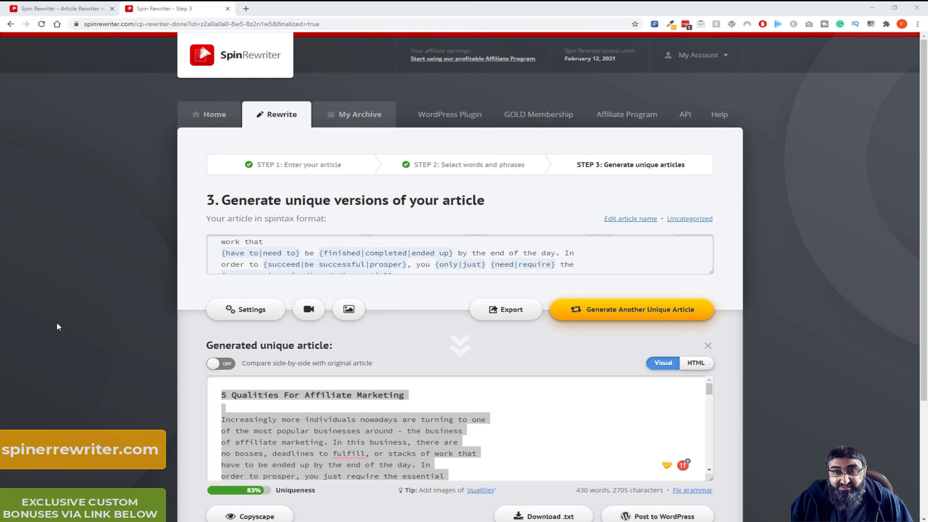